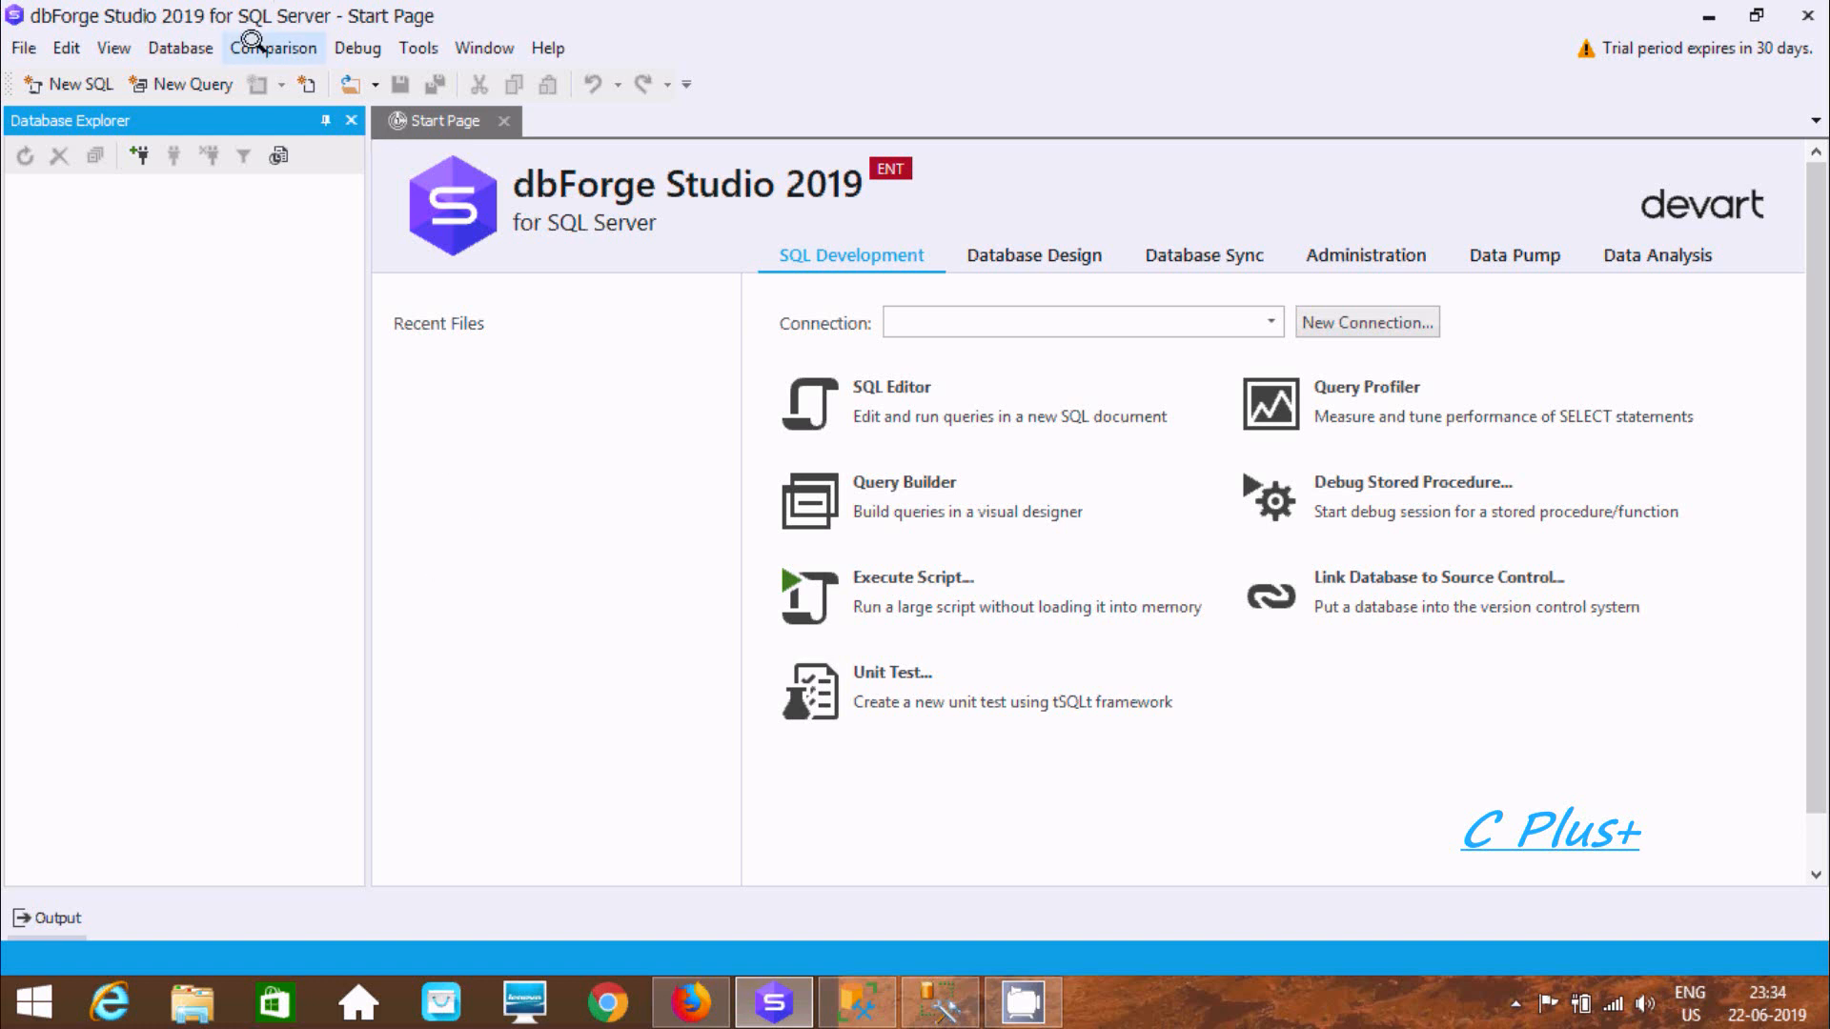
Start a New Data Comparison from the Comparison menu
click(273, 48)
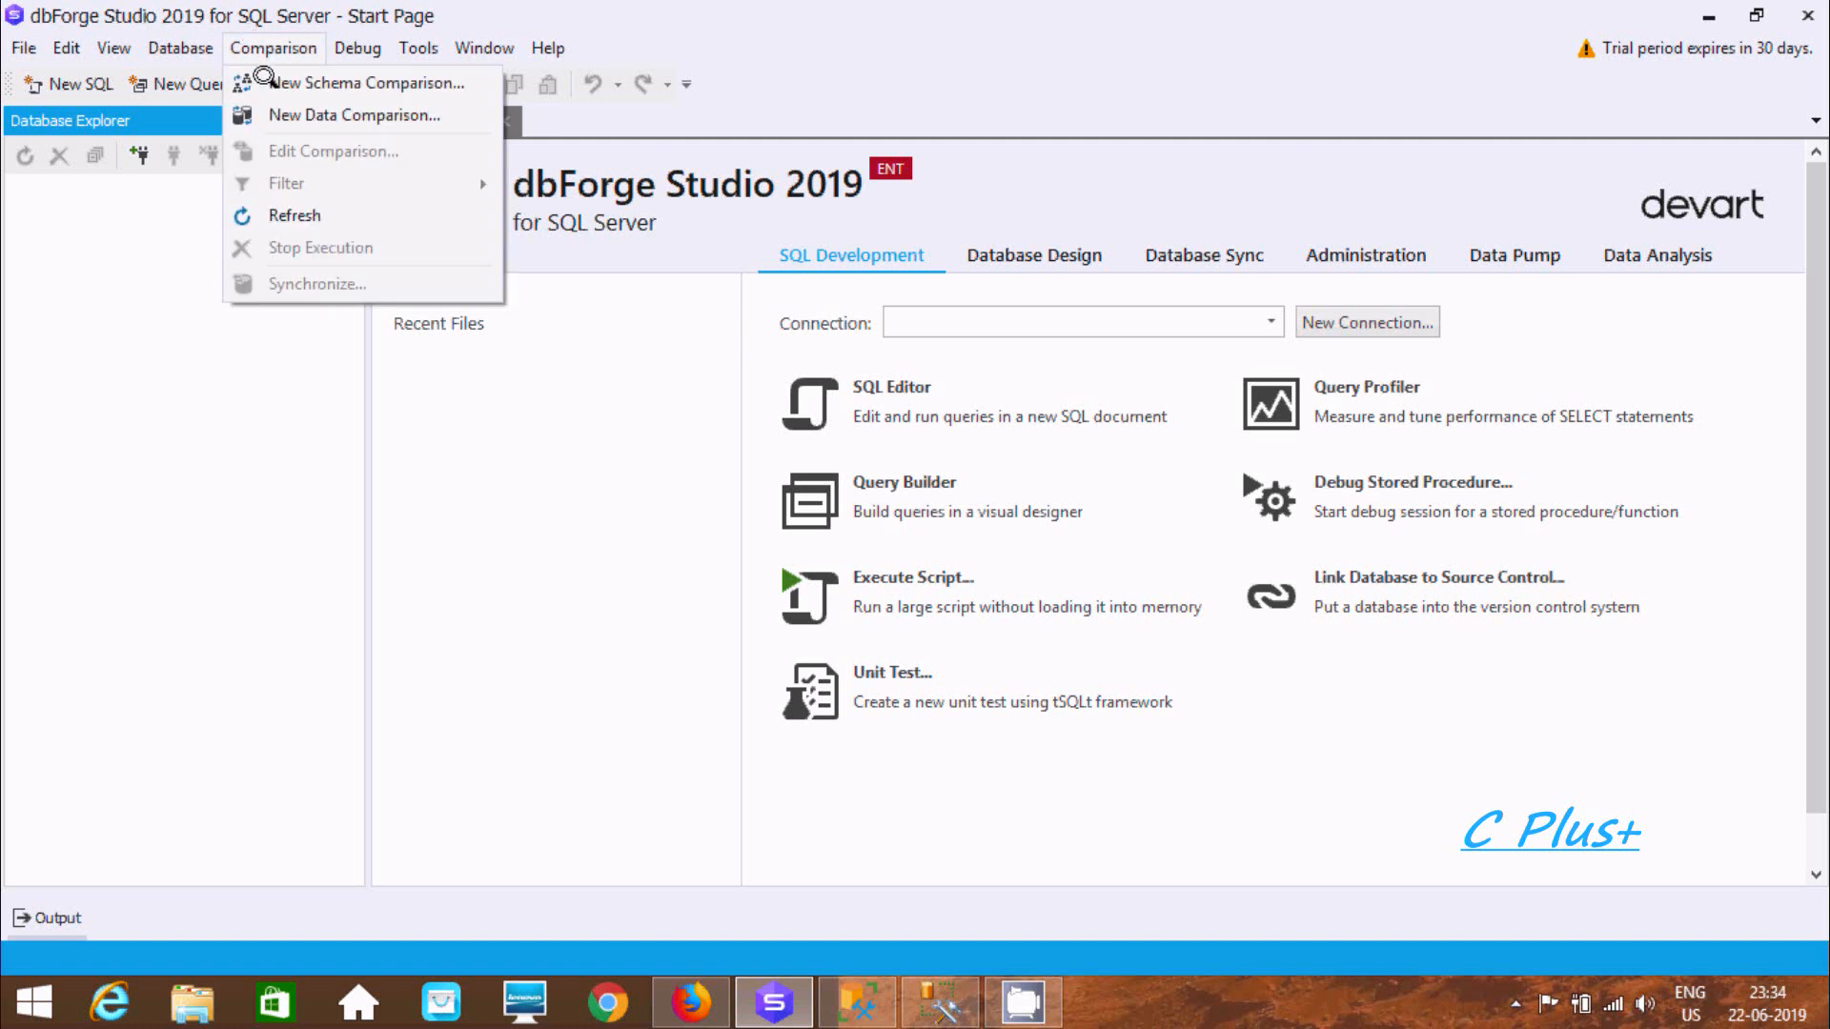
mouse_move(453, 434)
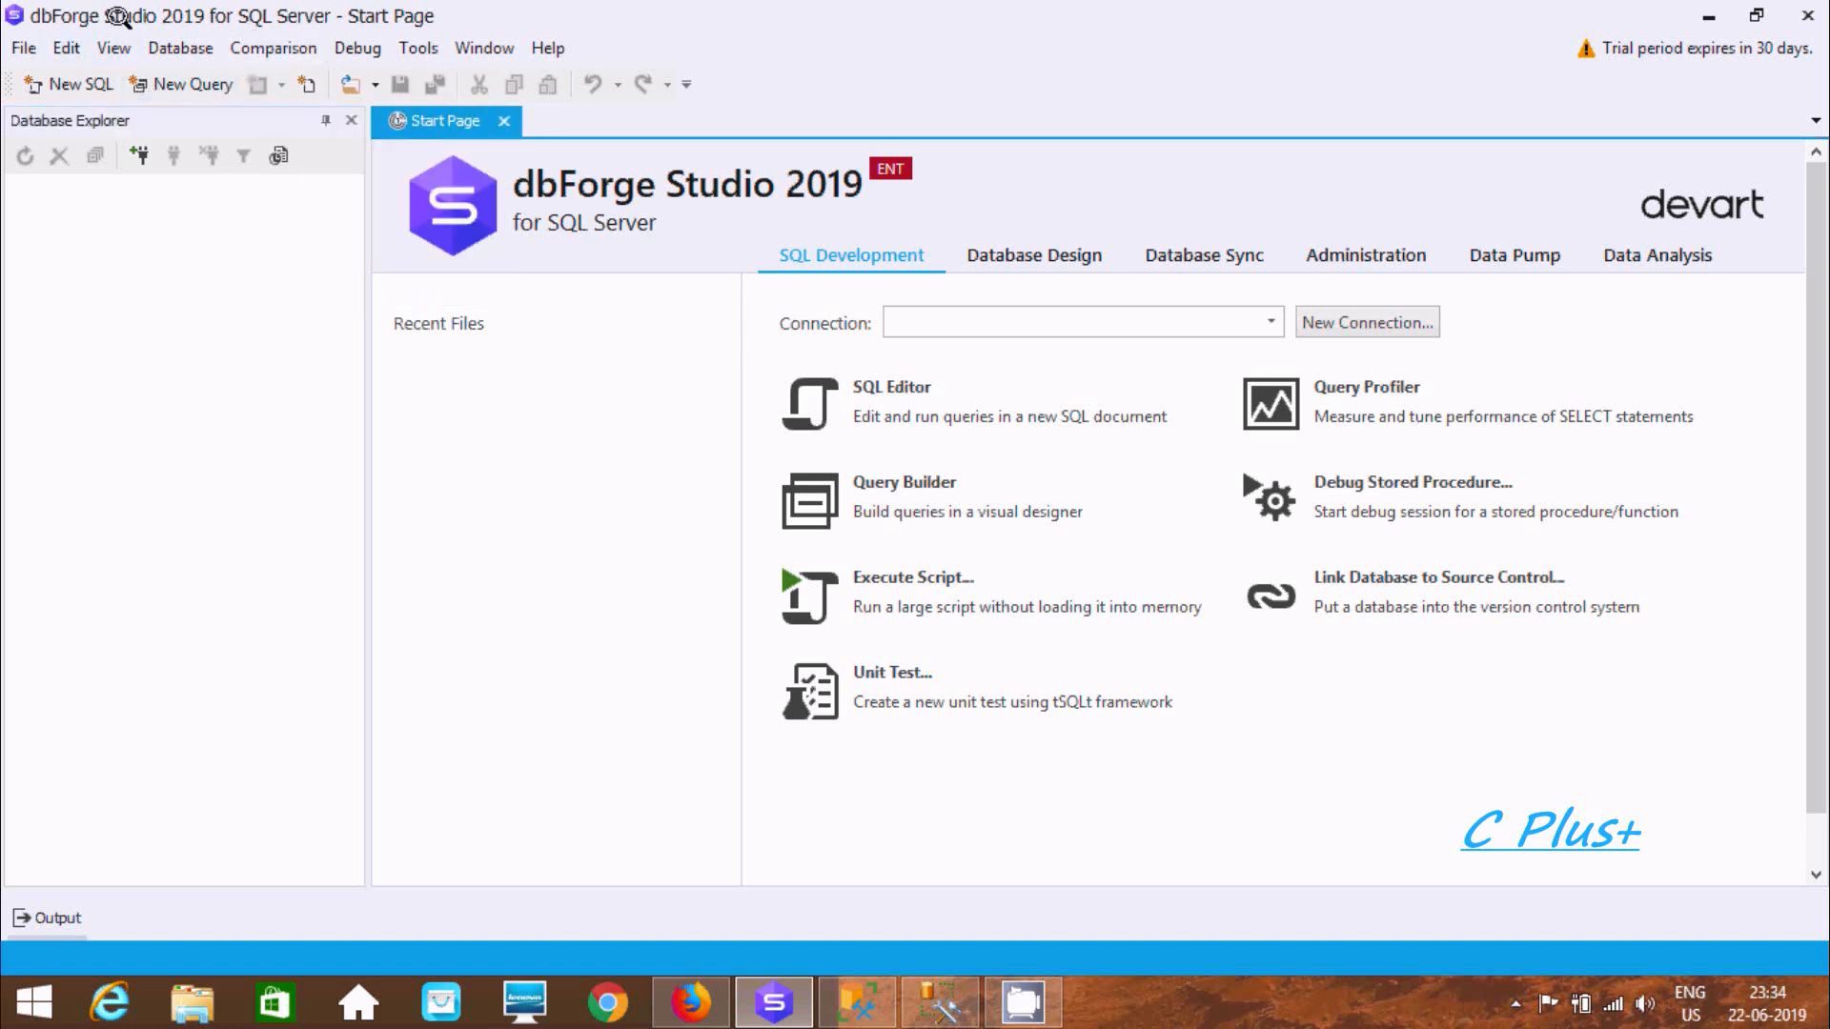
mouse_move(280, 17)
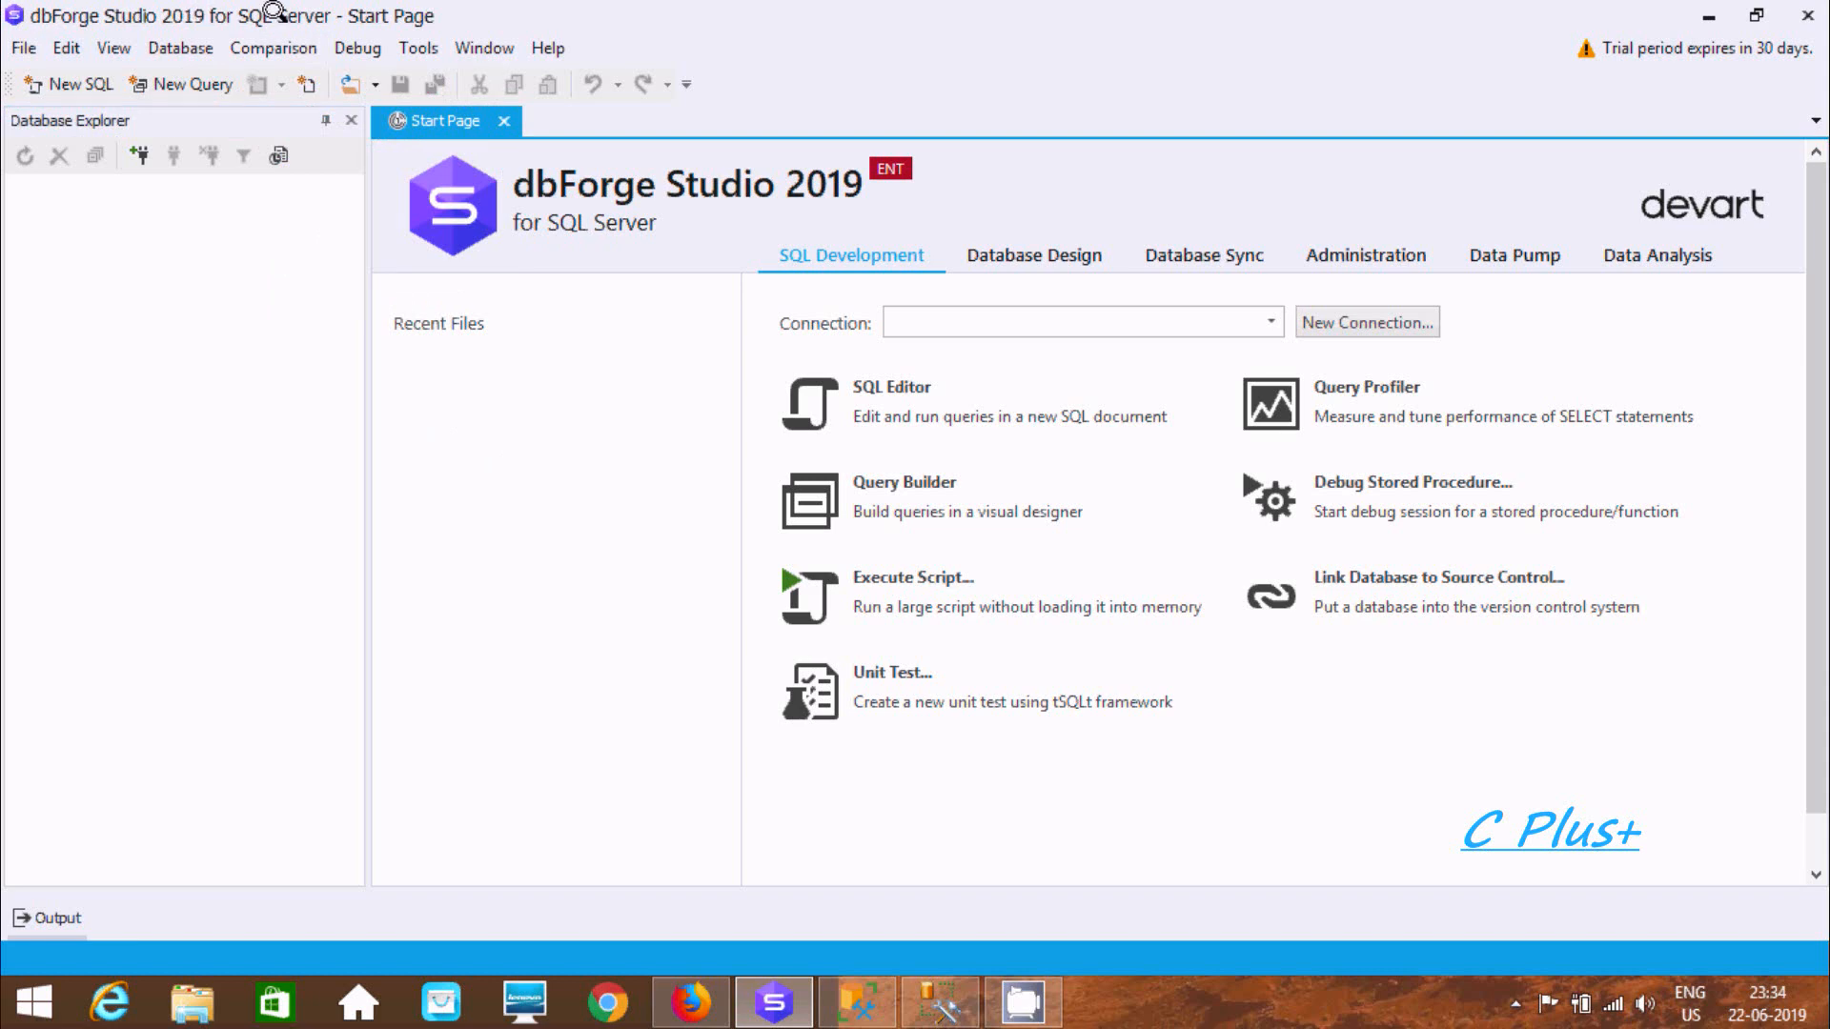
mouse_move(608, 838)
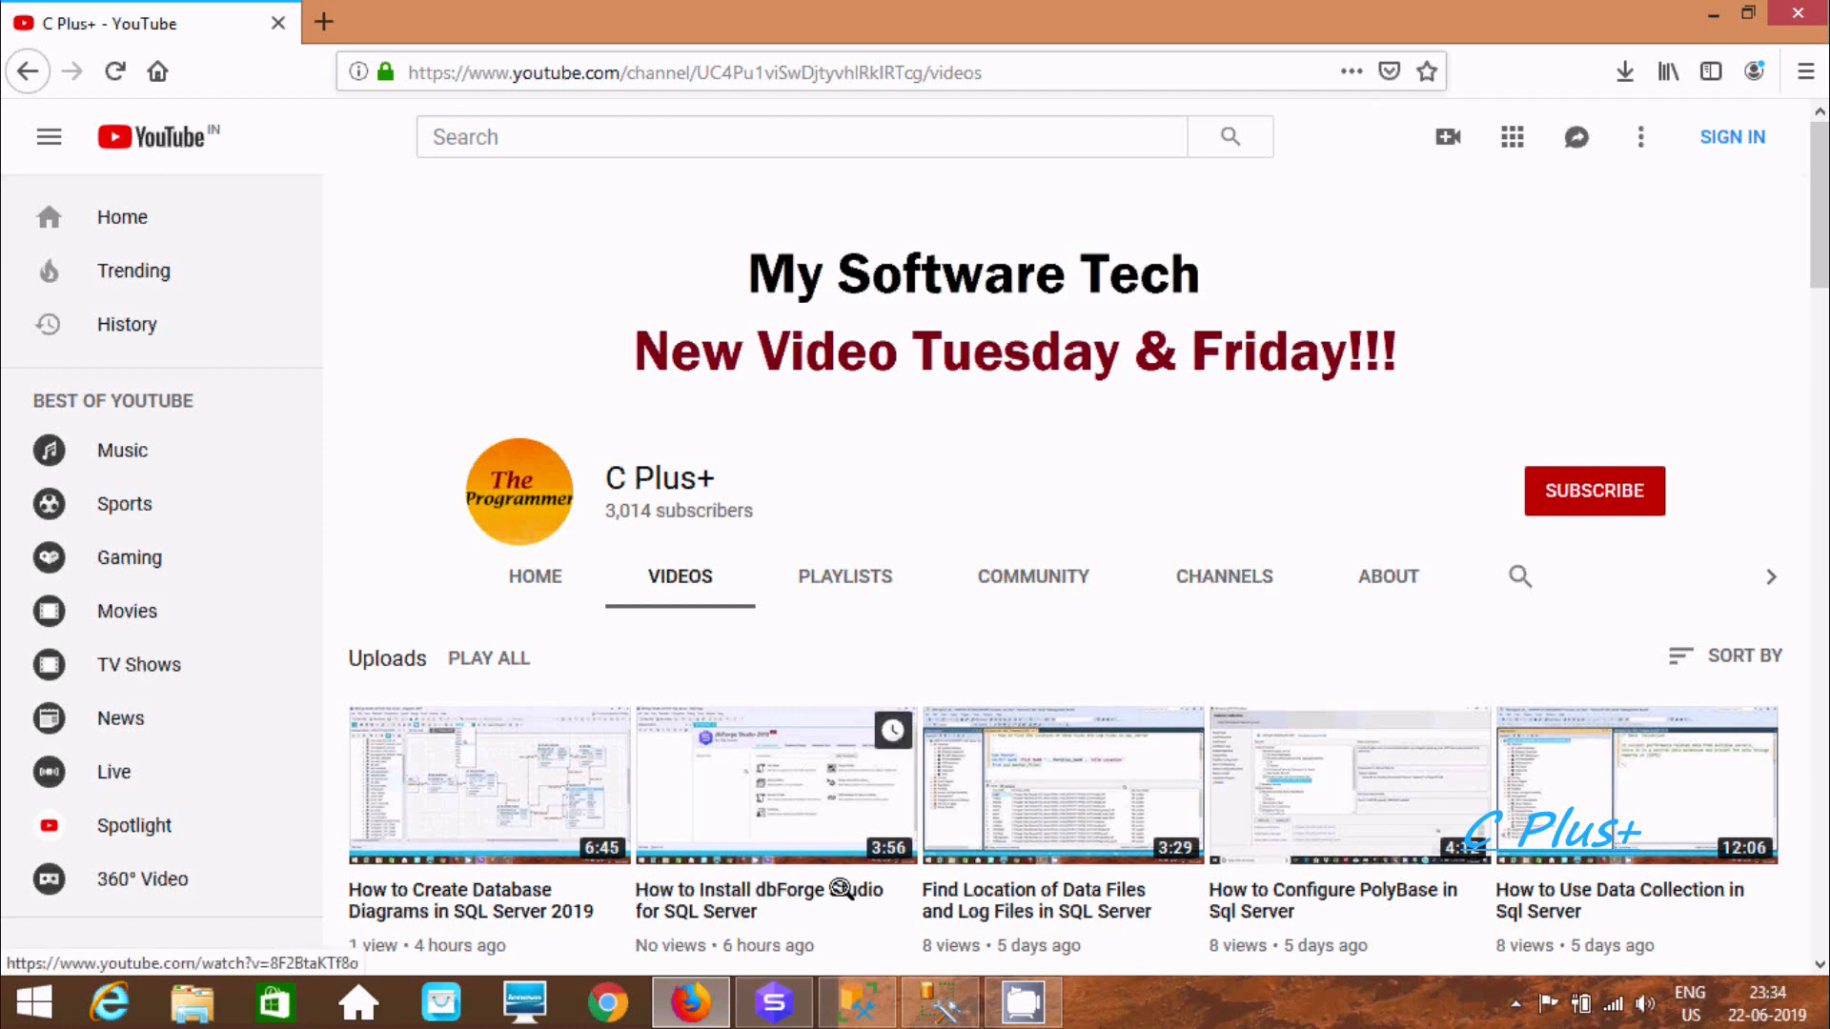
mouse_move(713, 903)
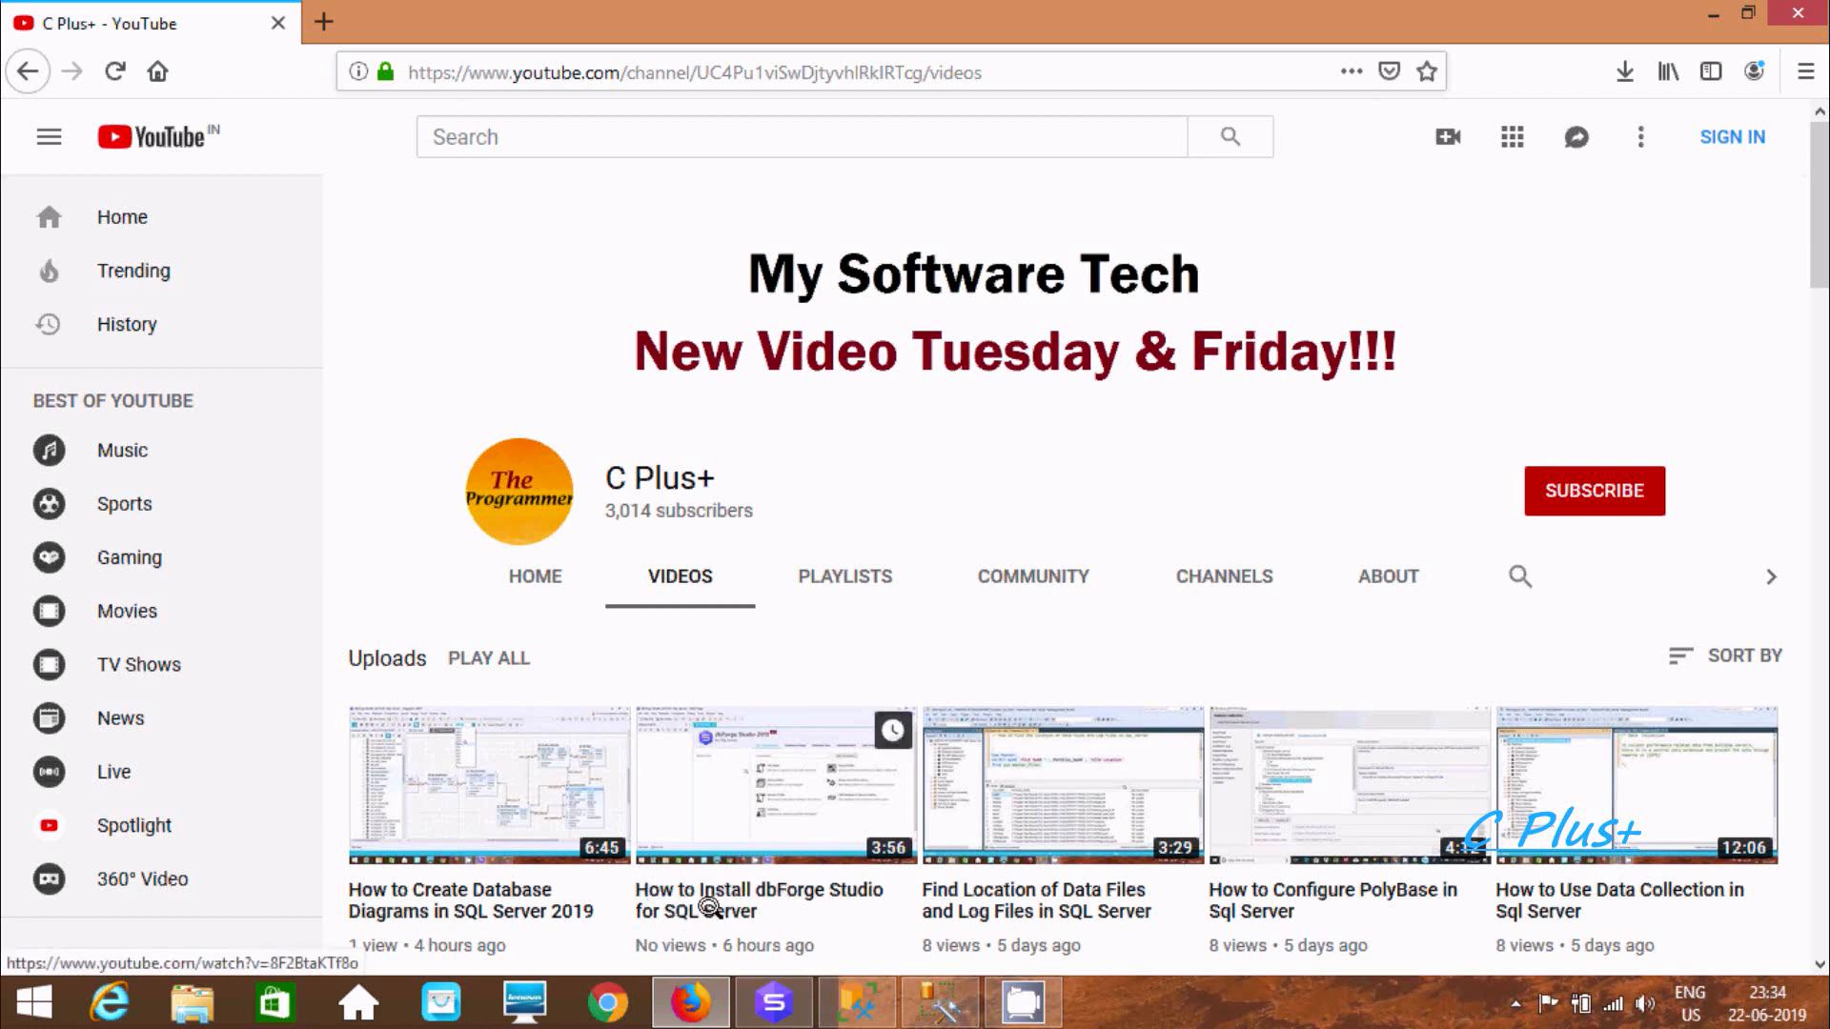
click(772, 1000)
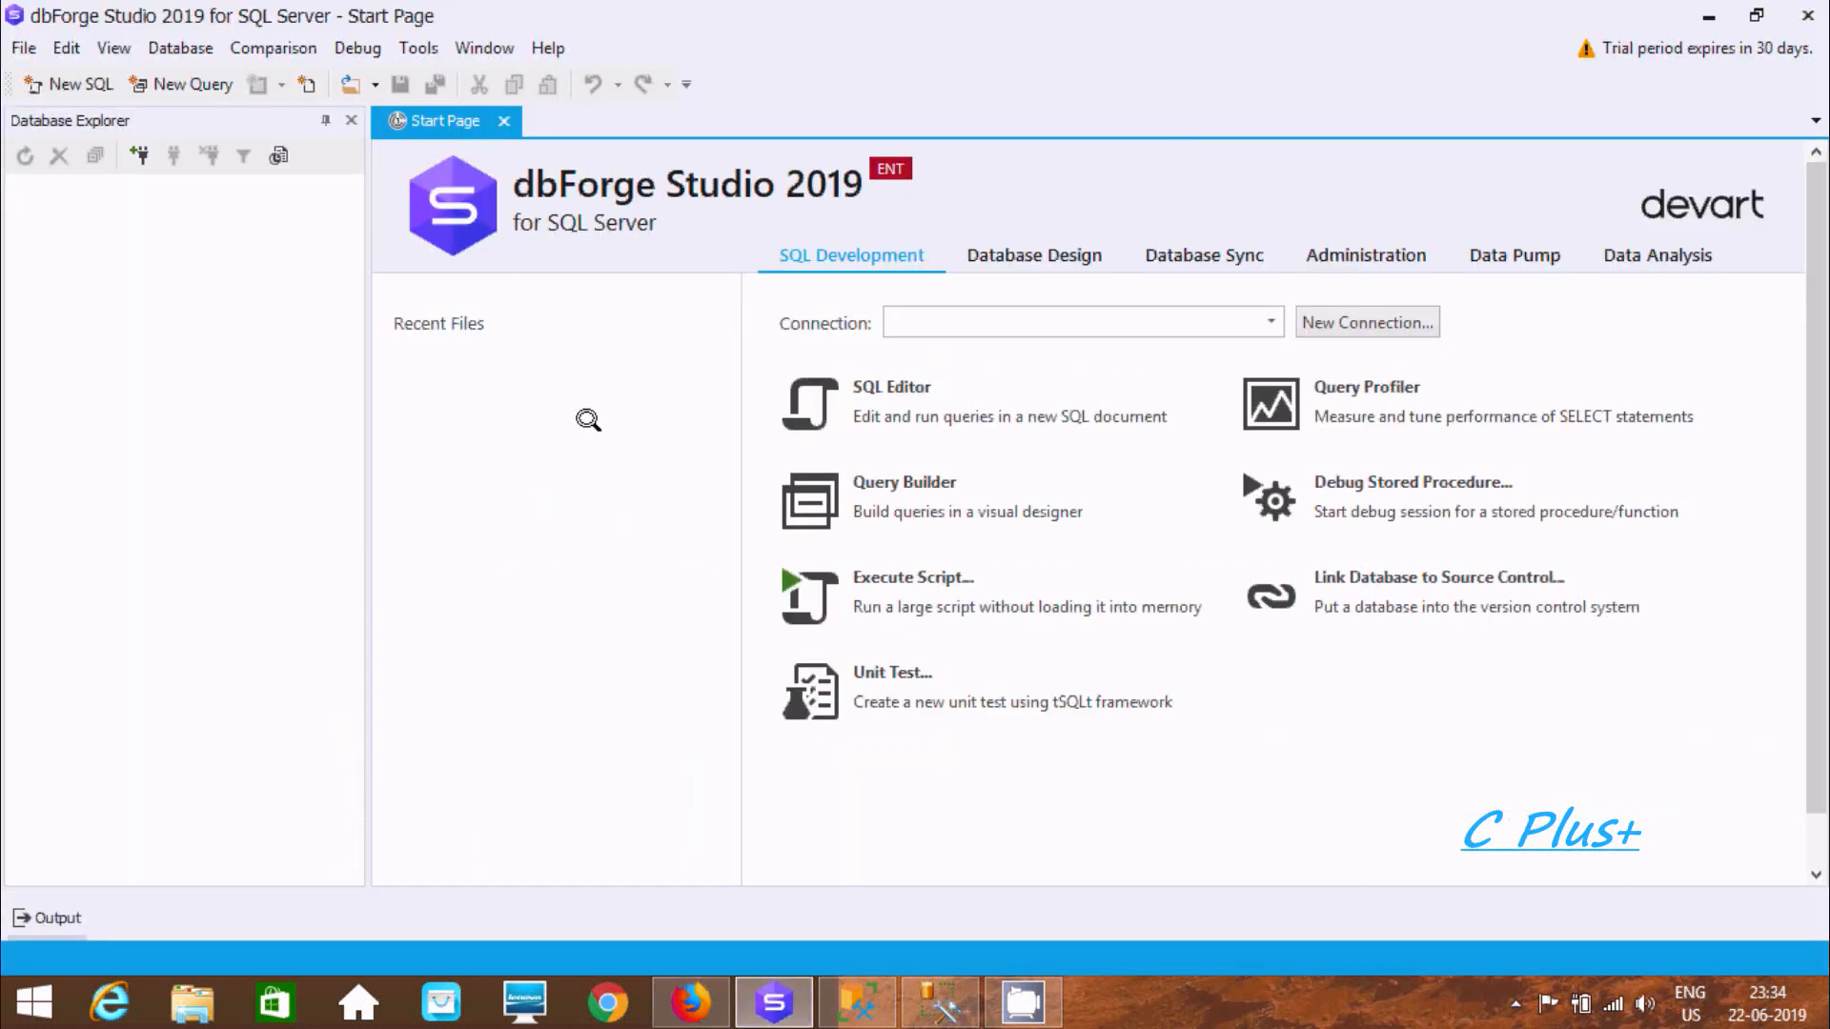
click(273, 47)
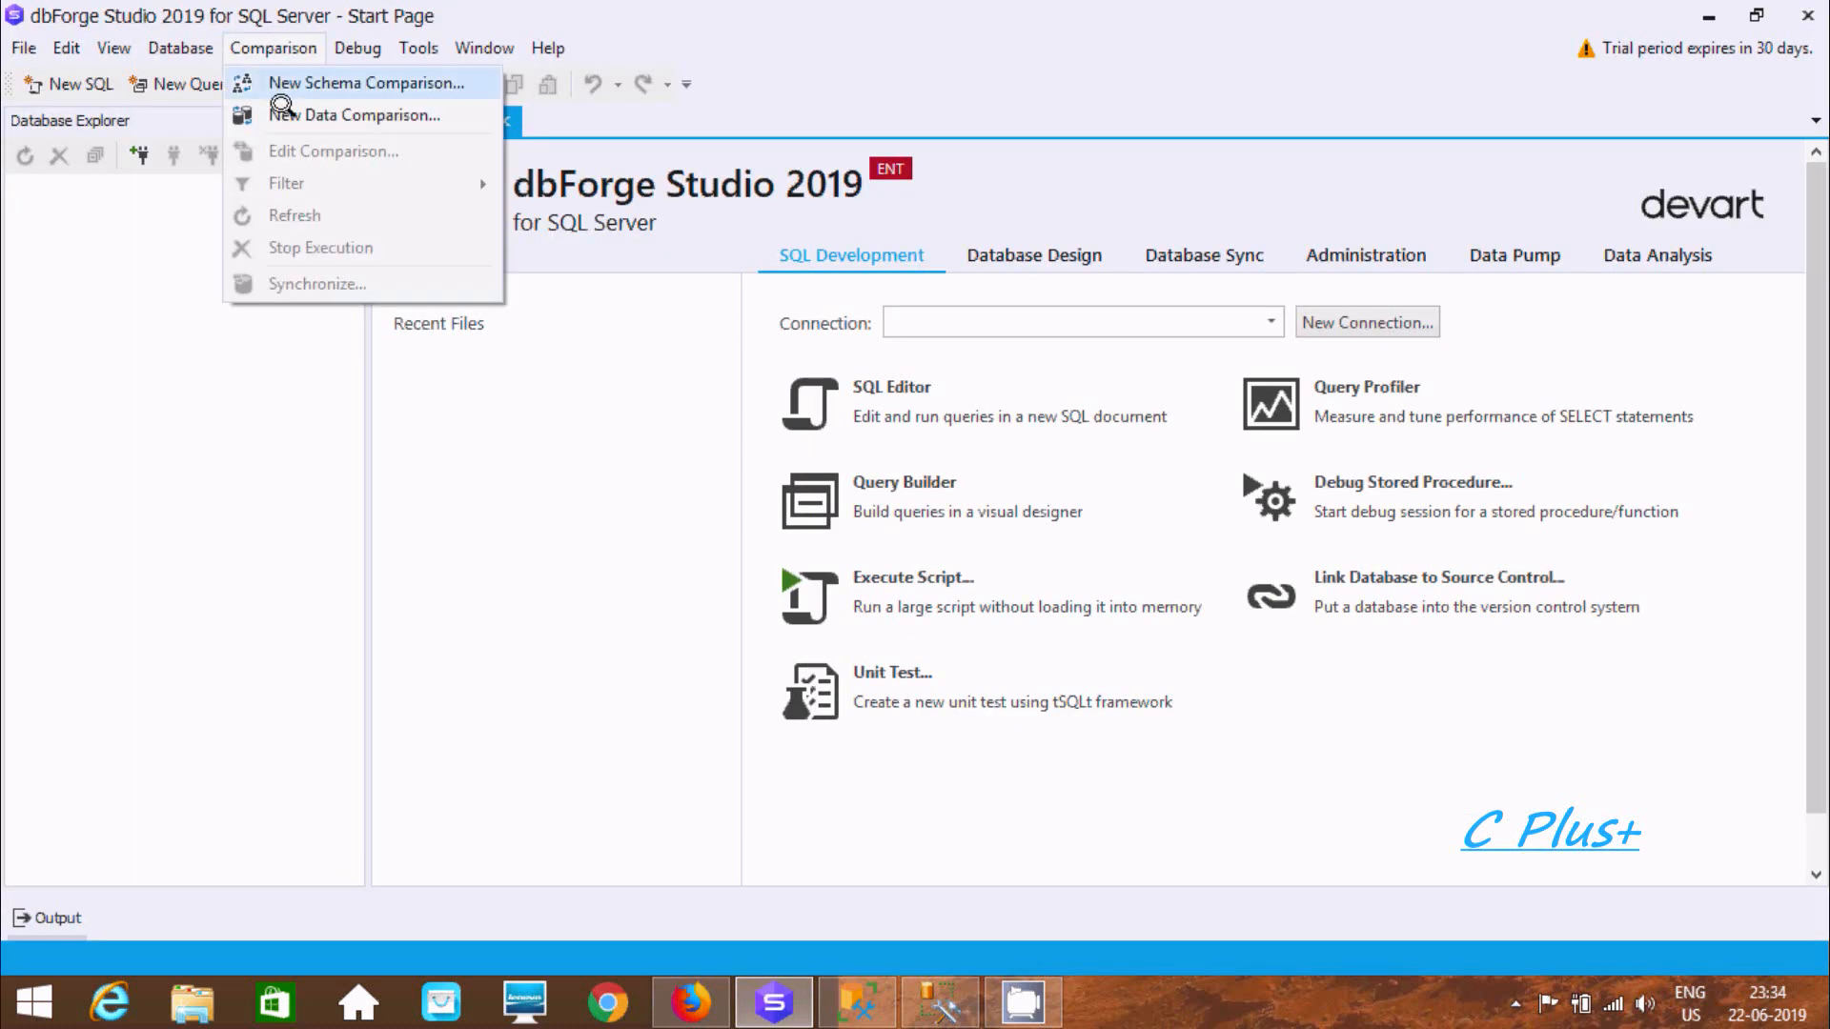
mouse_move(354, 114)
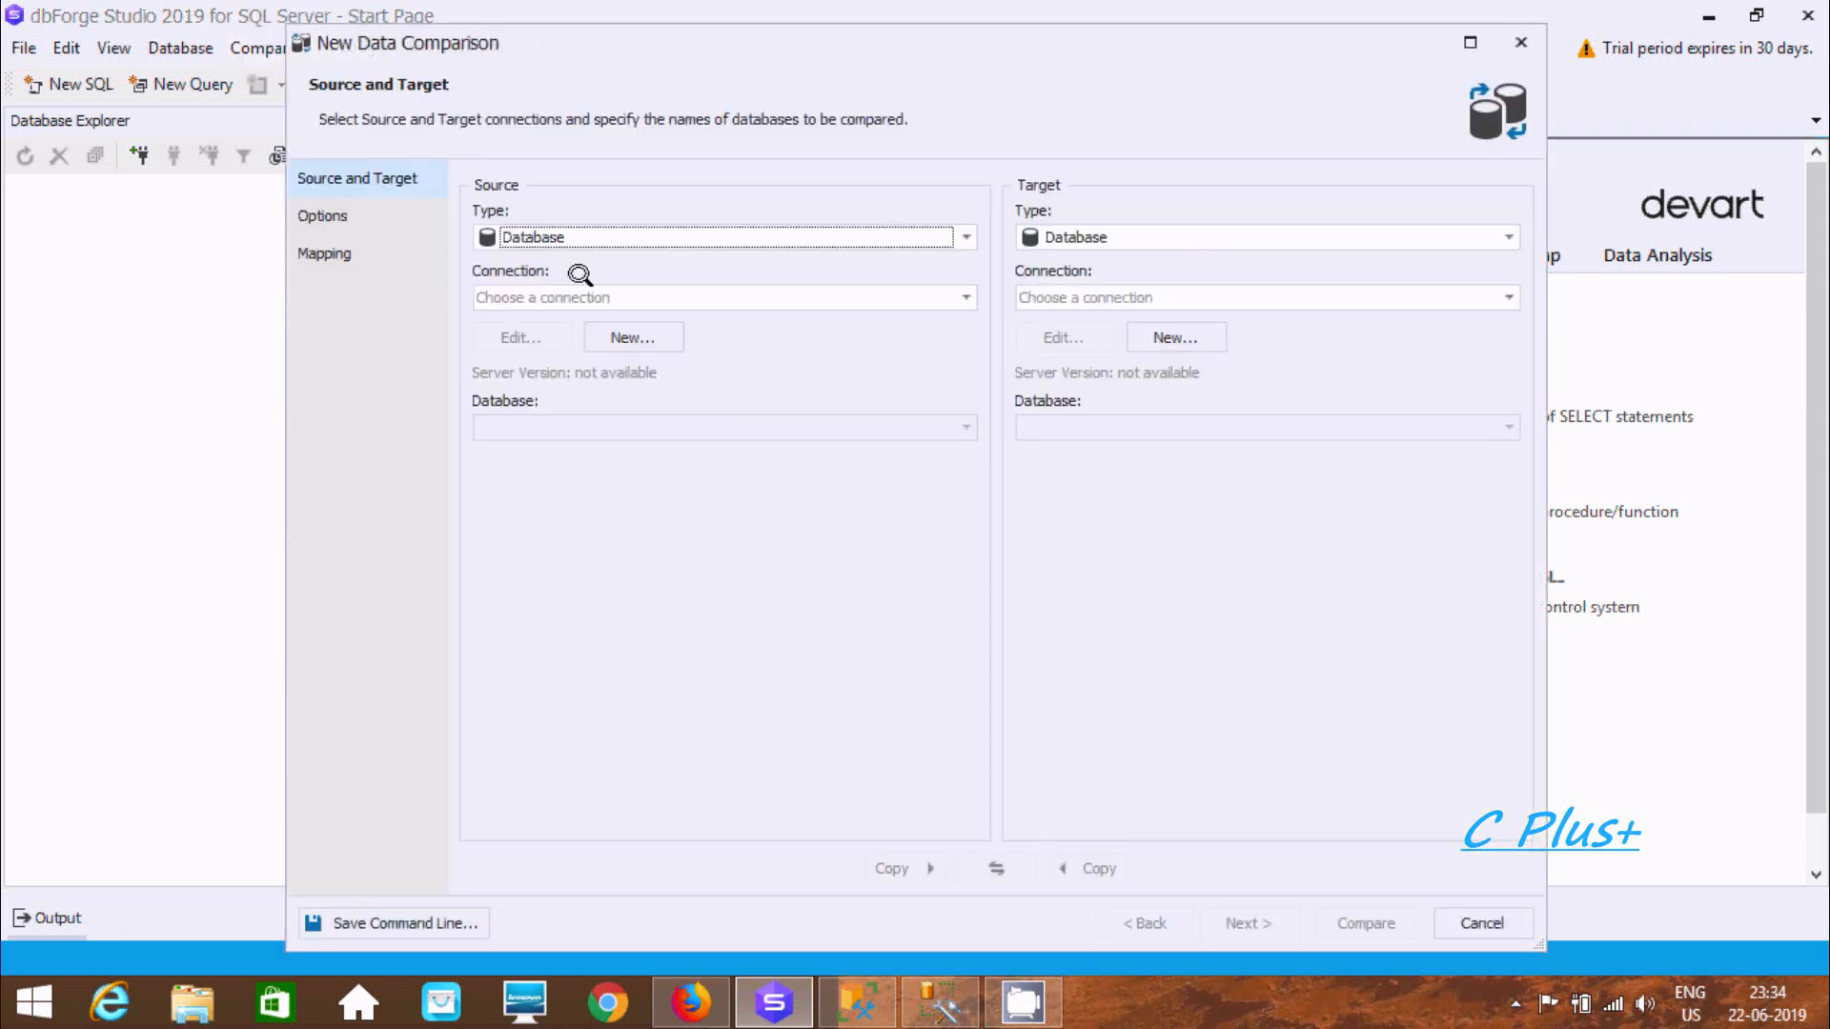
Keep Database as the source type and begin a new source connection
click(967, 237)
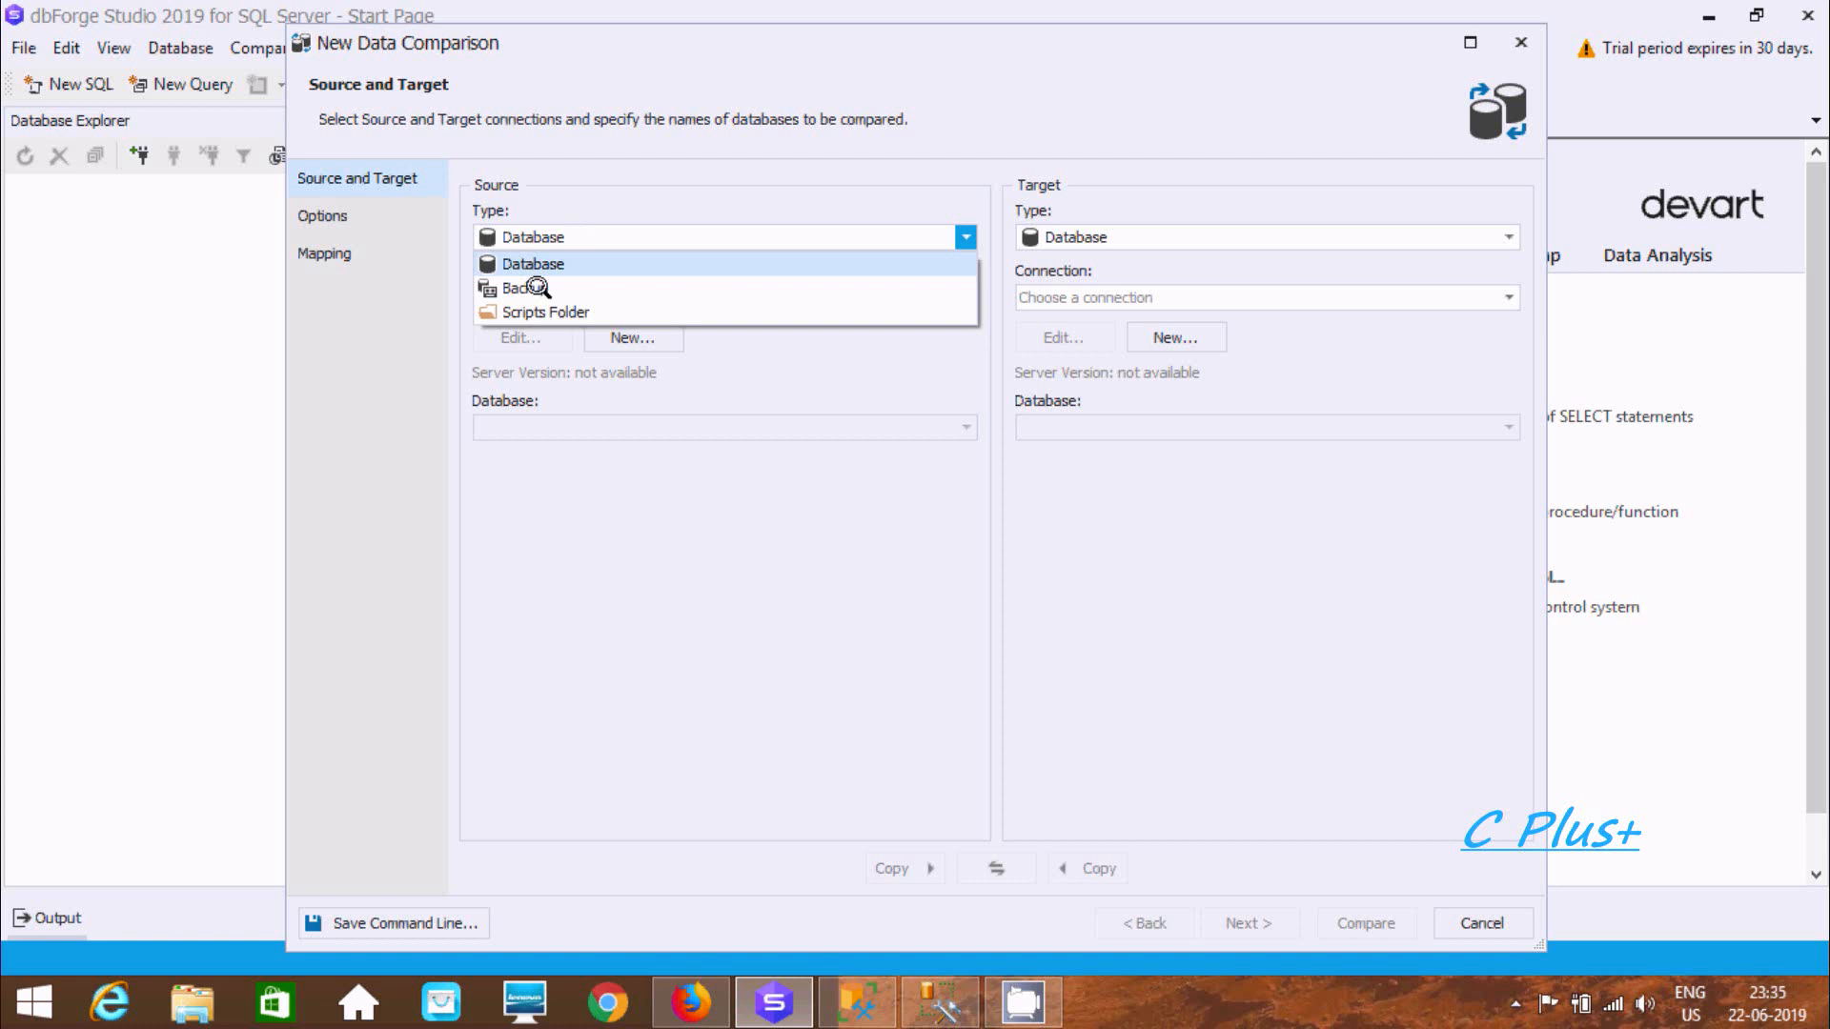
click(533, 263)
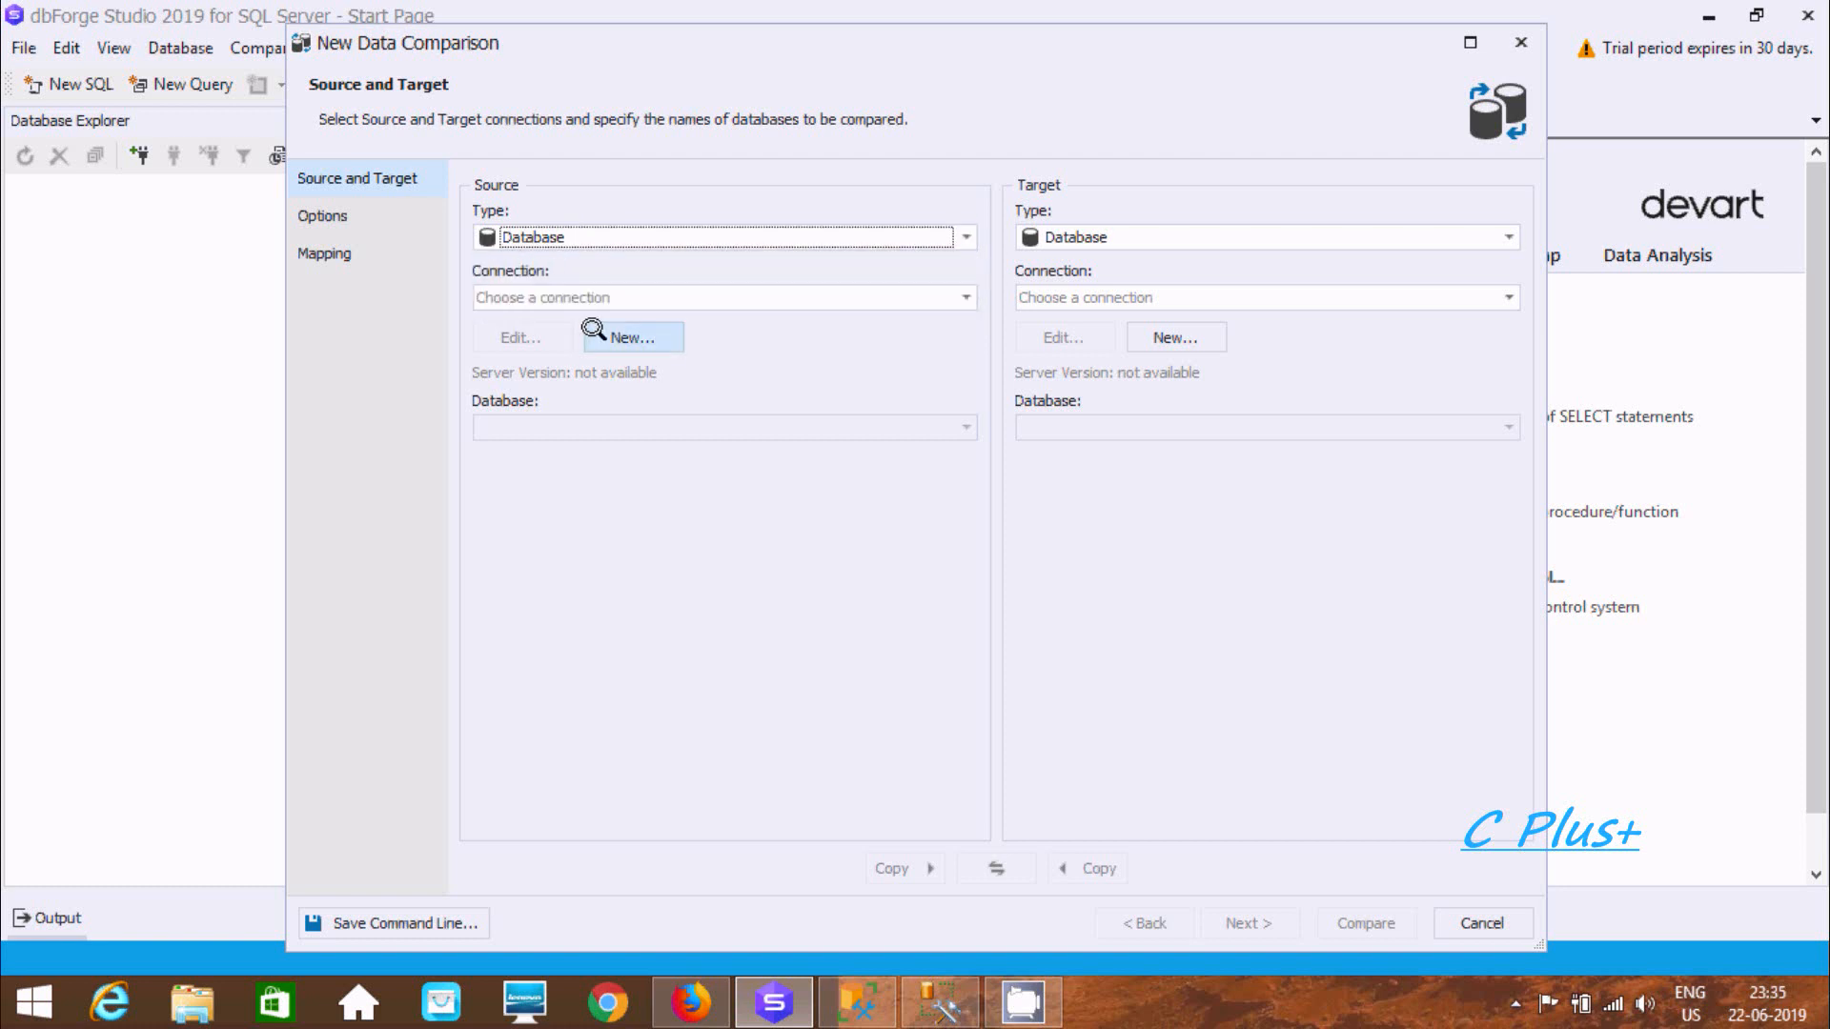
click(631, 337)
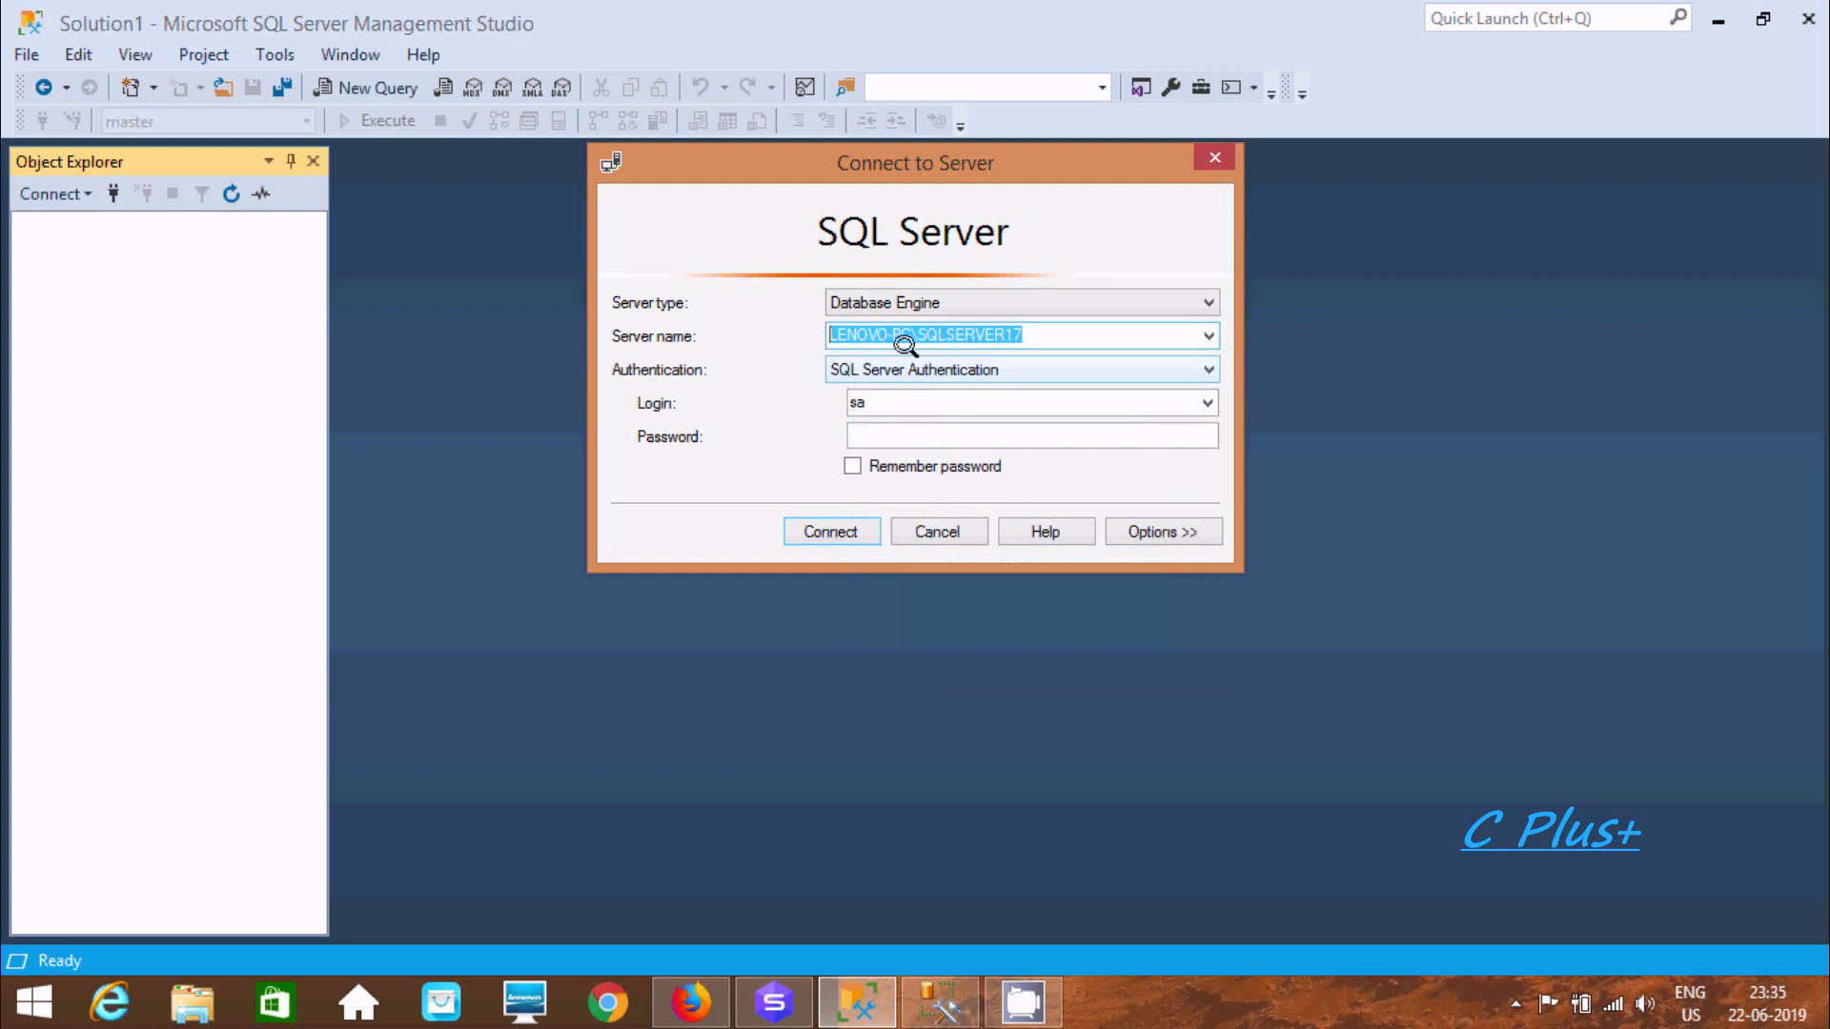
mouse_move(856, 1001)
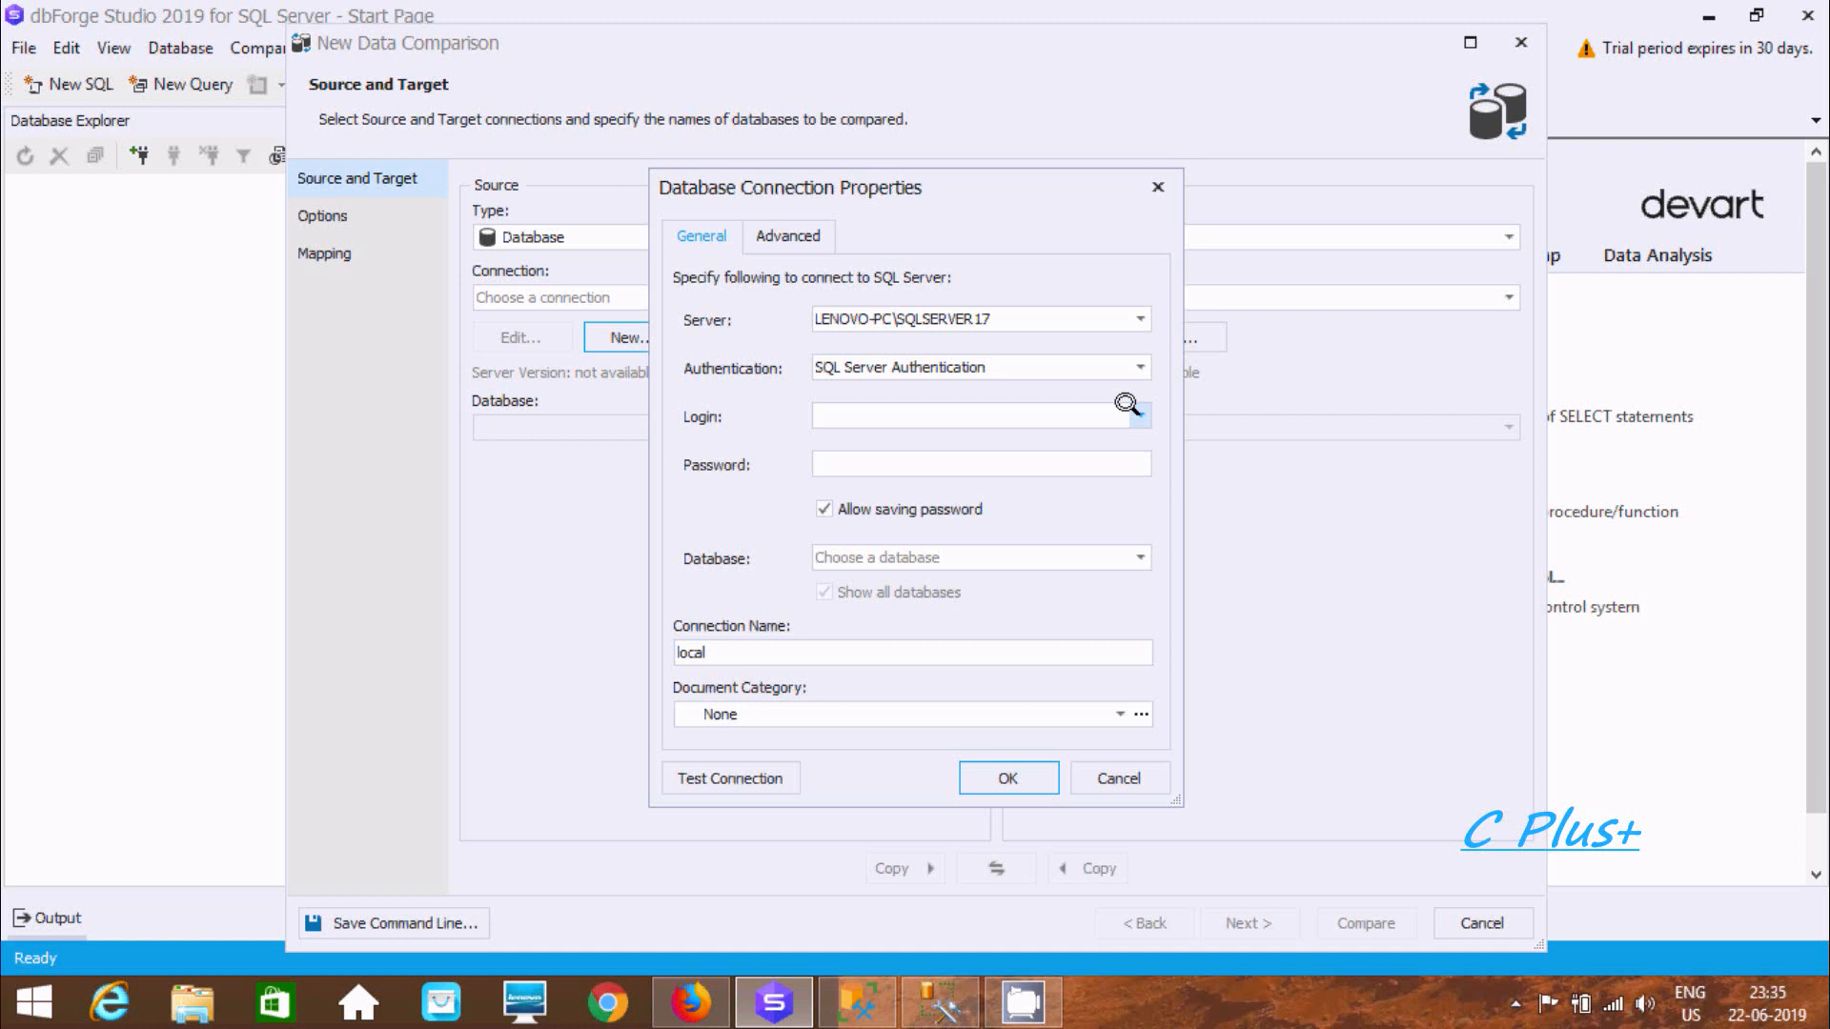
Enter login sa, set Document Category to Test, test the connection and confirm it
text(sa)
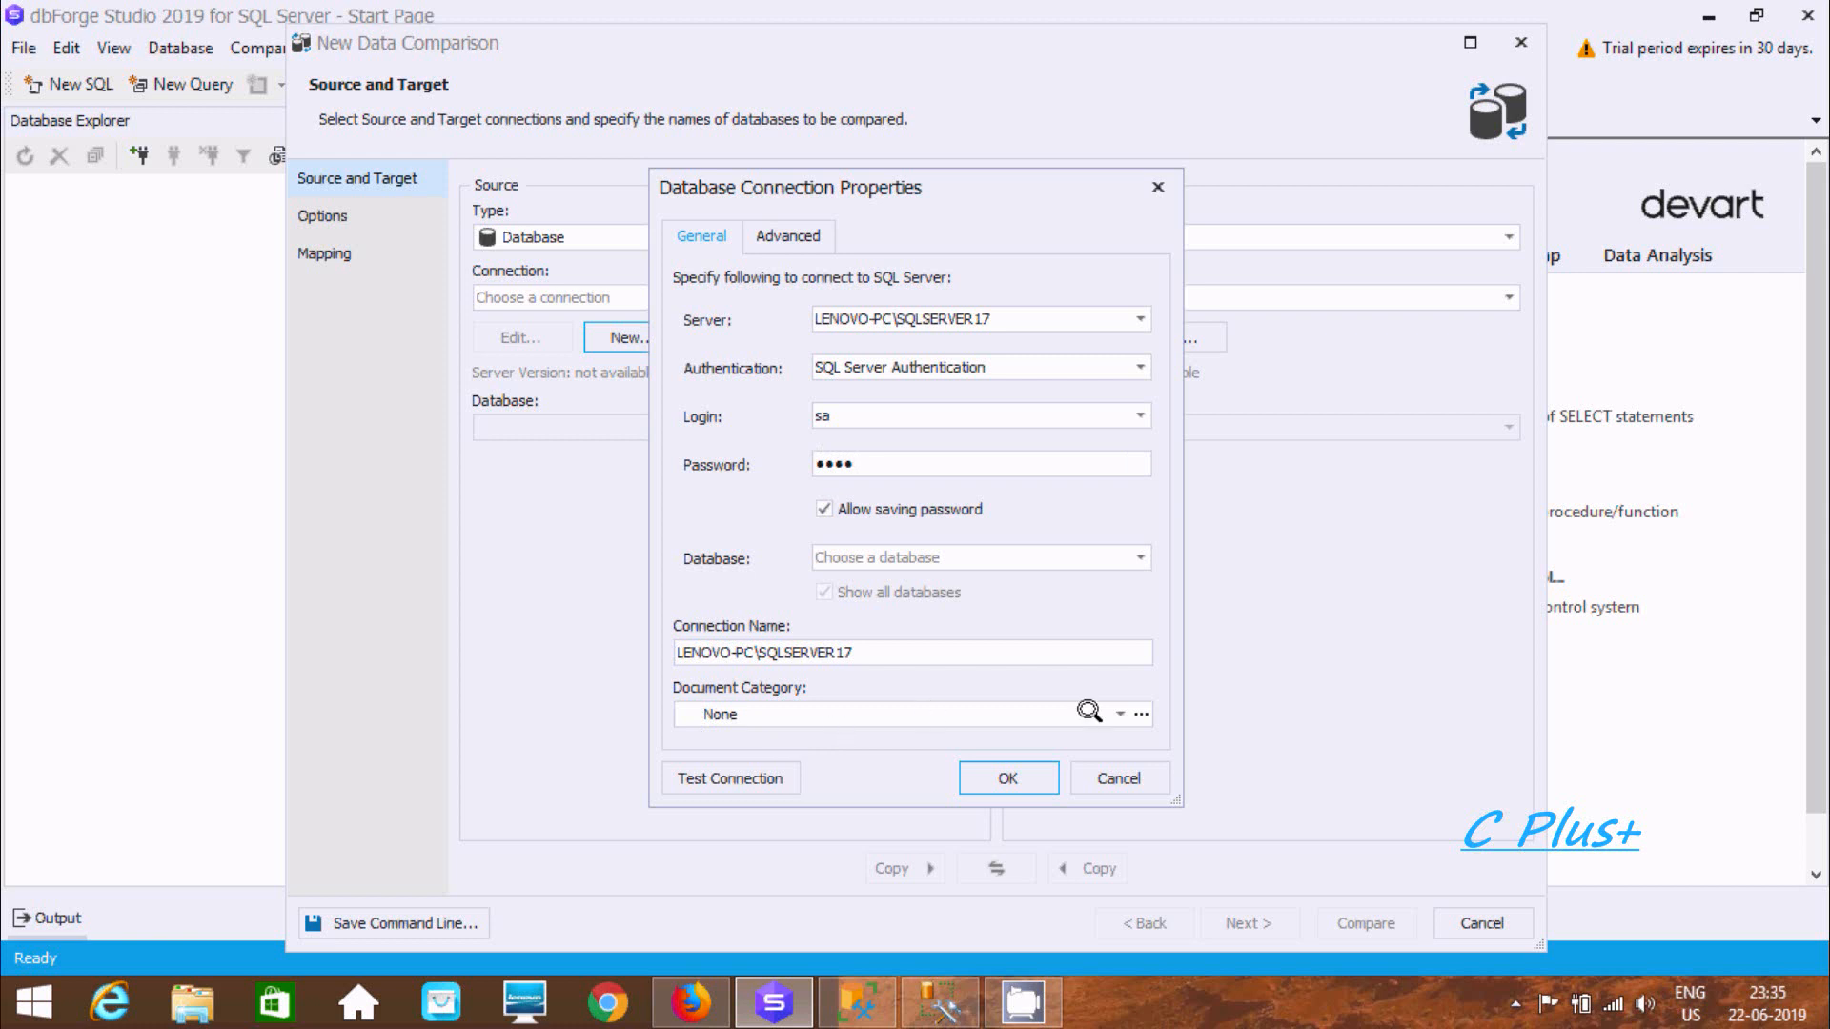
text(Test)
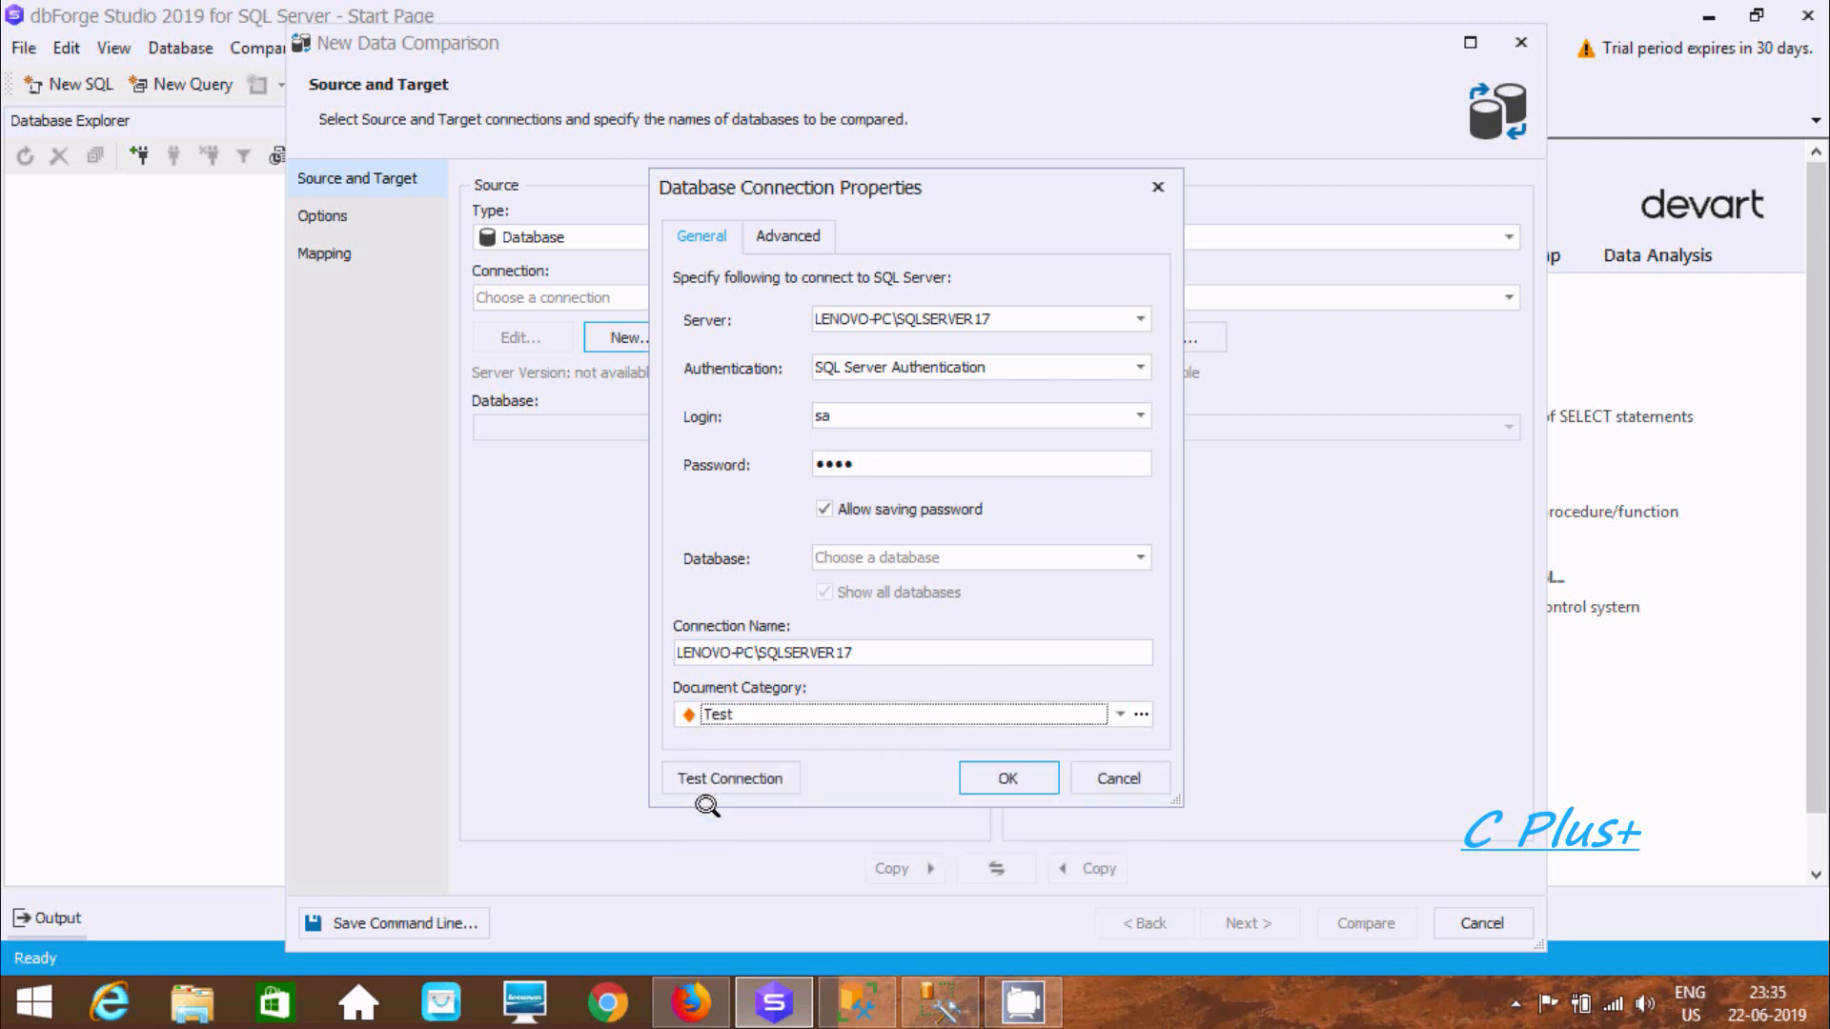
click(730, 777)
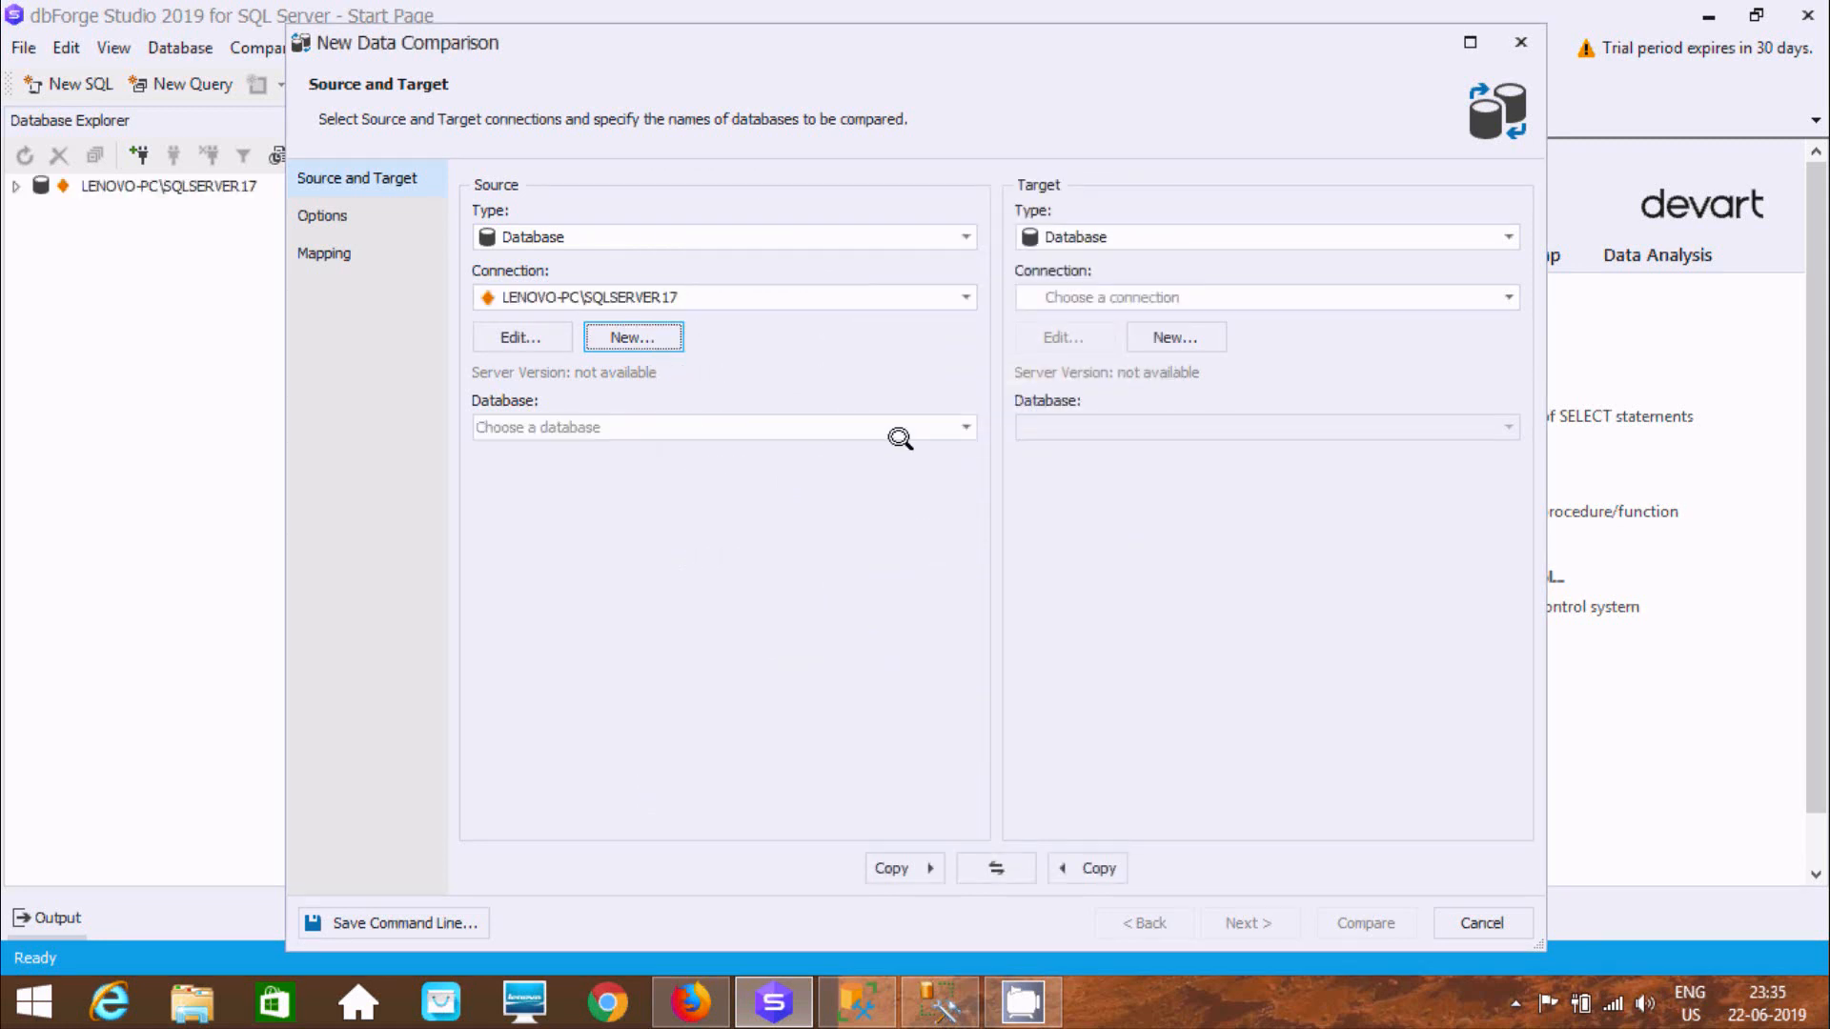
click(964, 426)
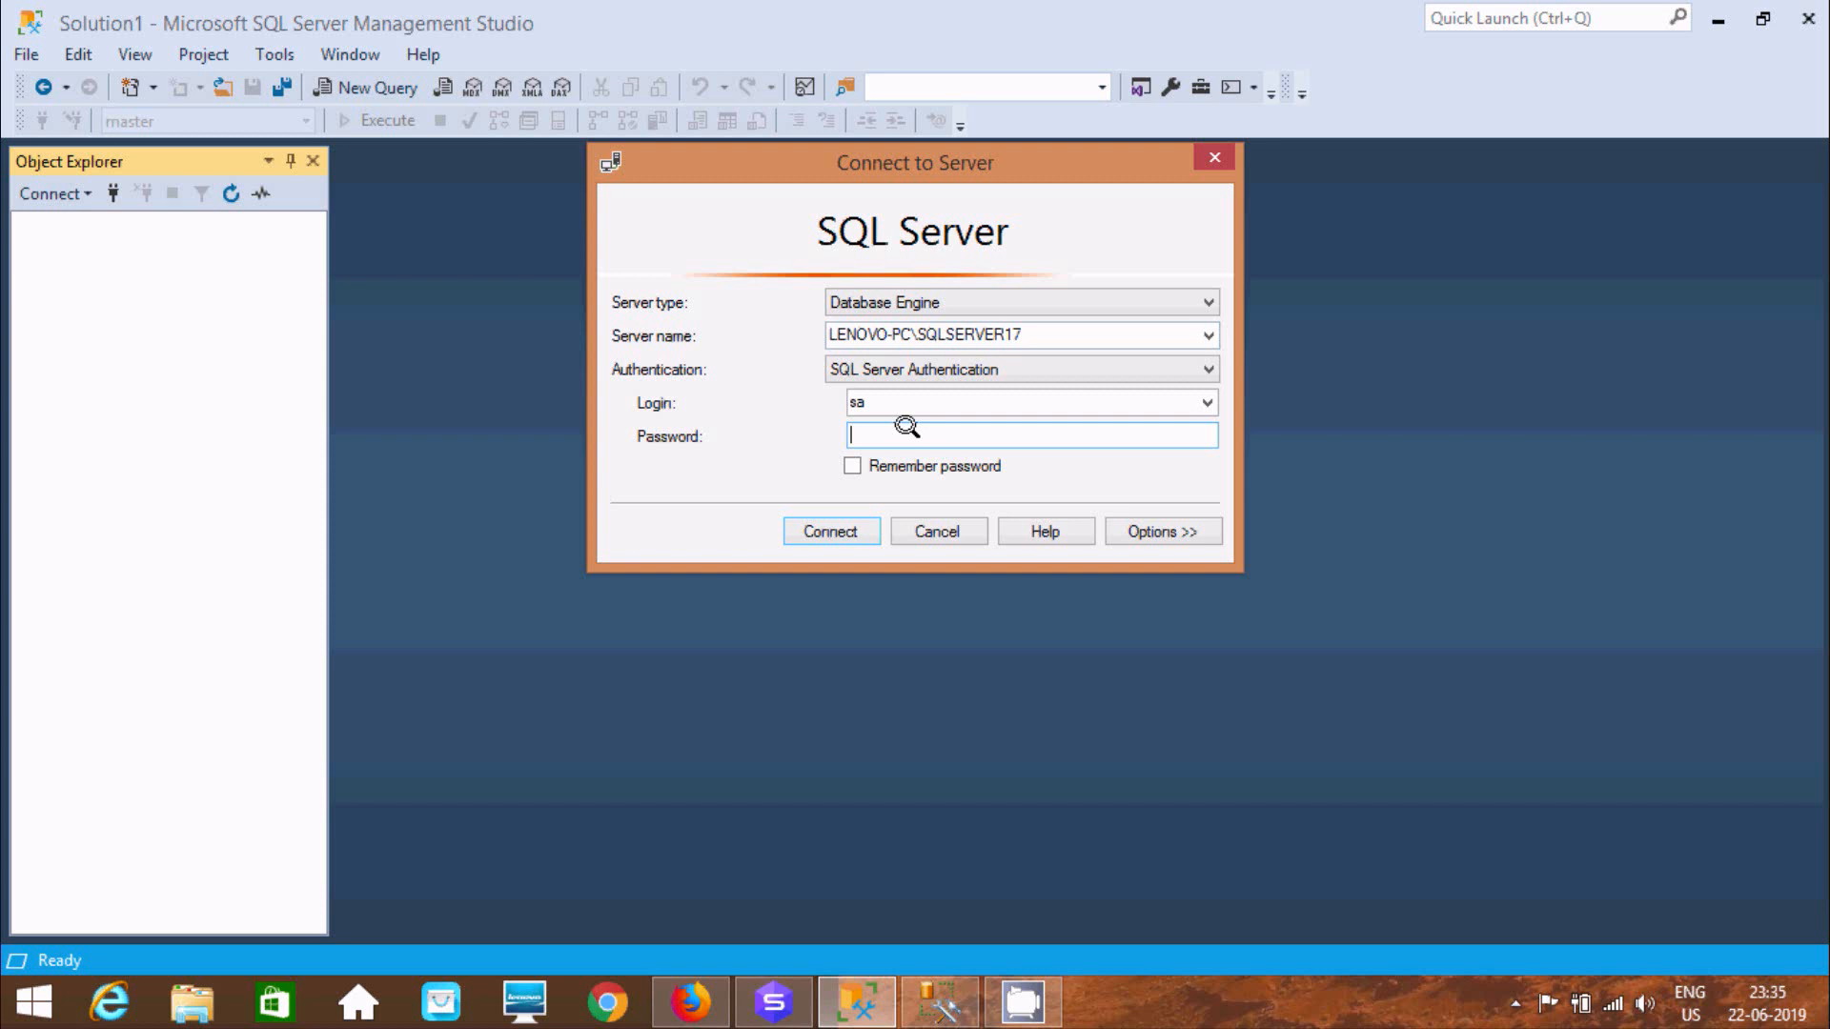
Supply the sa password and connect to LENOVO-PC\SQLSERVER17
text(•)
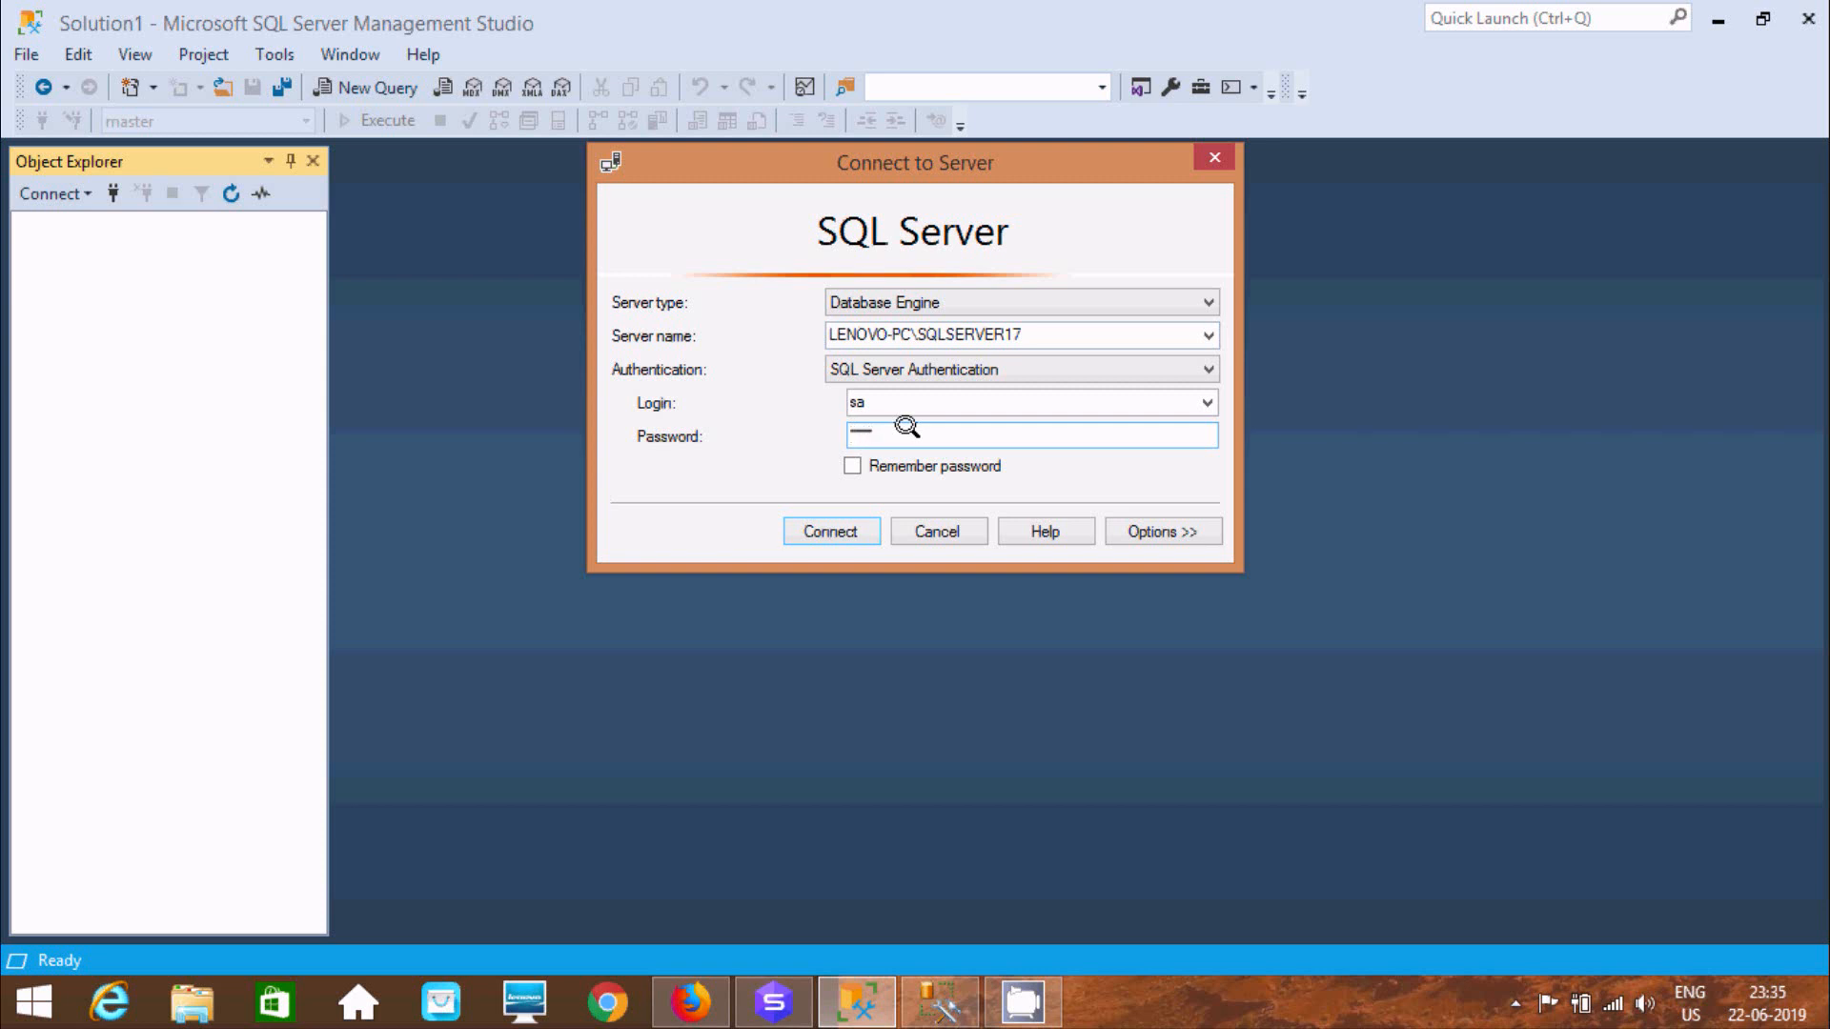
click(829, 531)
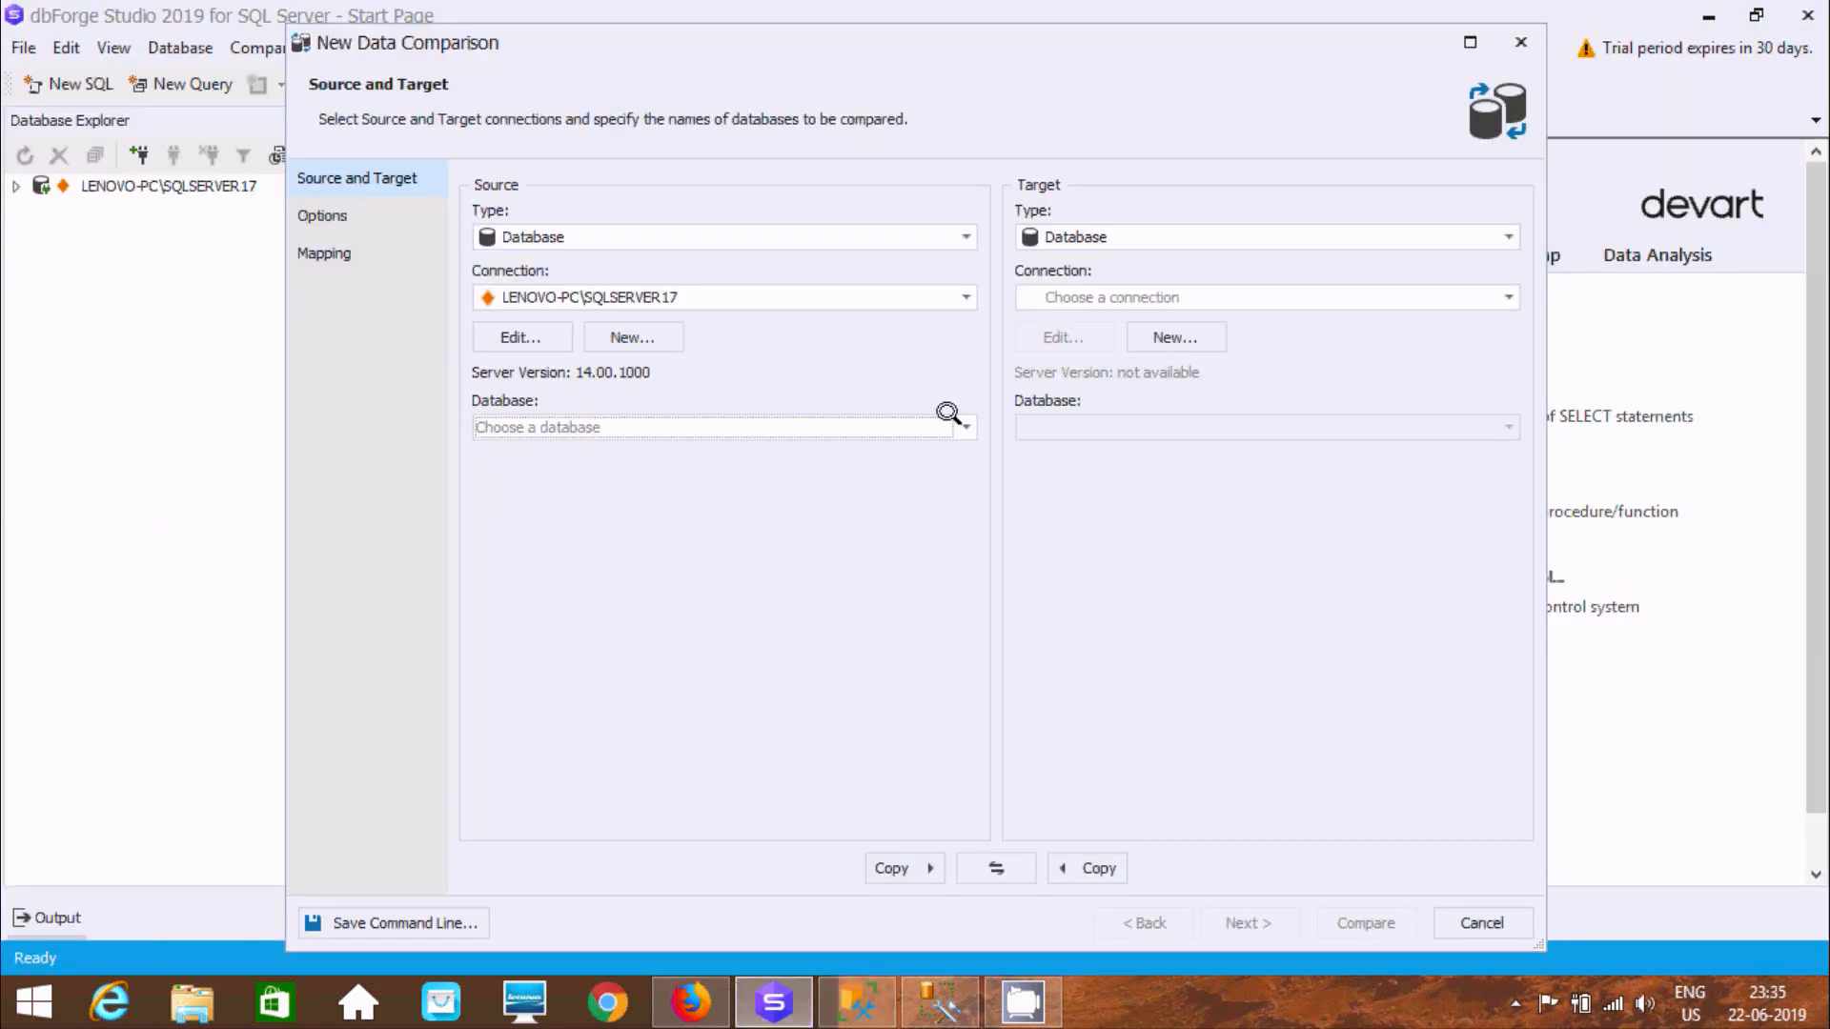
Choose Jason as the source database
click(965, 427)
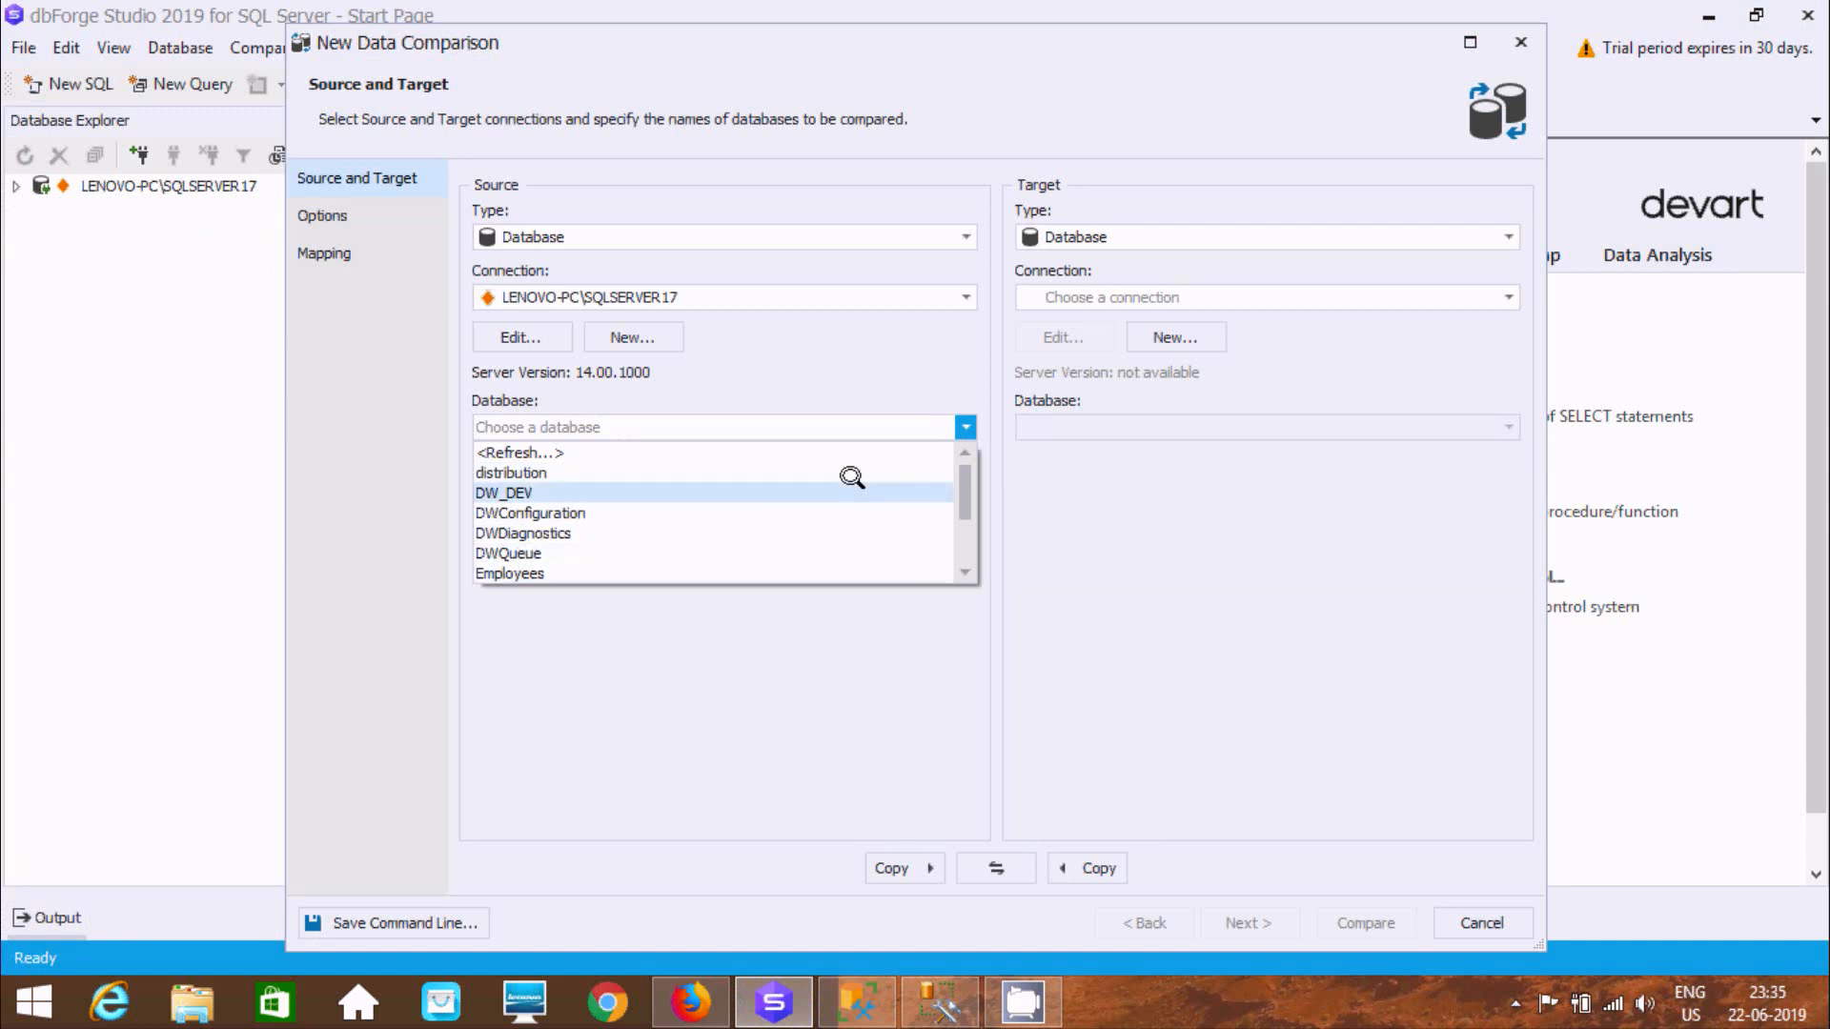
scroll(down, 3)
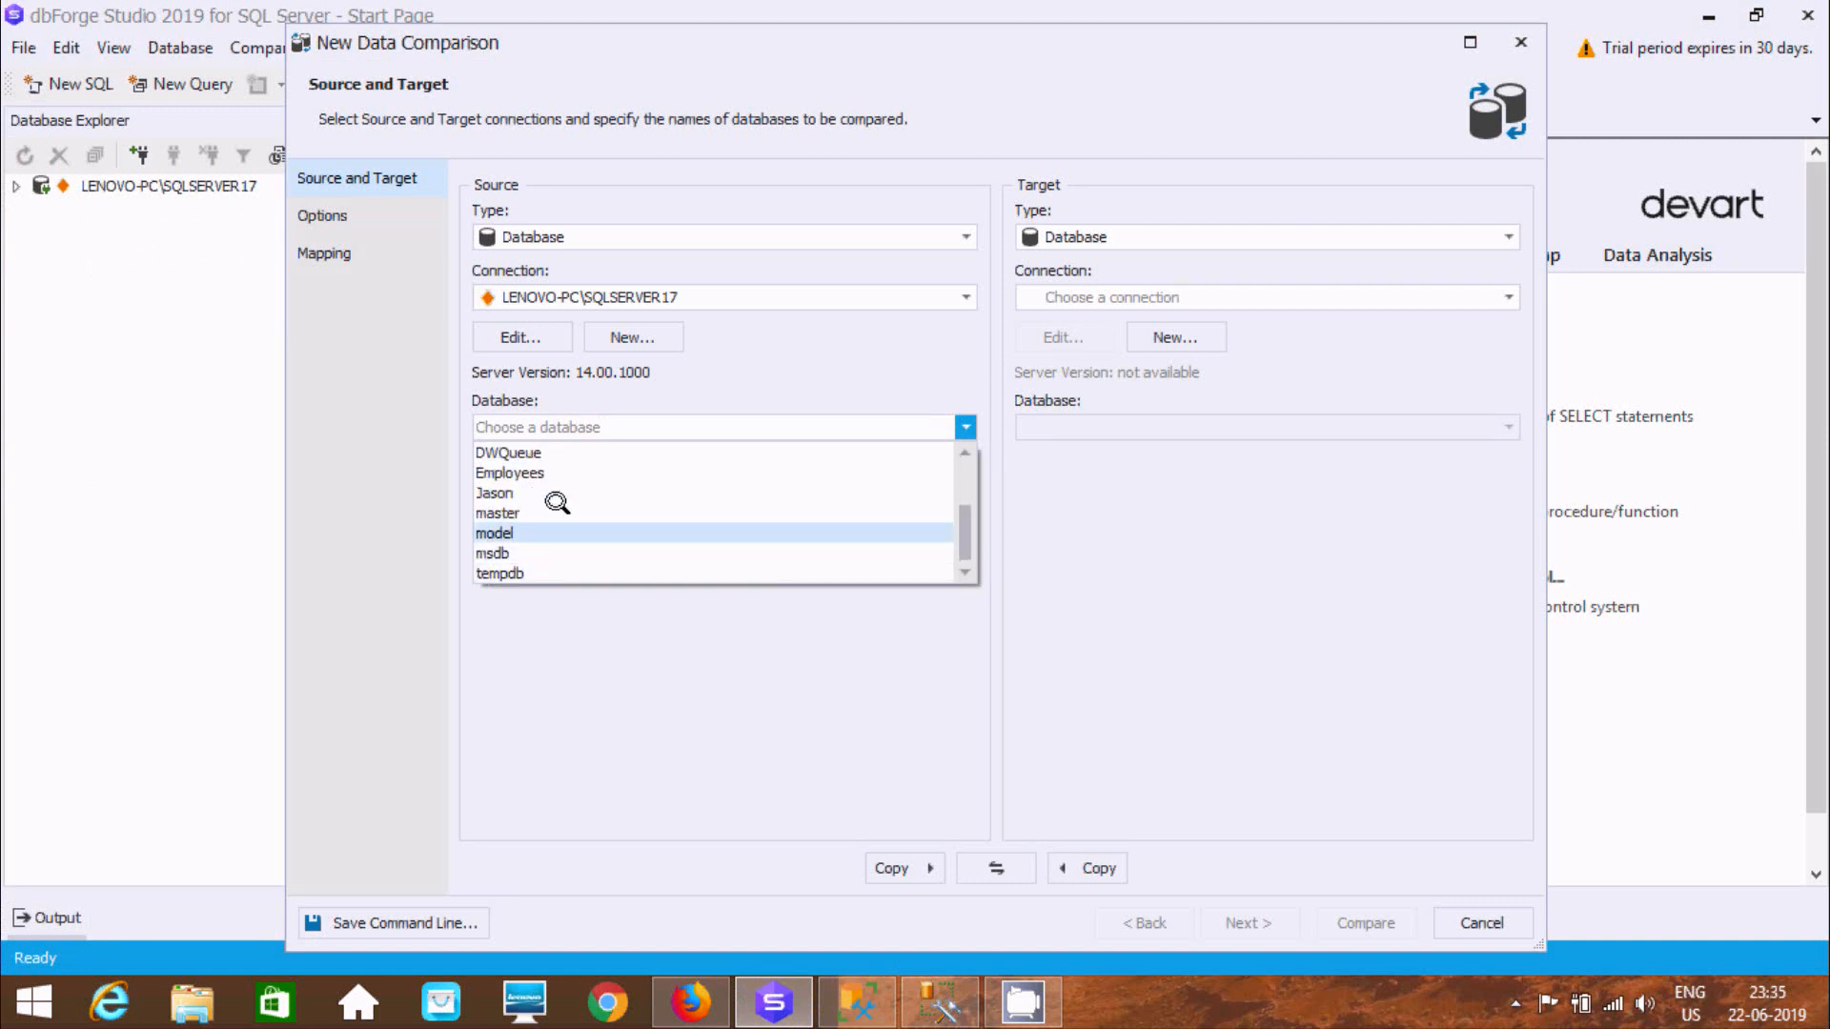
click(495, 492)
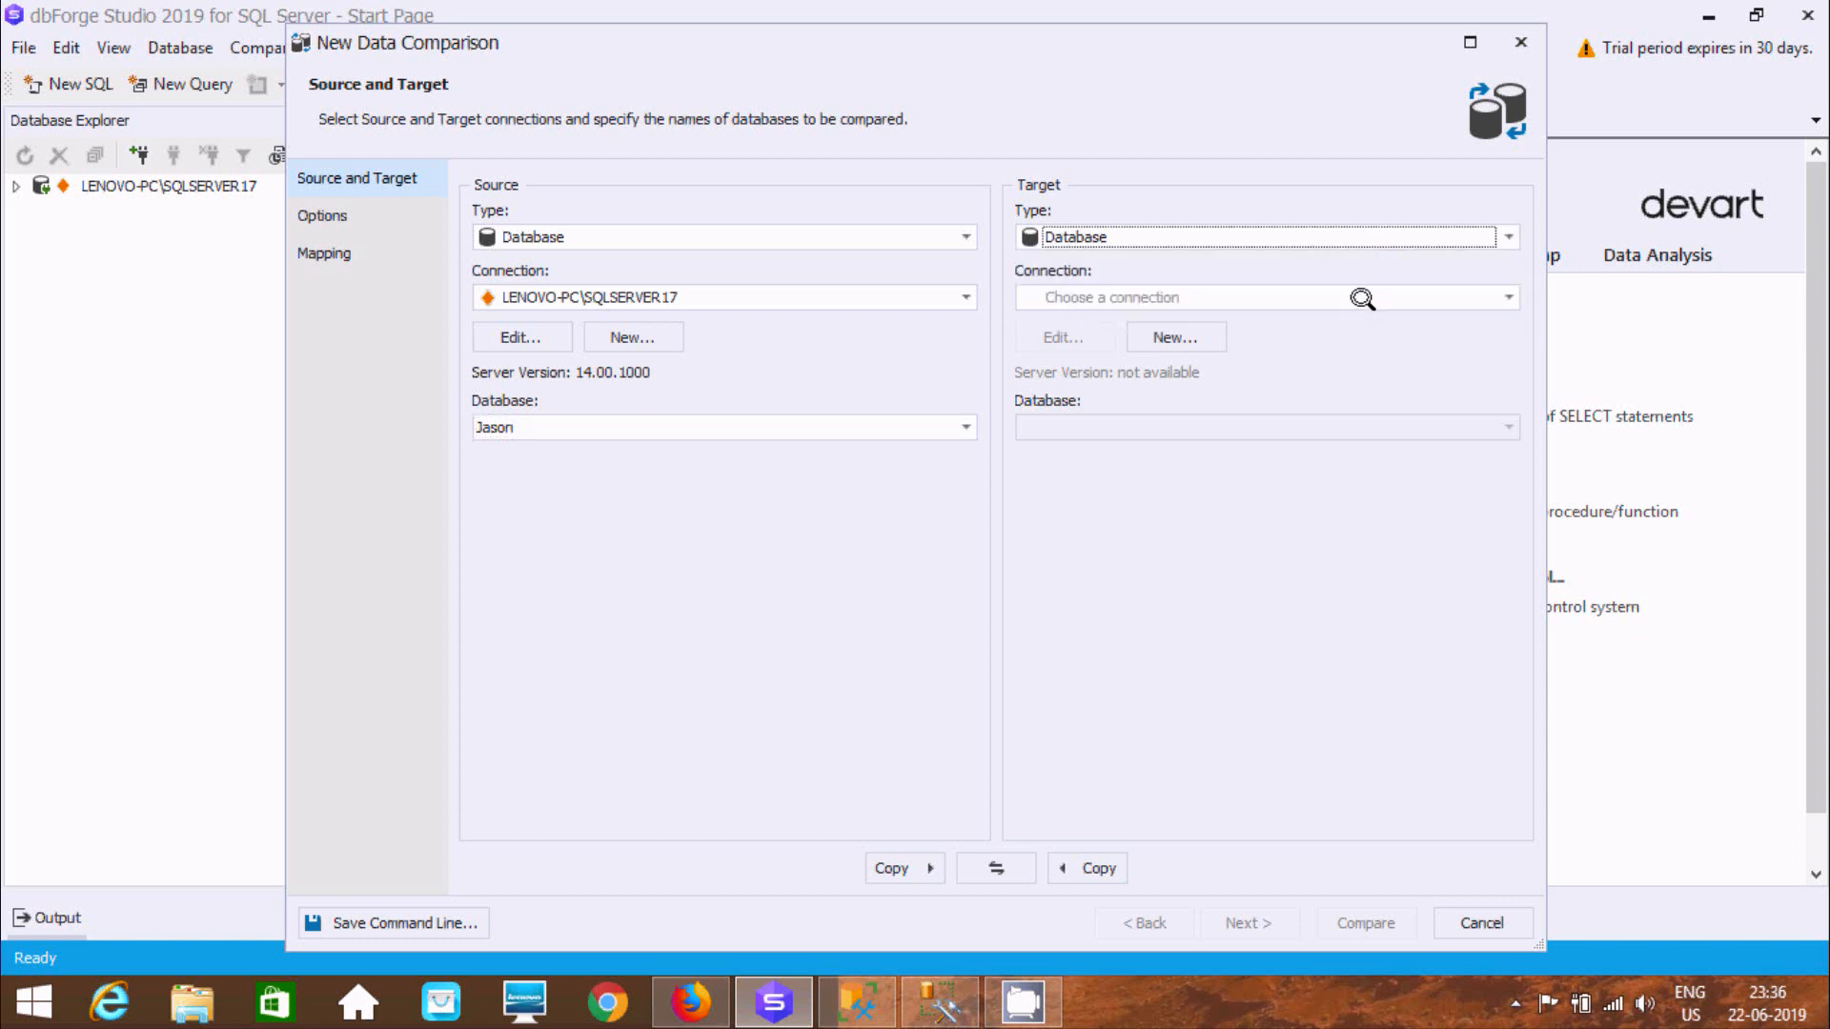
Create a new target connection to LENOVO-PC\SQLSERVER without a category
click(1174, 338)
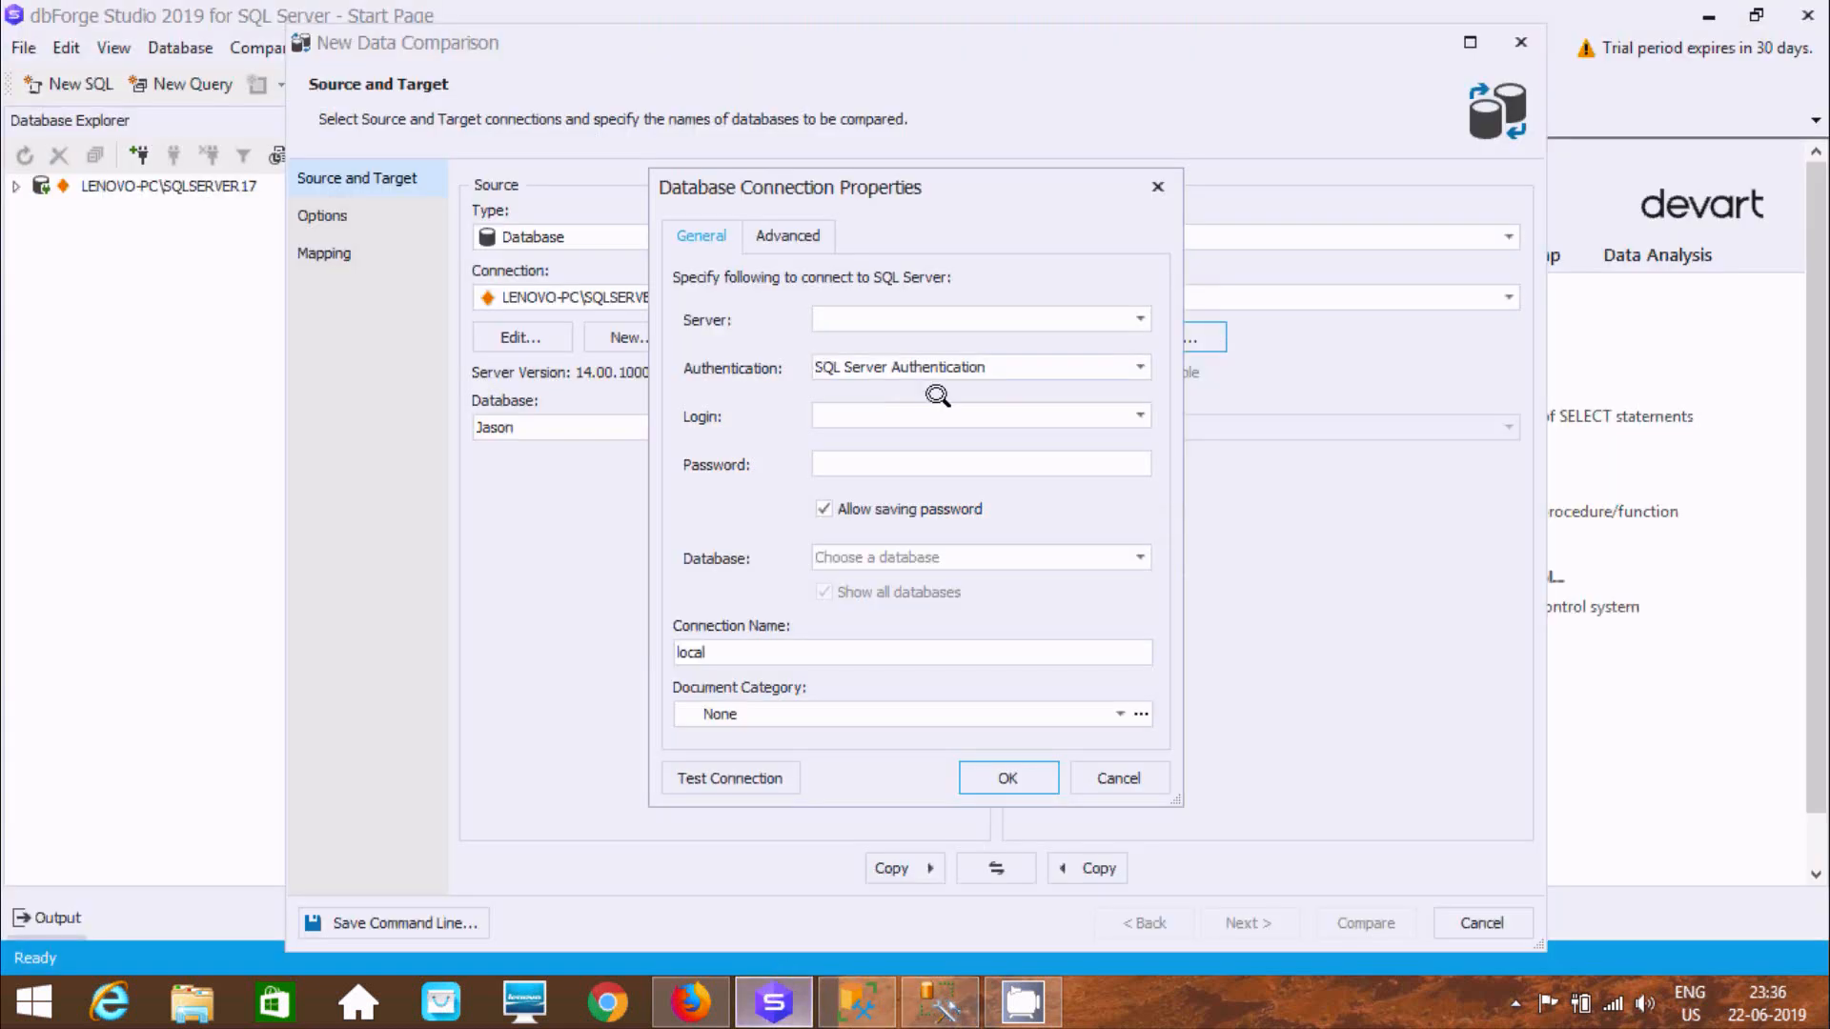
text(LENOVO-PC\SQLSERVER)
text(sa)
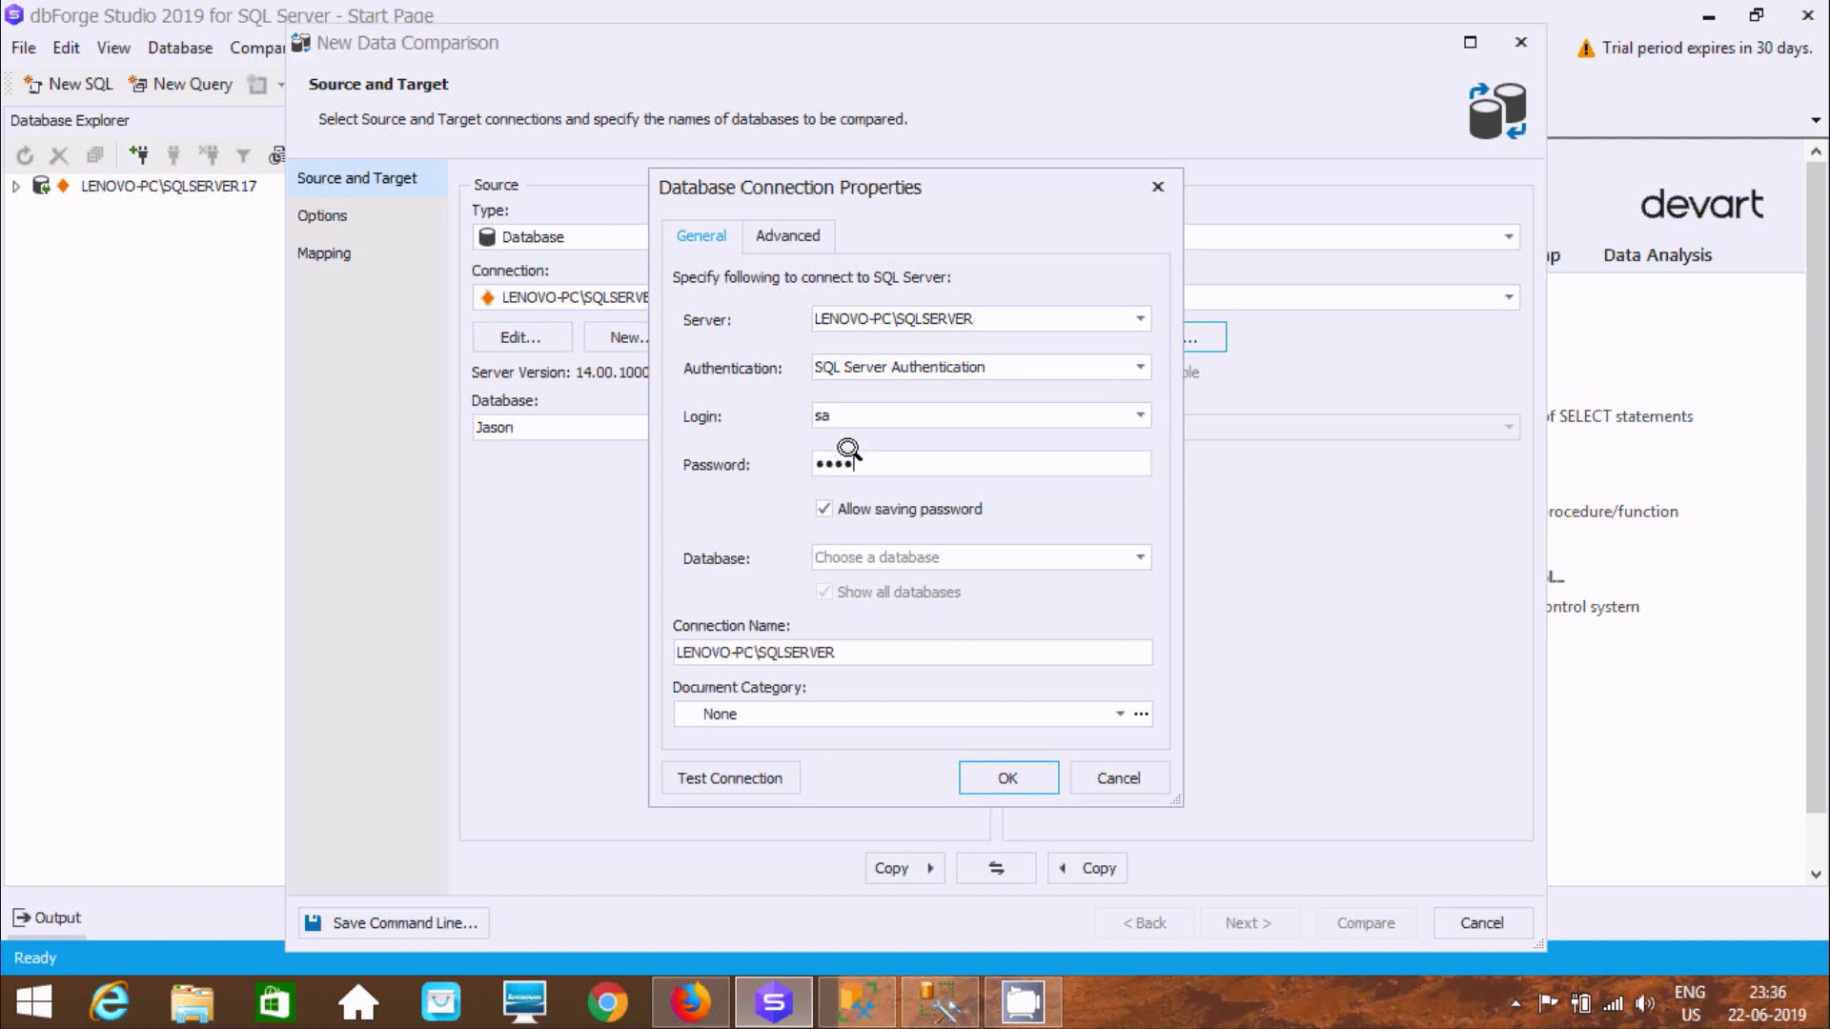
click(1119, 713)
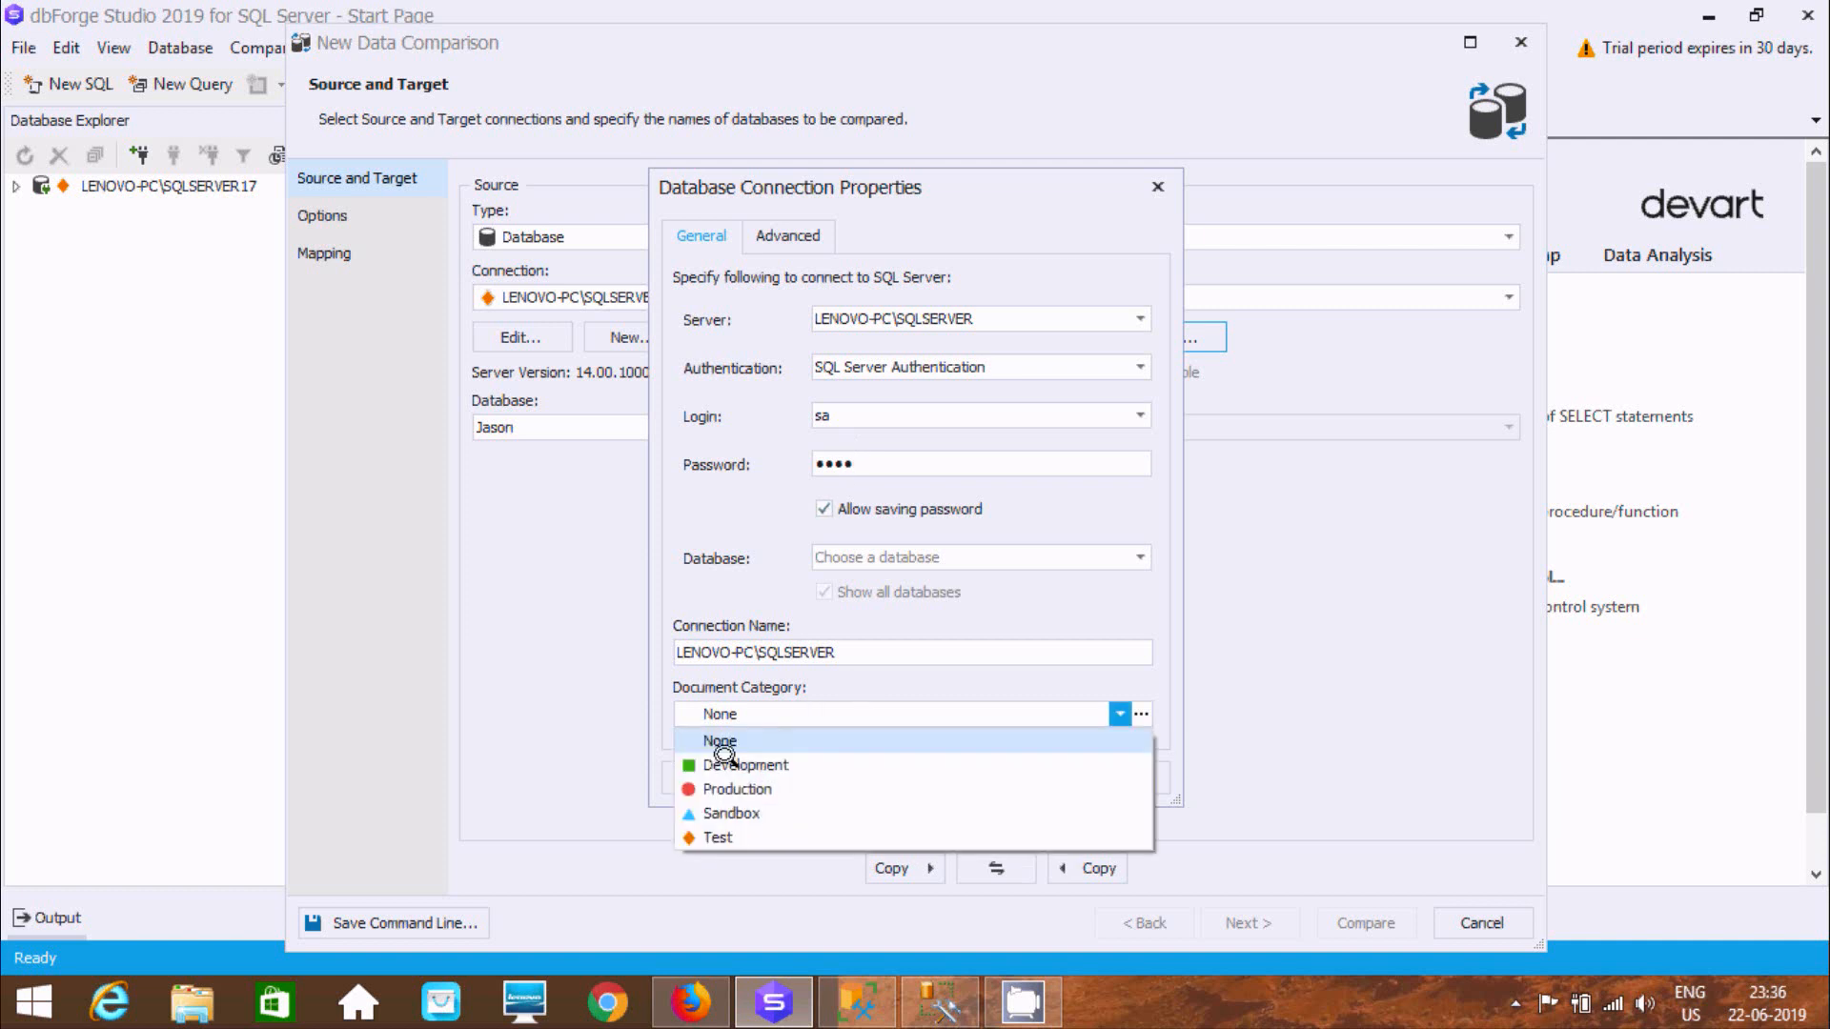
click(730, 777)
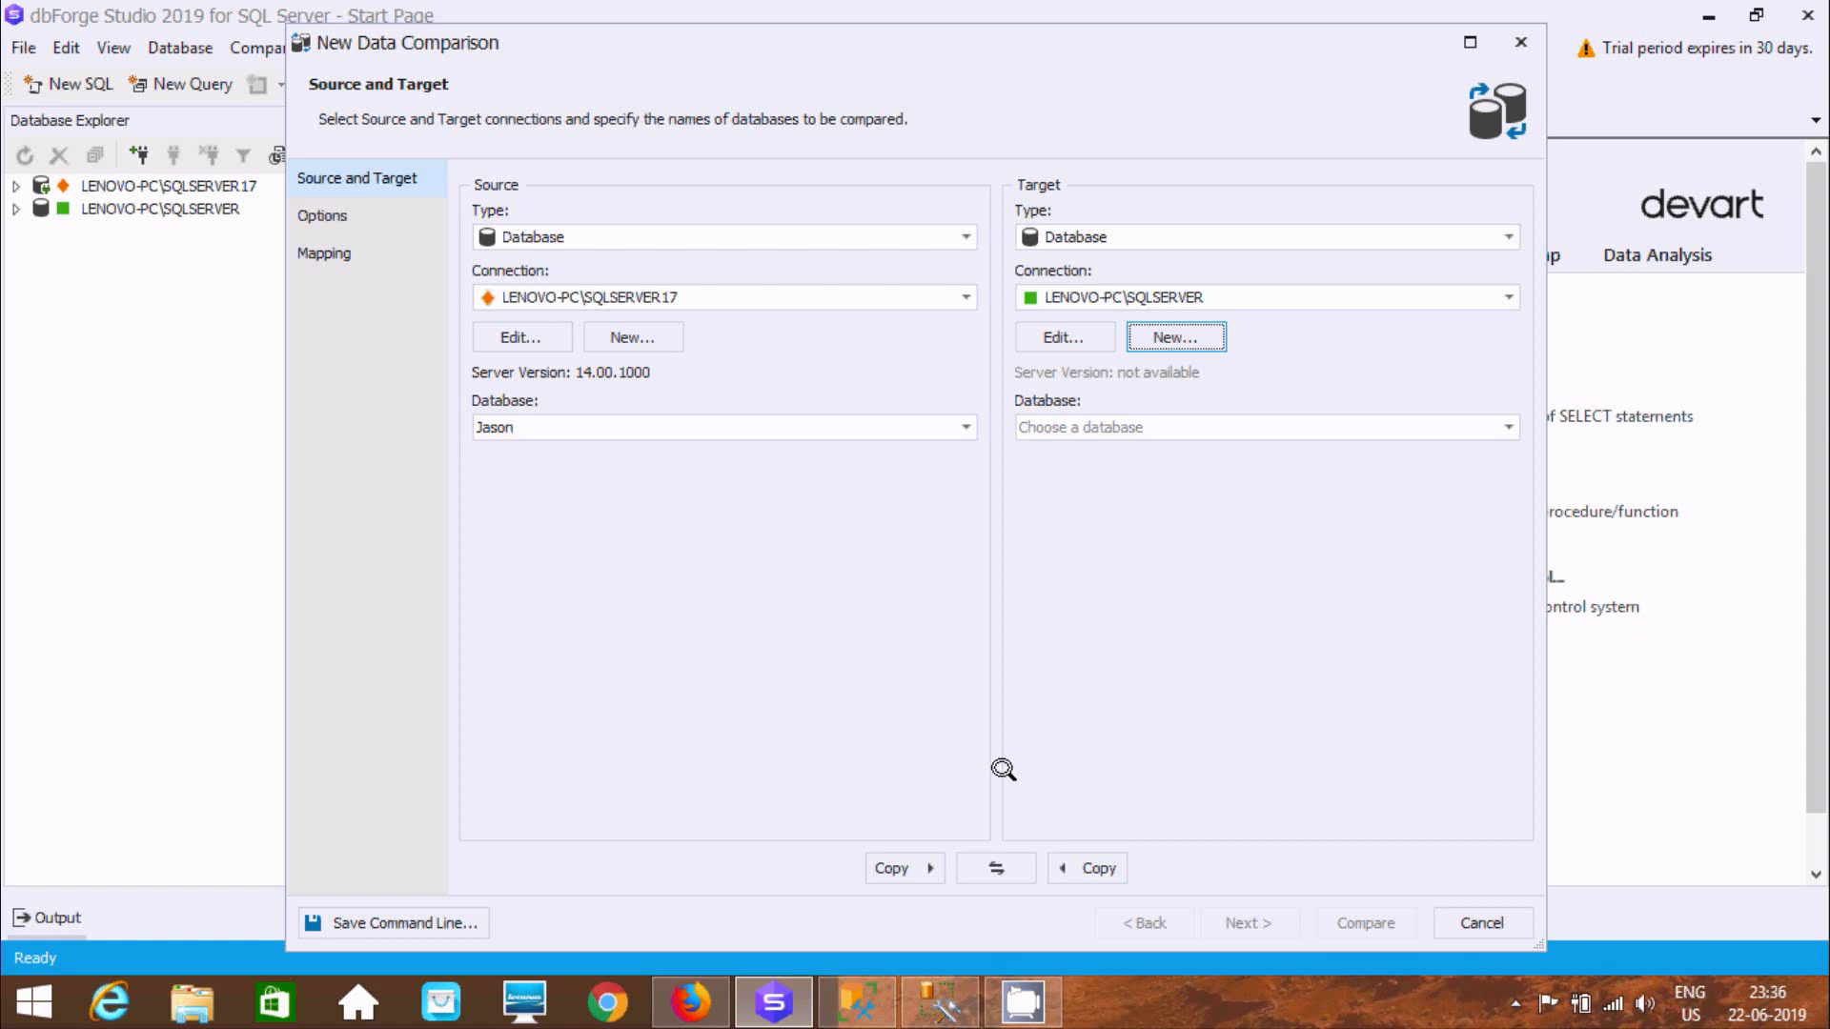
Choose Adam as the target database
click(1506, 425)
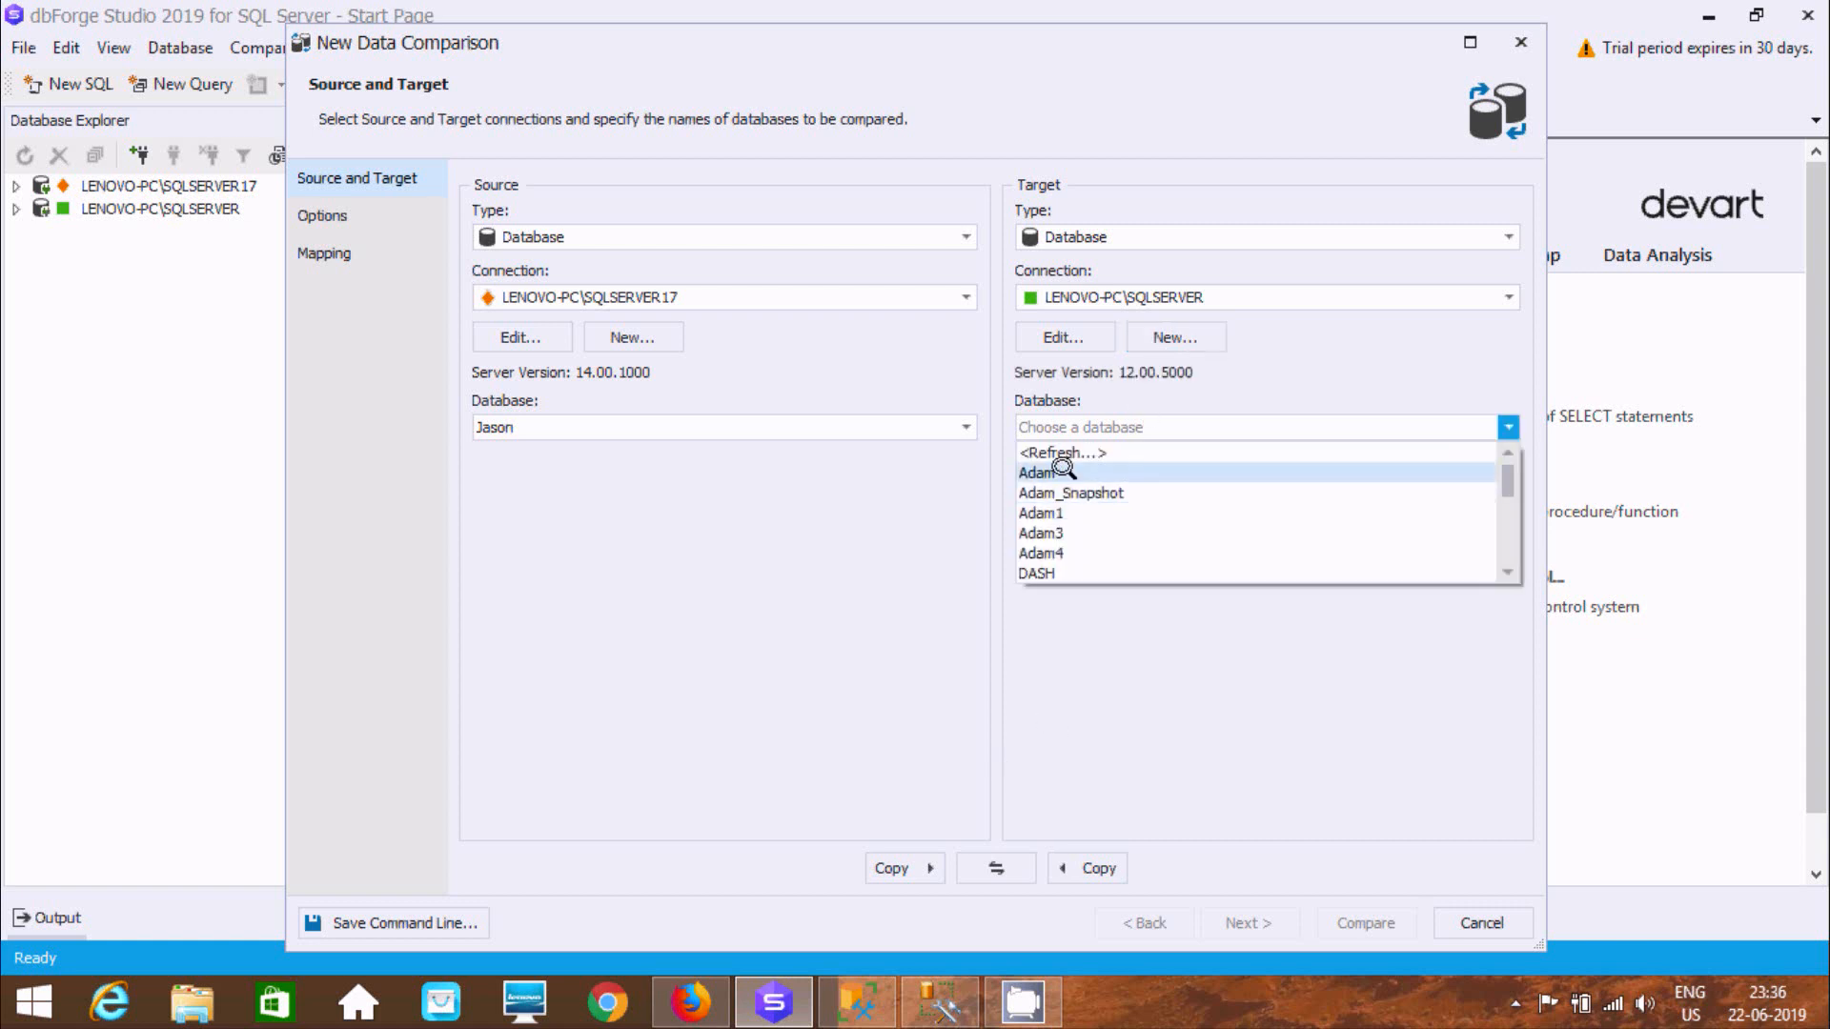
click(1041, 473)
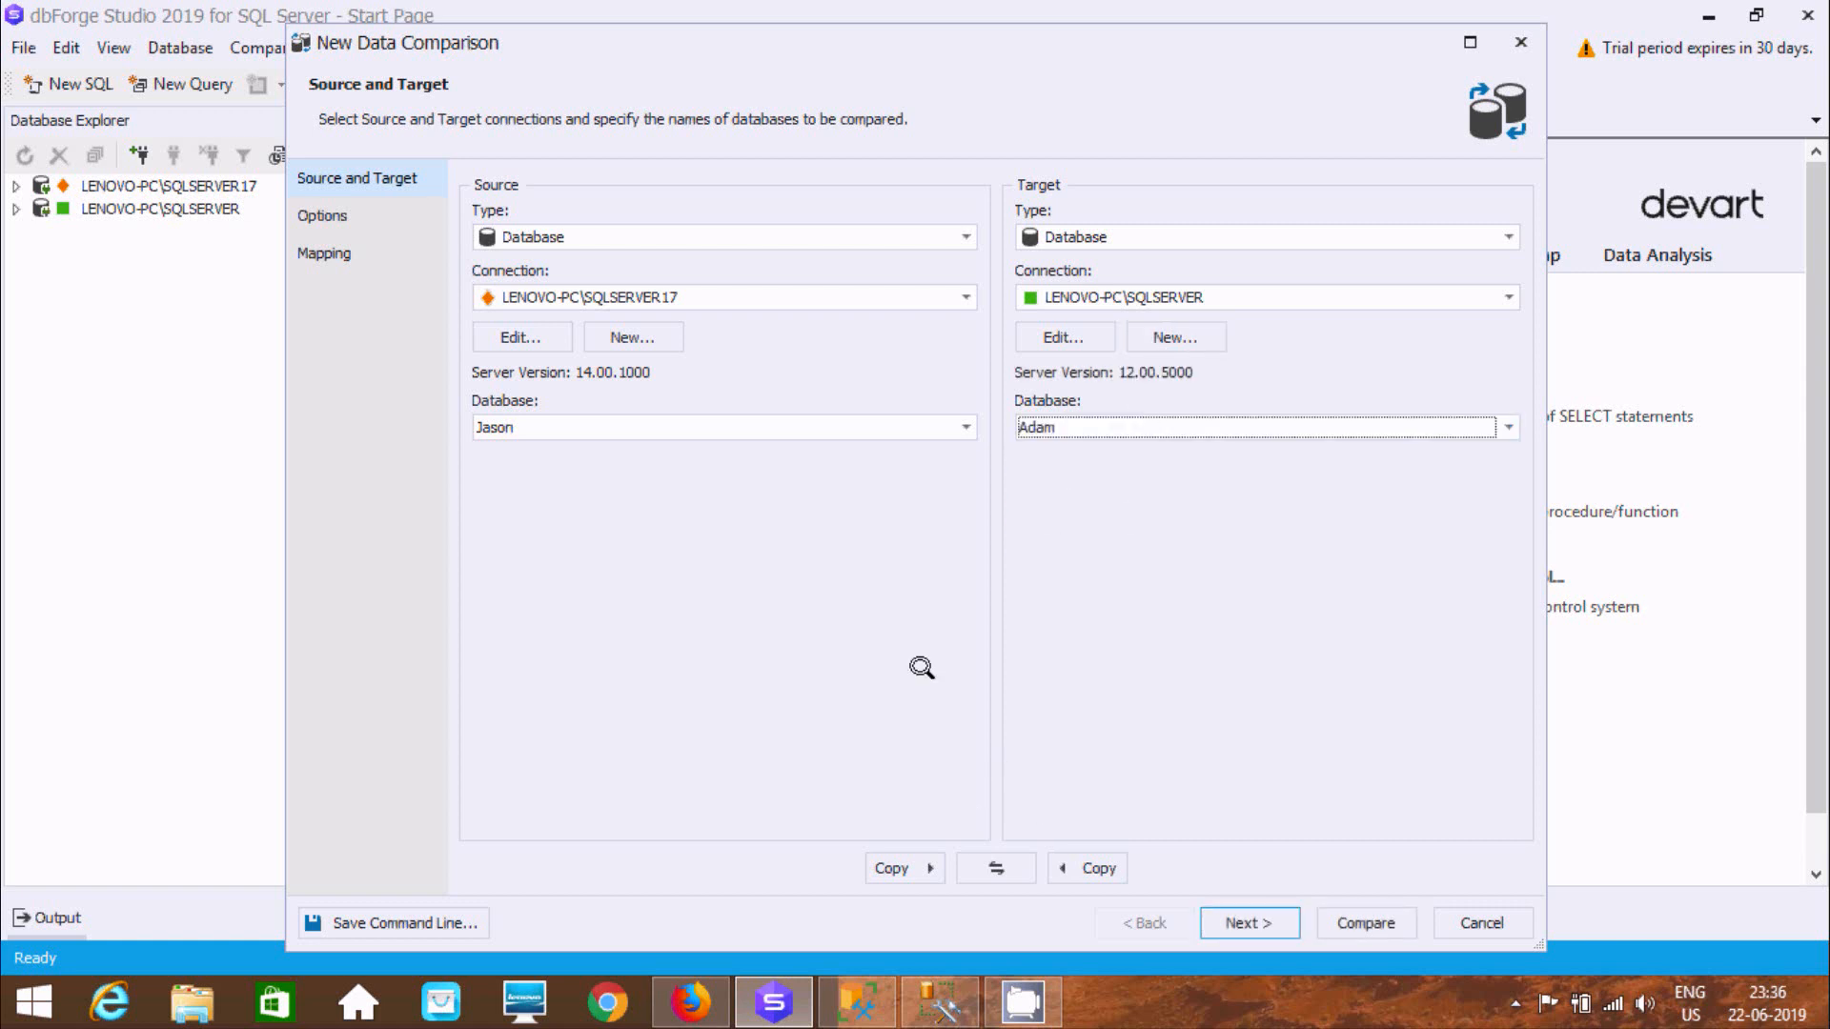
mouse_move(974, 991)
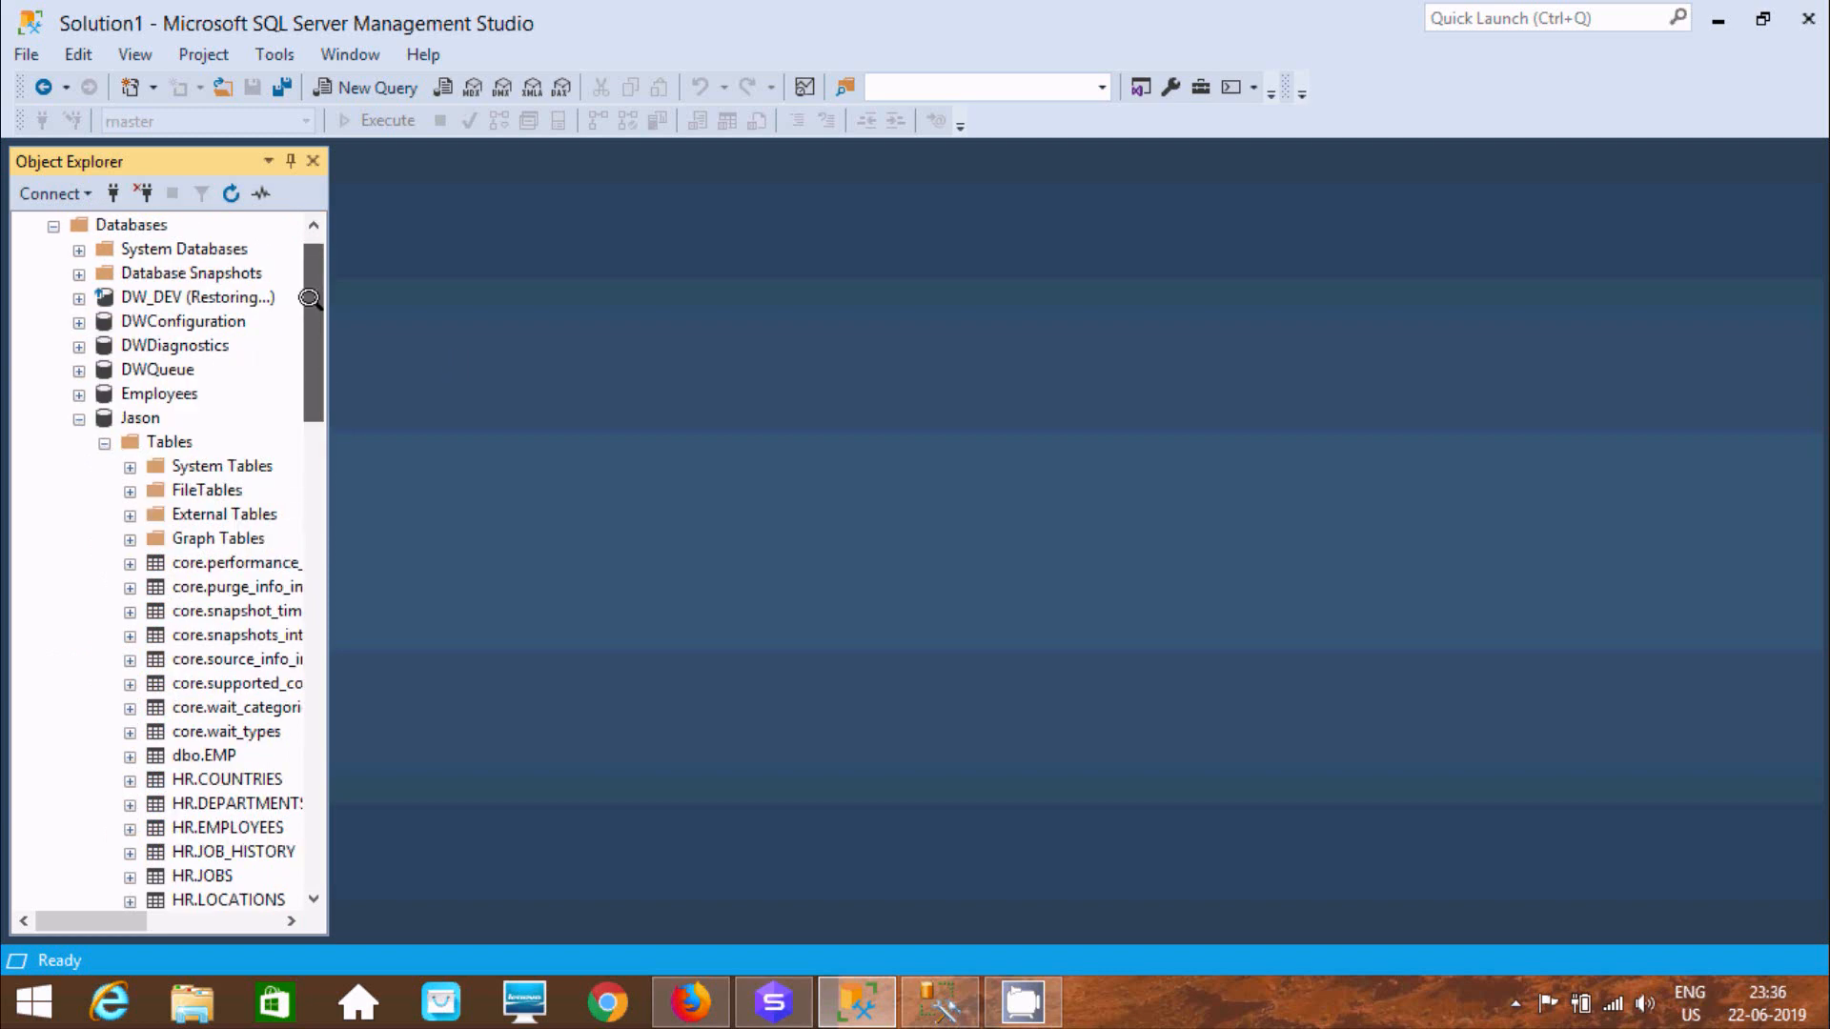
Review Jason's tables, then connect to LENOVO-PC\SQLSERVER in SSMS 2014
scroll(down, 3)
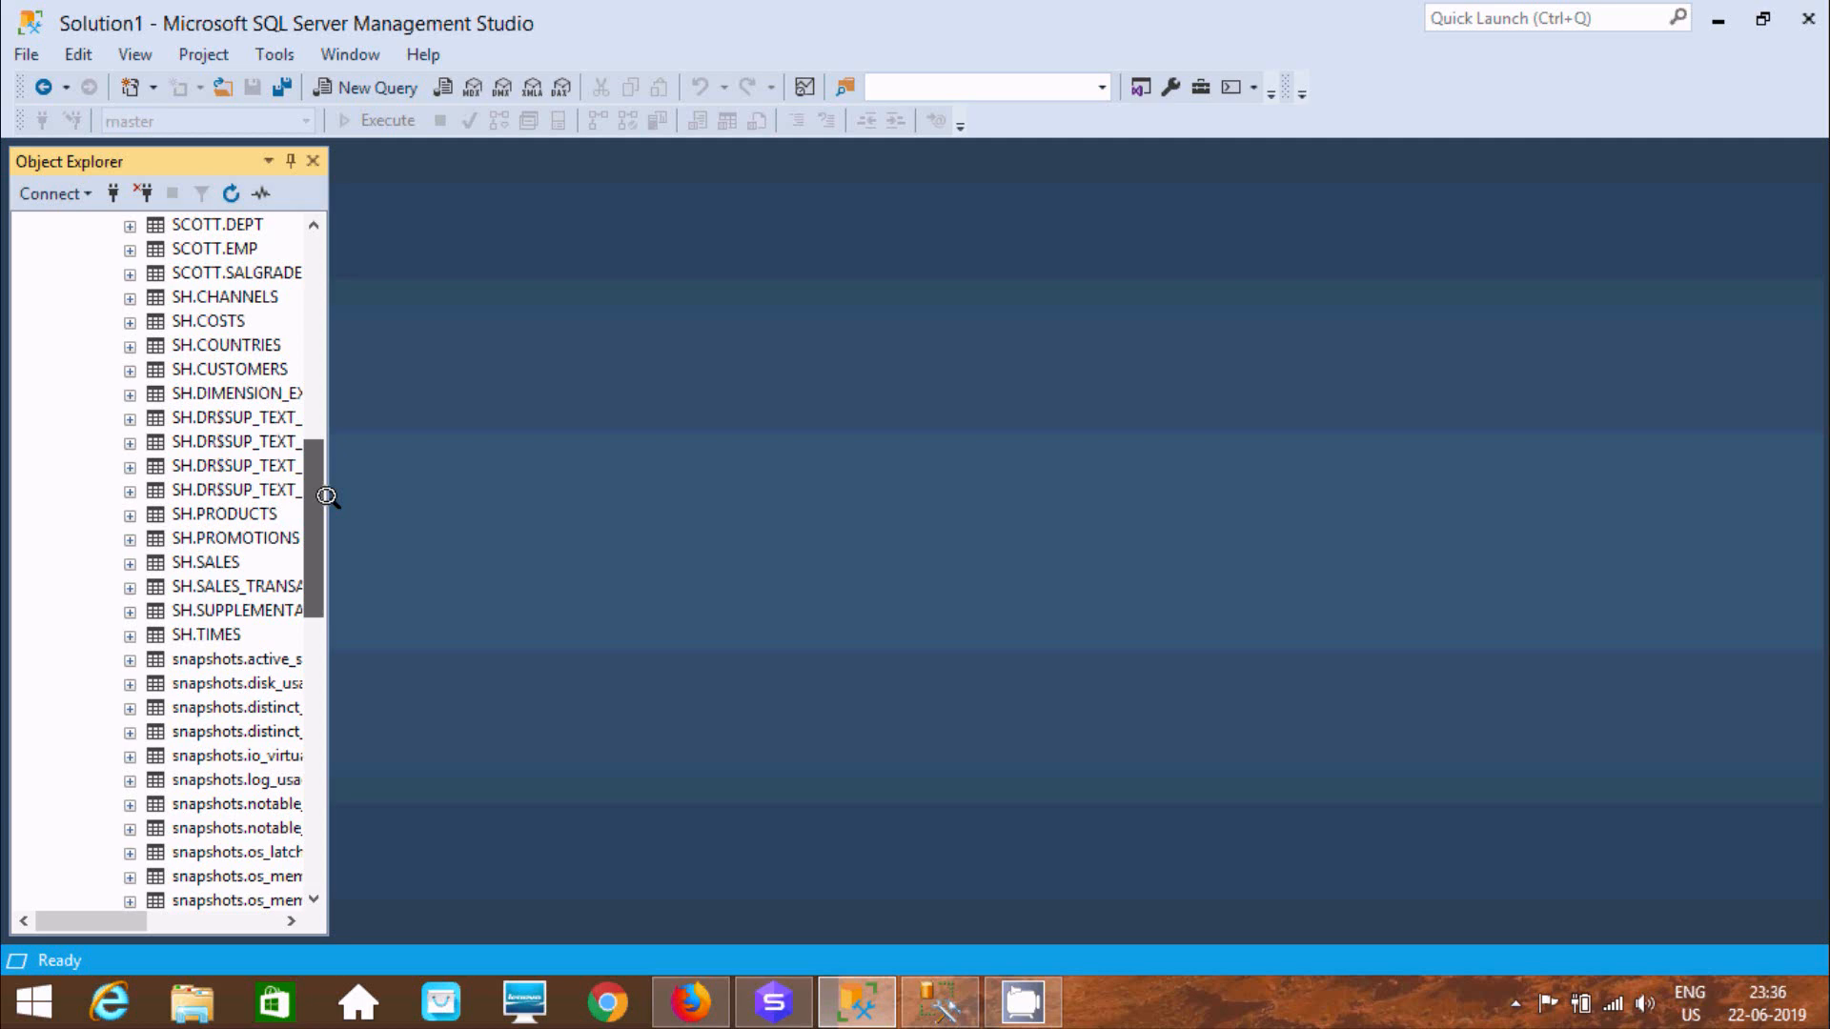
scroll(down, 3)
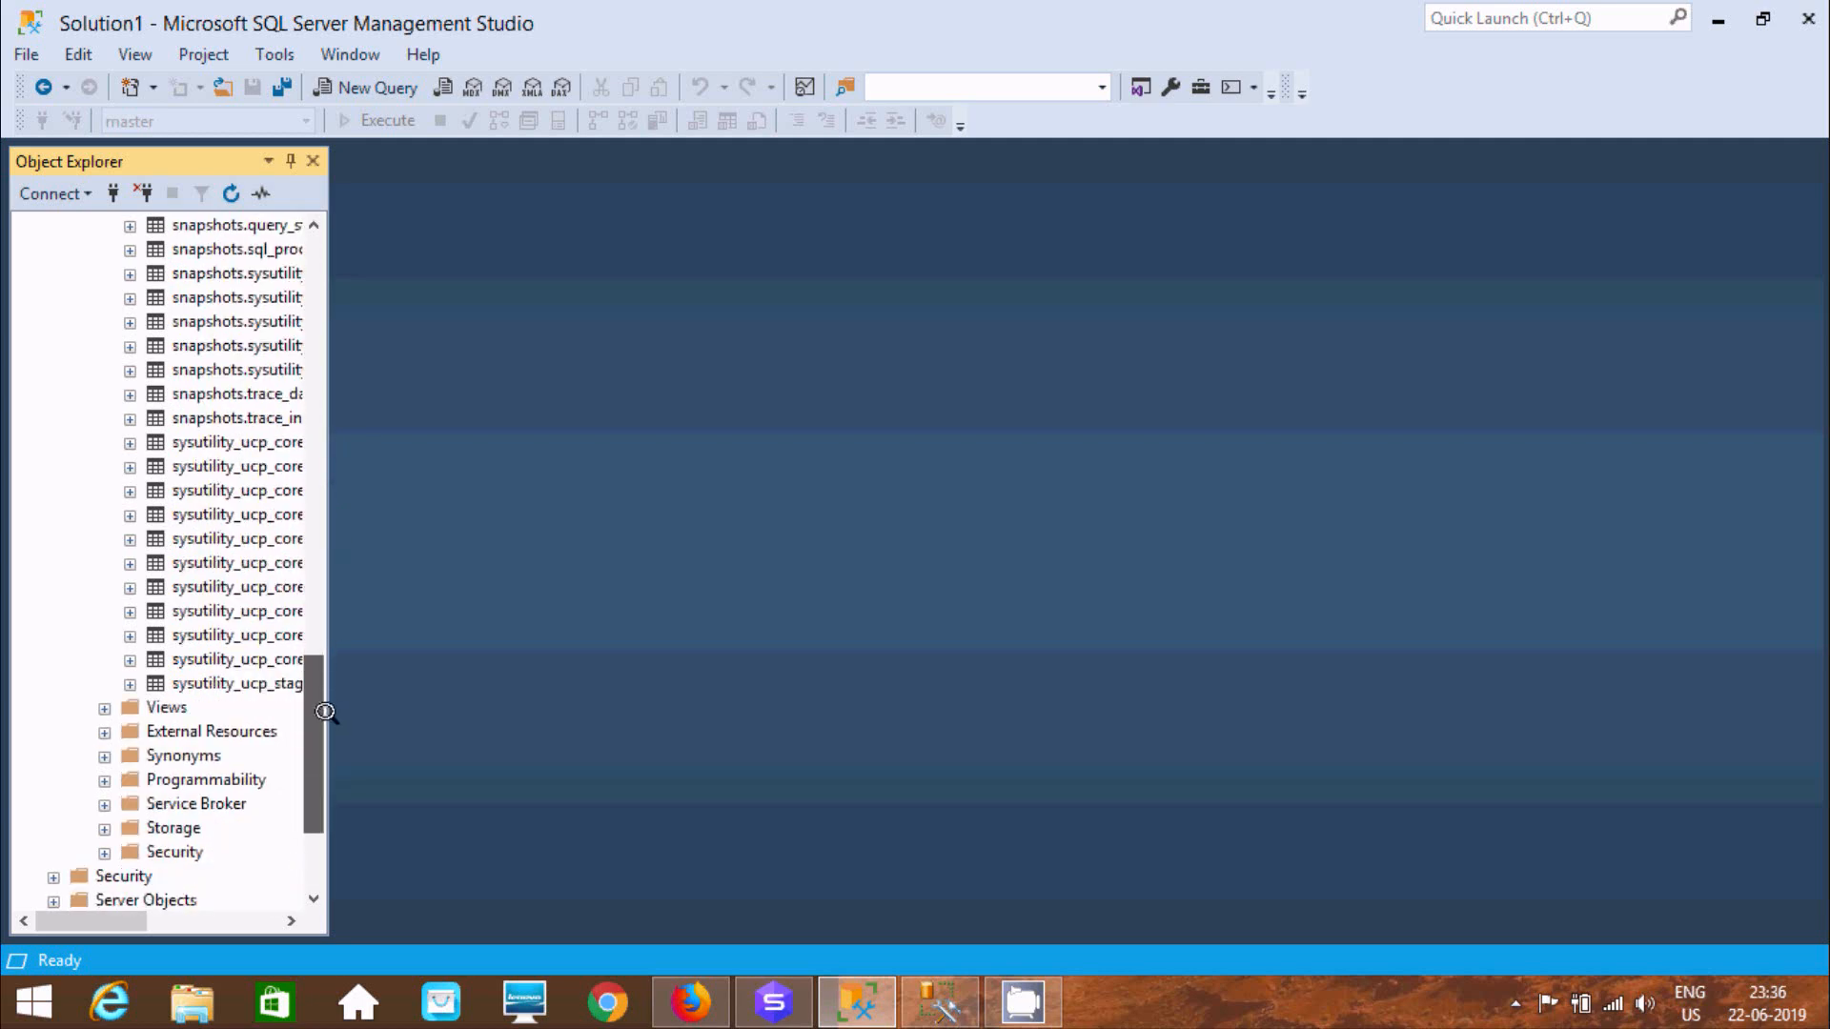
click(364, 88)
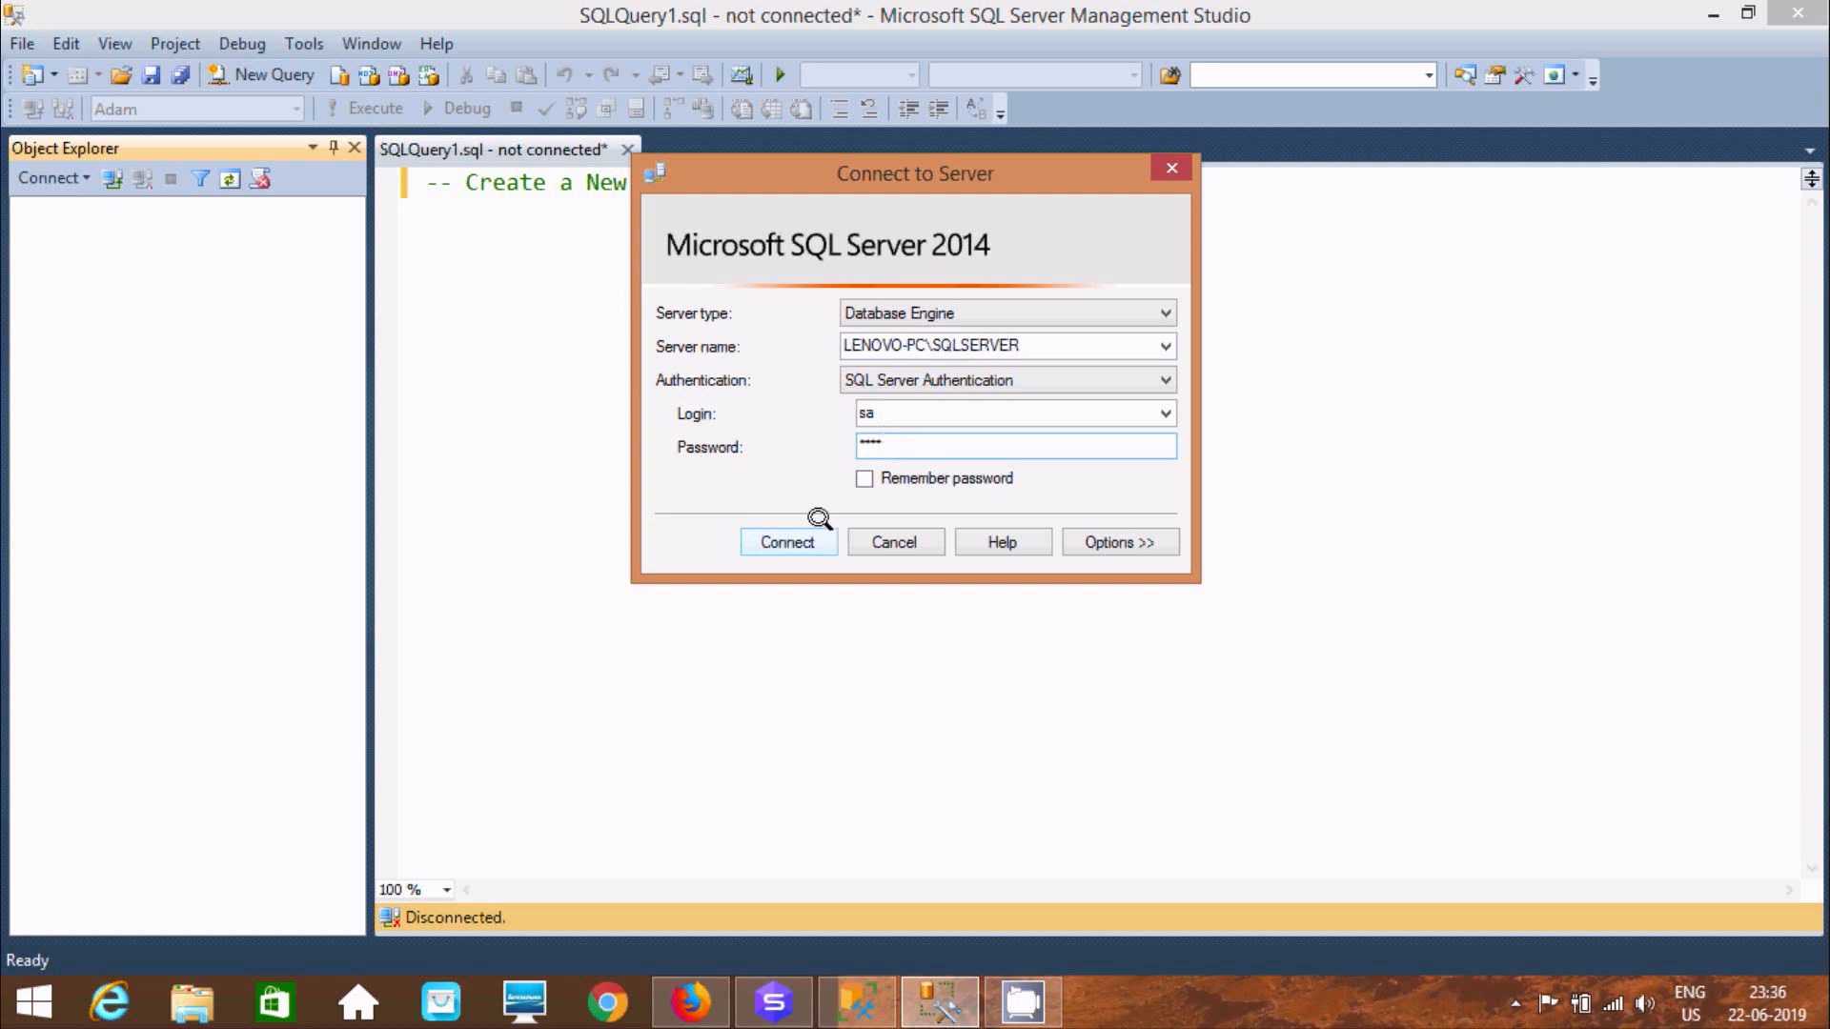
click(787, 541)
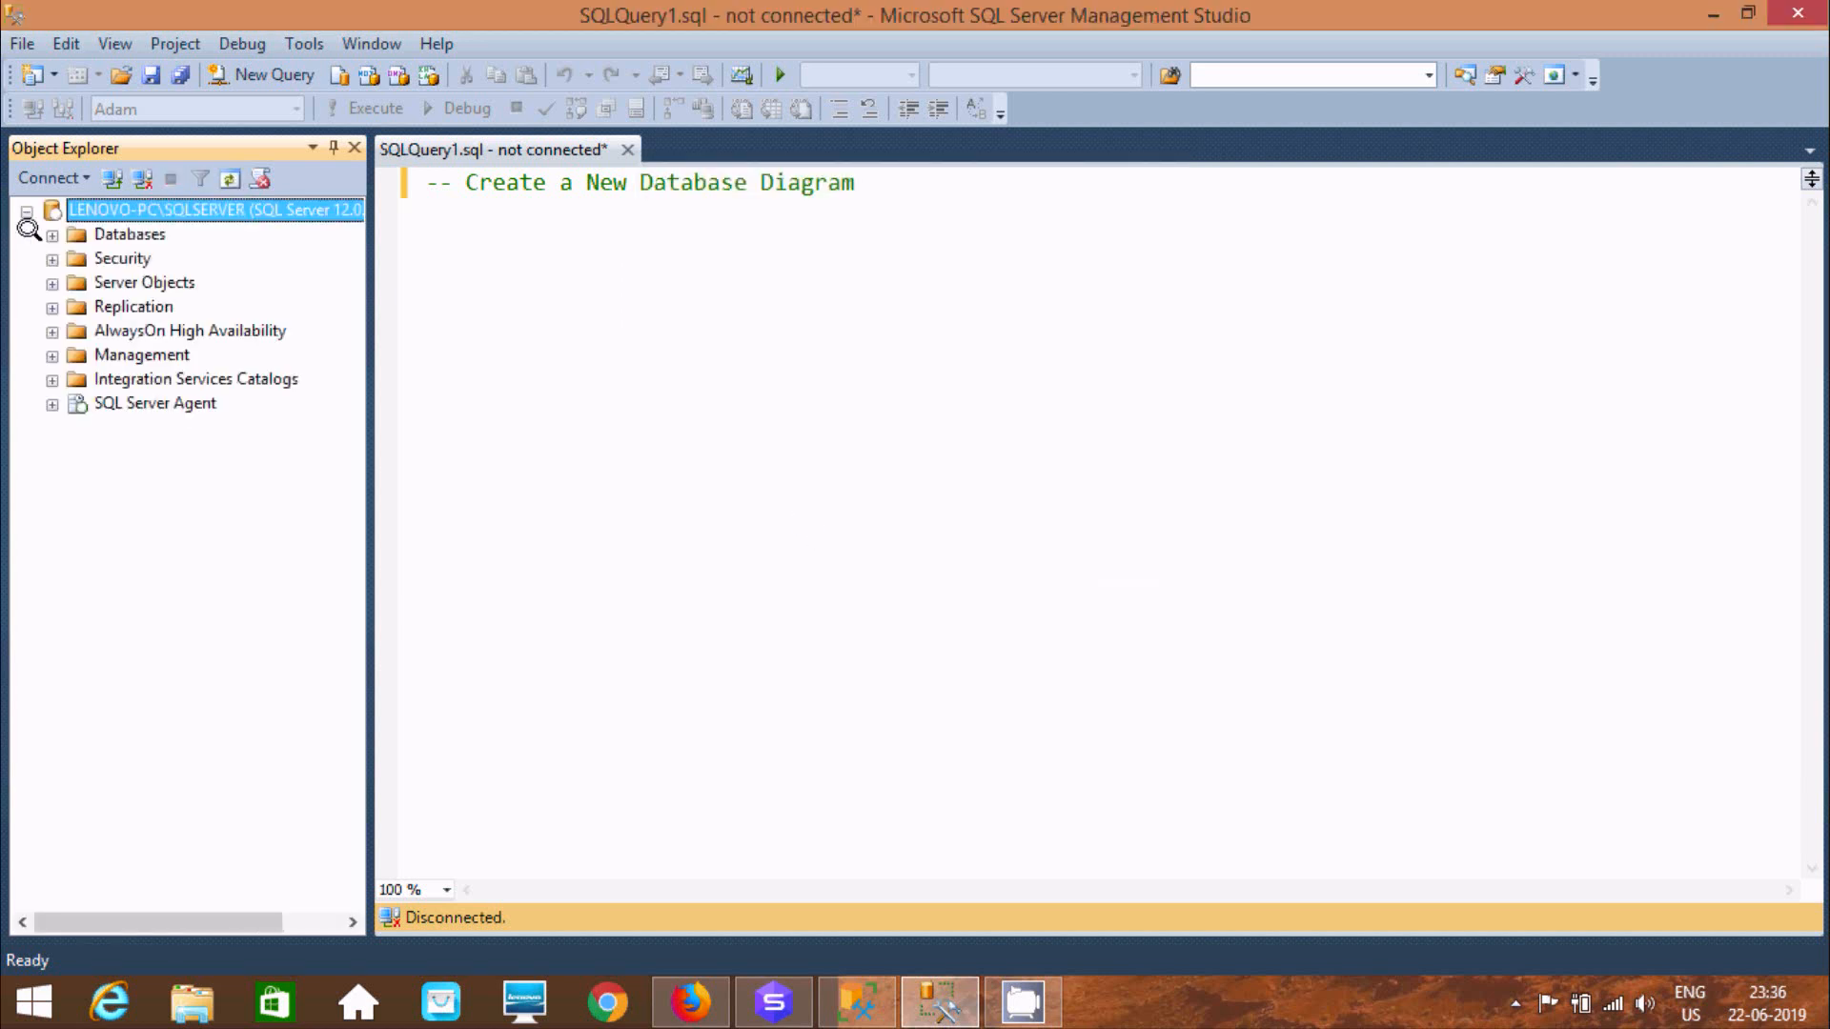
Expand Databases and the Adam database to show its folders
click(51, 232)
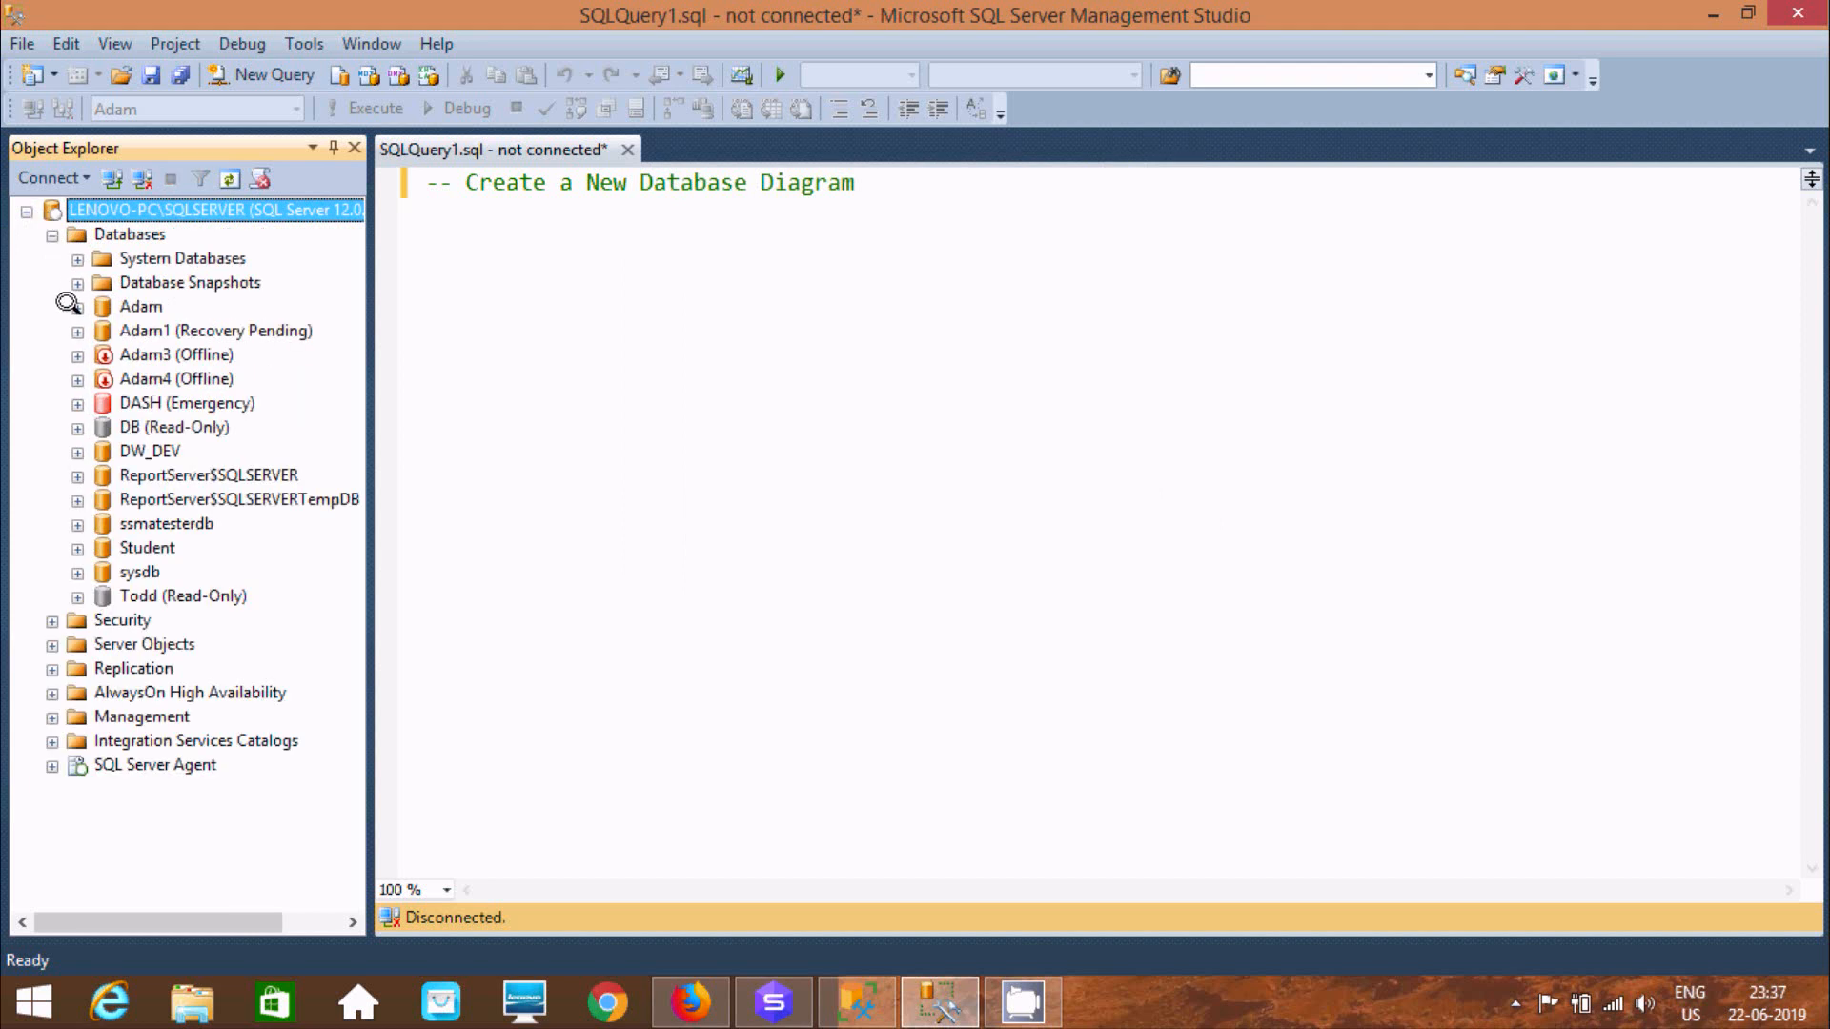
click(77, 305)
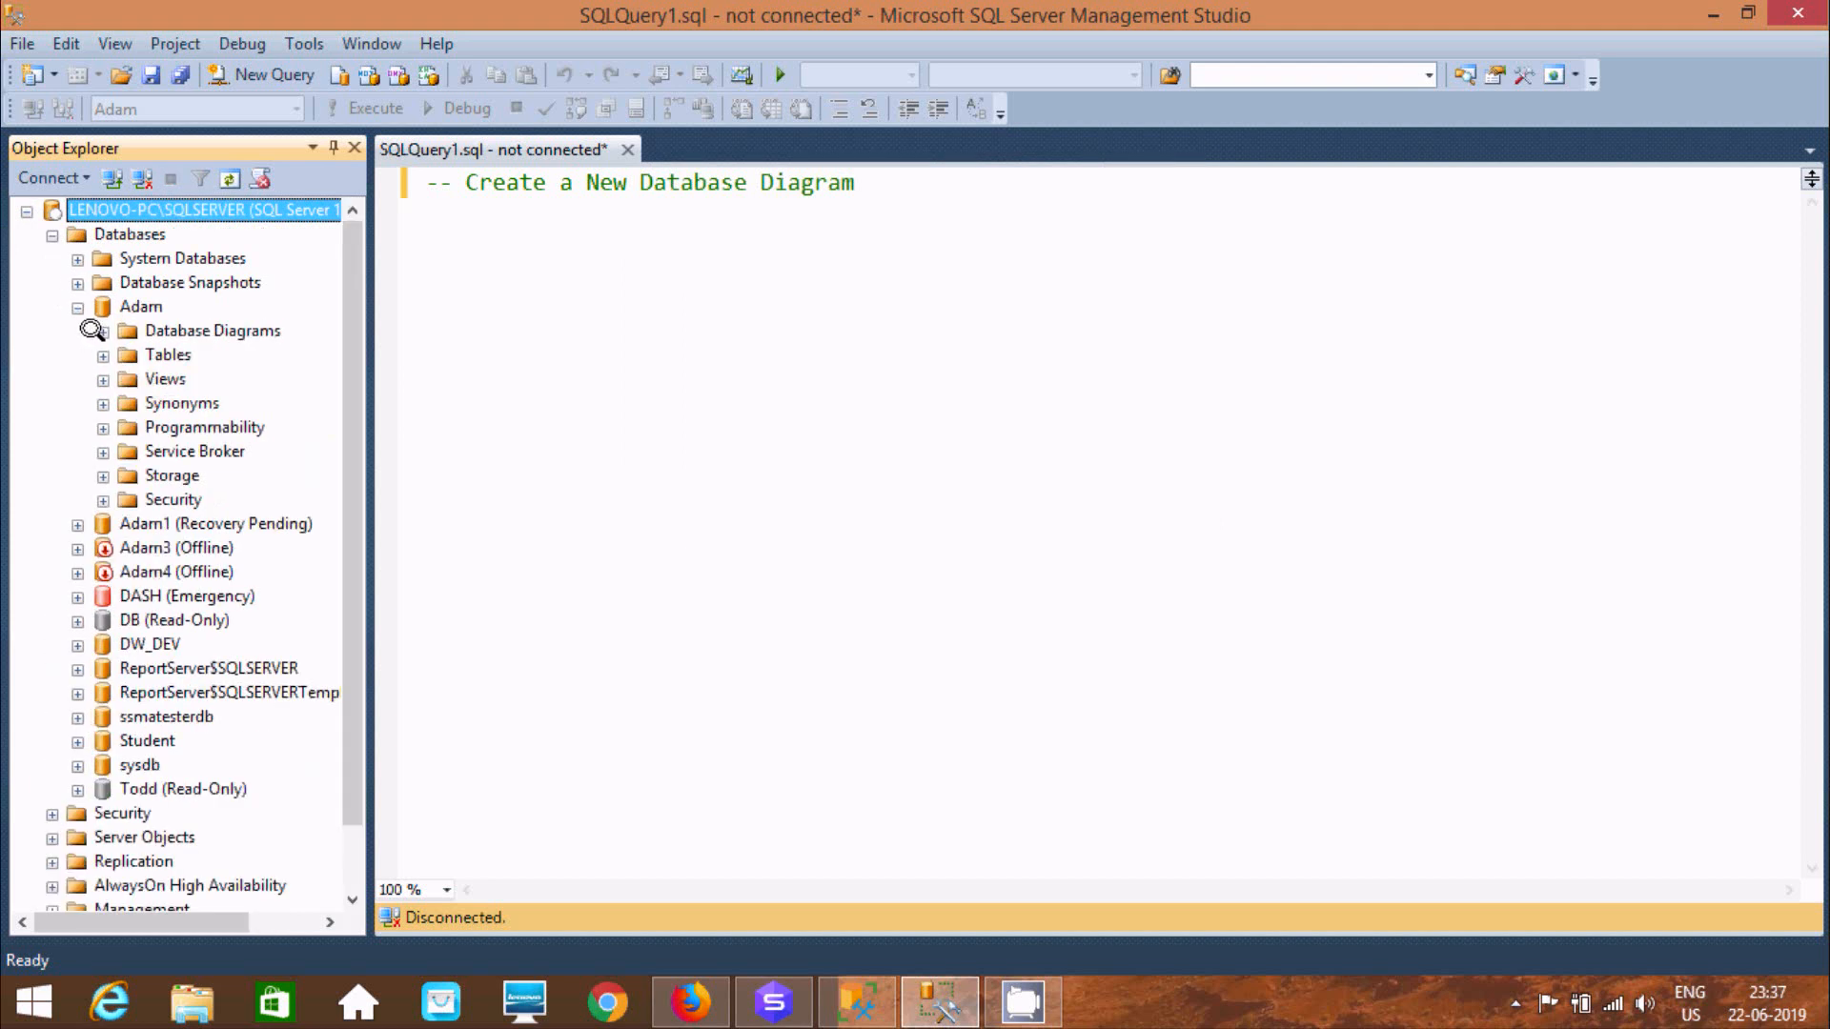
click(103, 355)
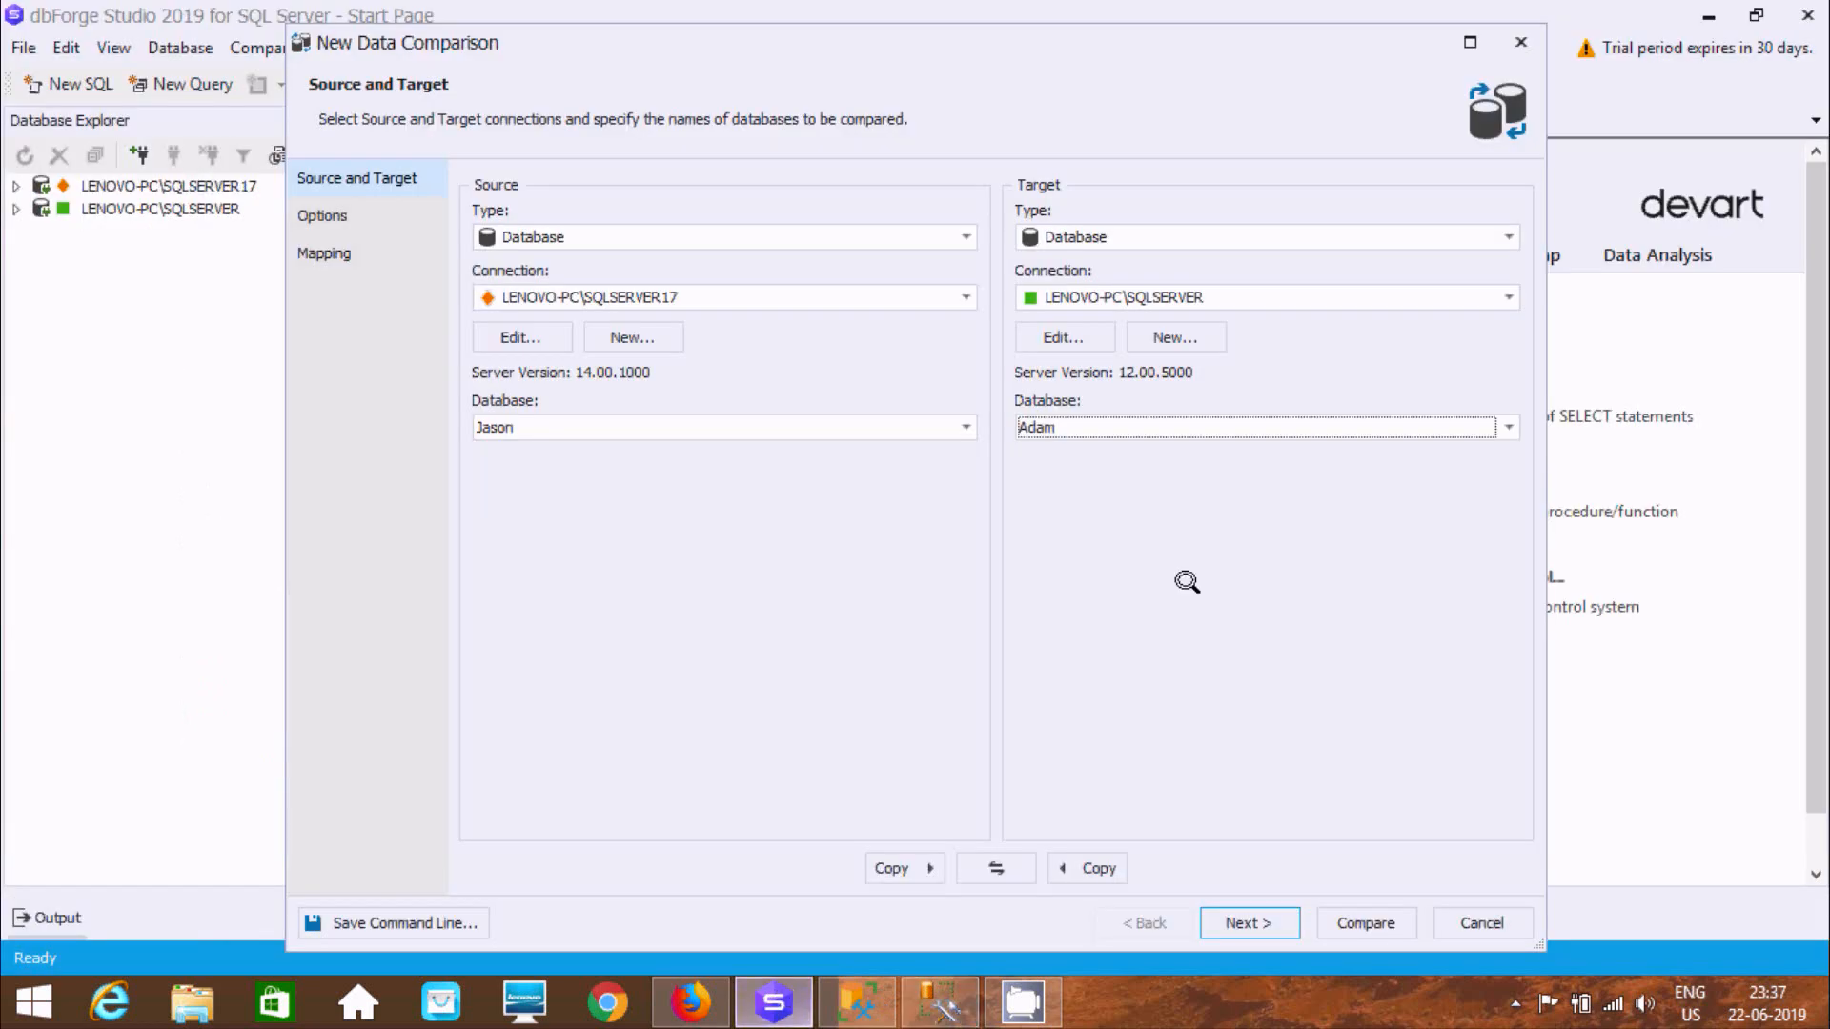
Advance through the Options page to the Mapping page of matched tables
click(1248, 922)
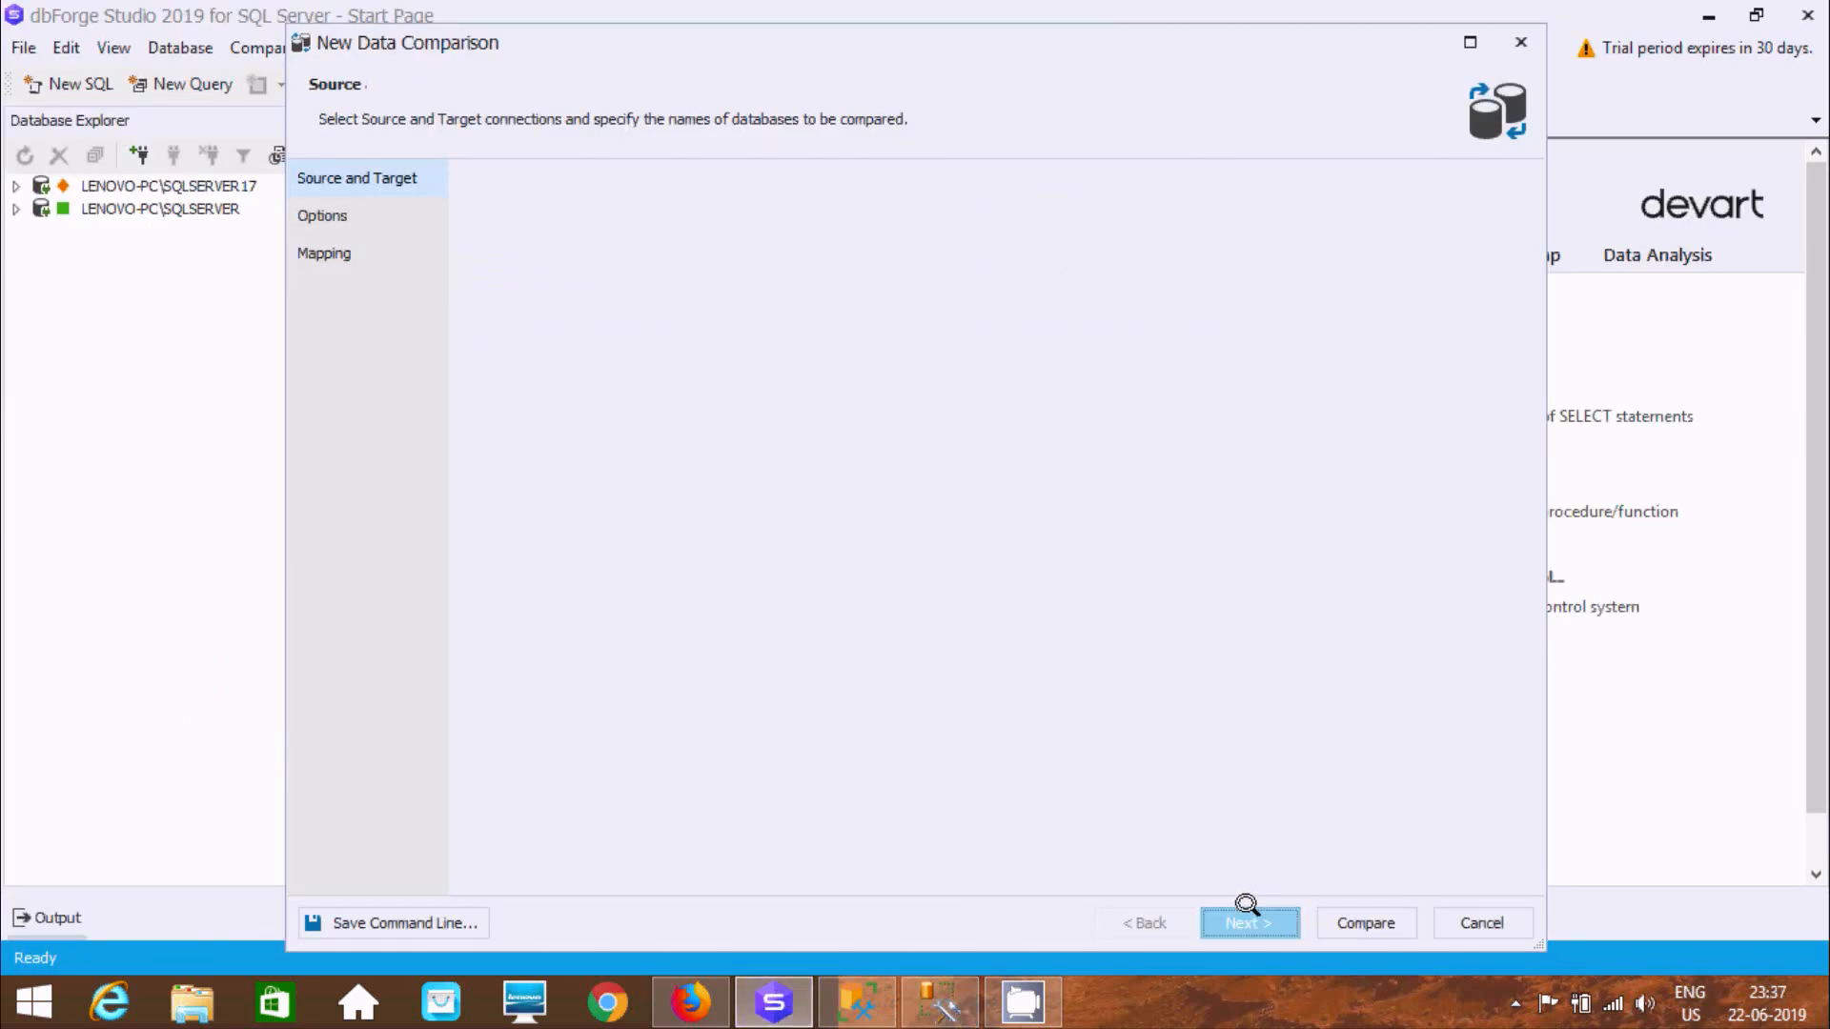
click(1246, 922)
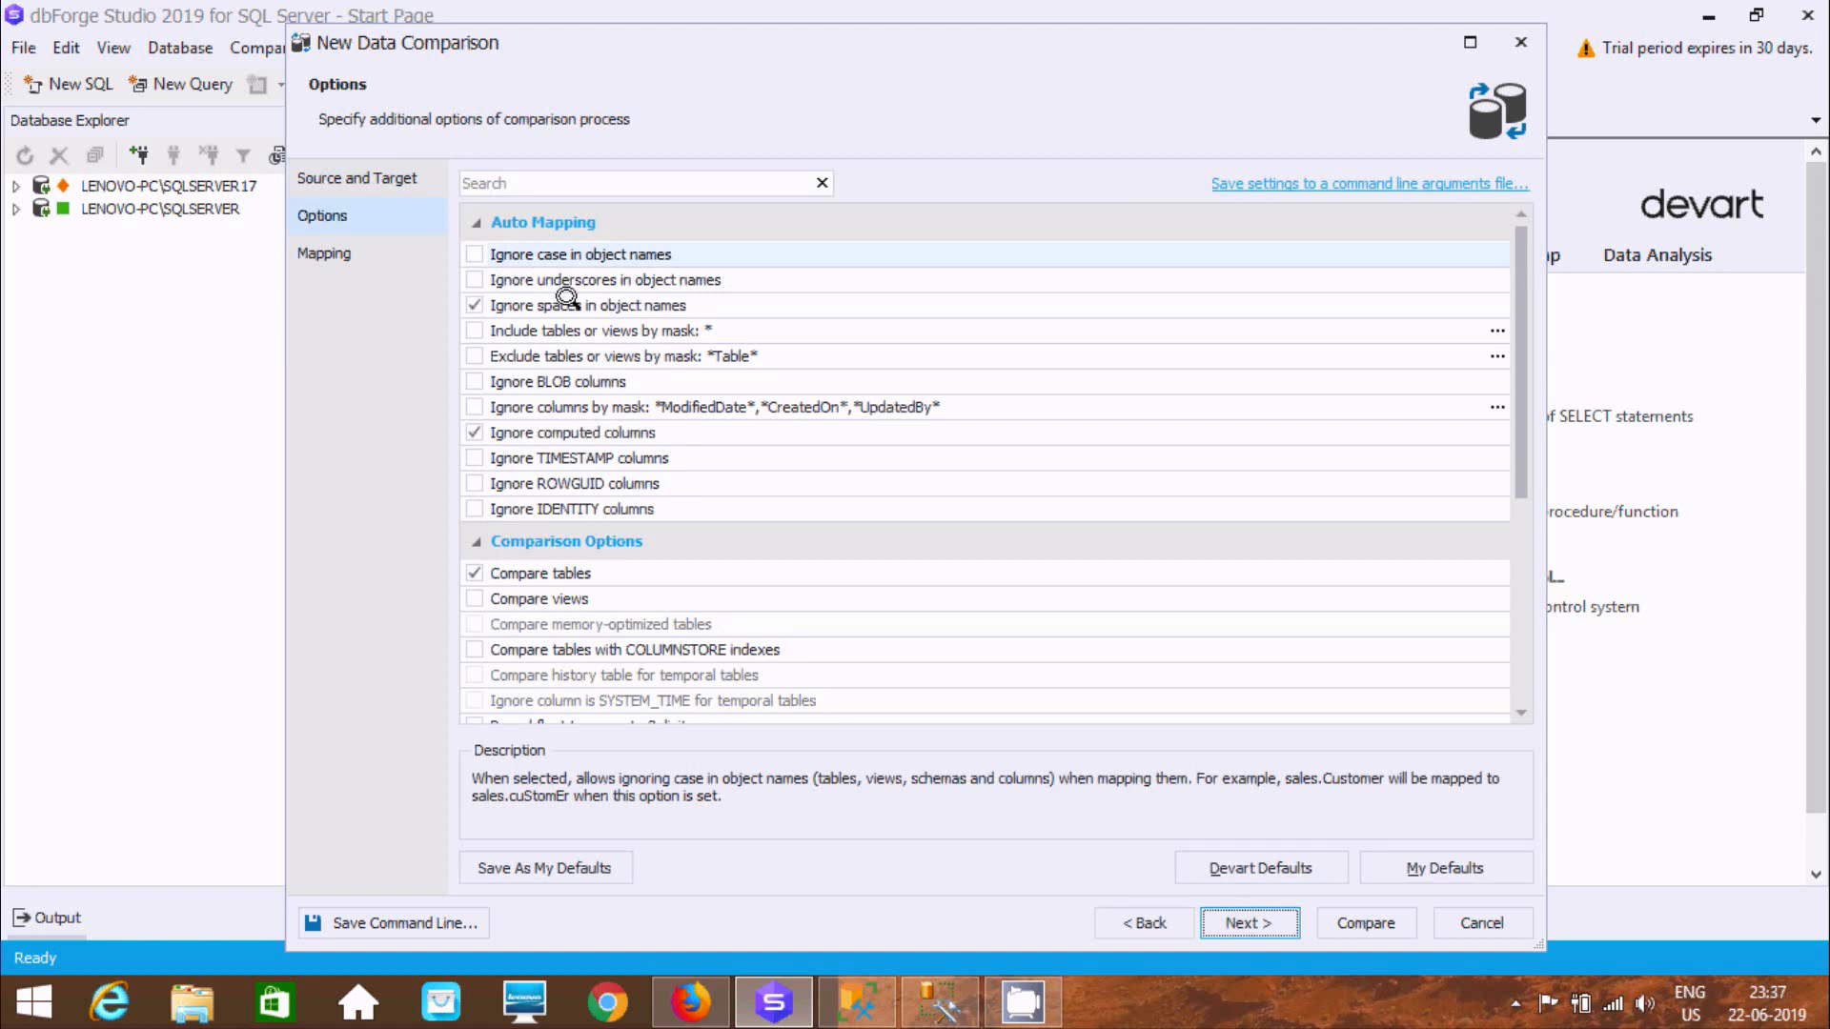
mouse_move(510, 440)
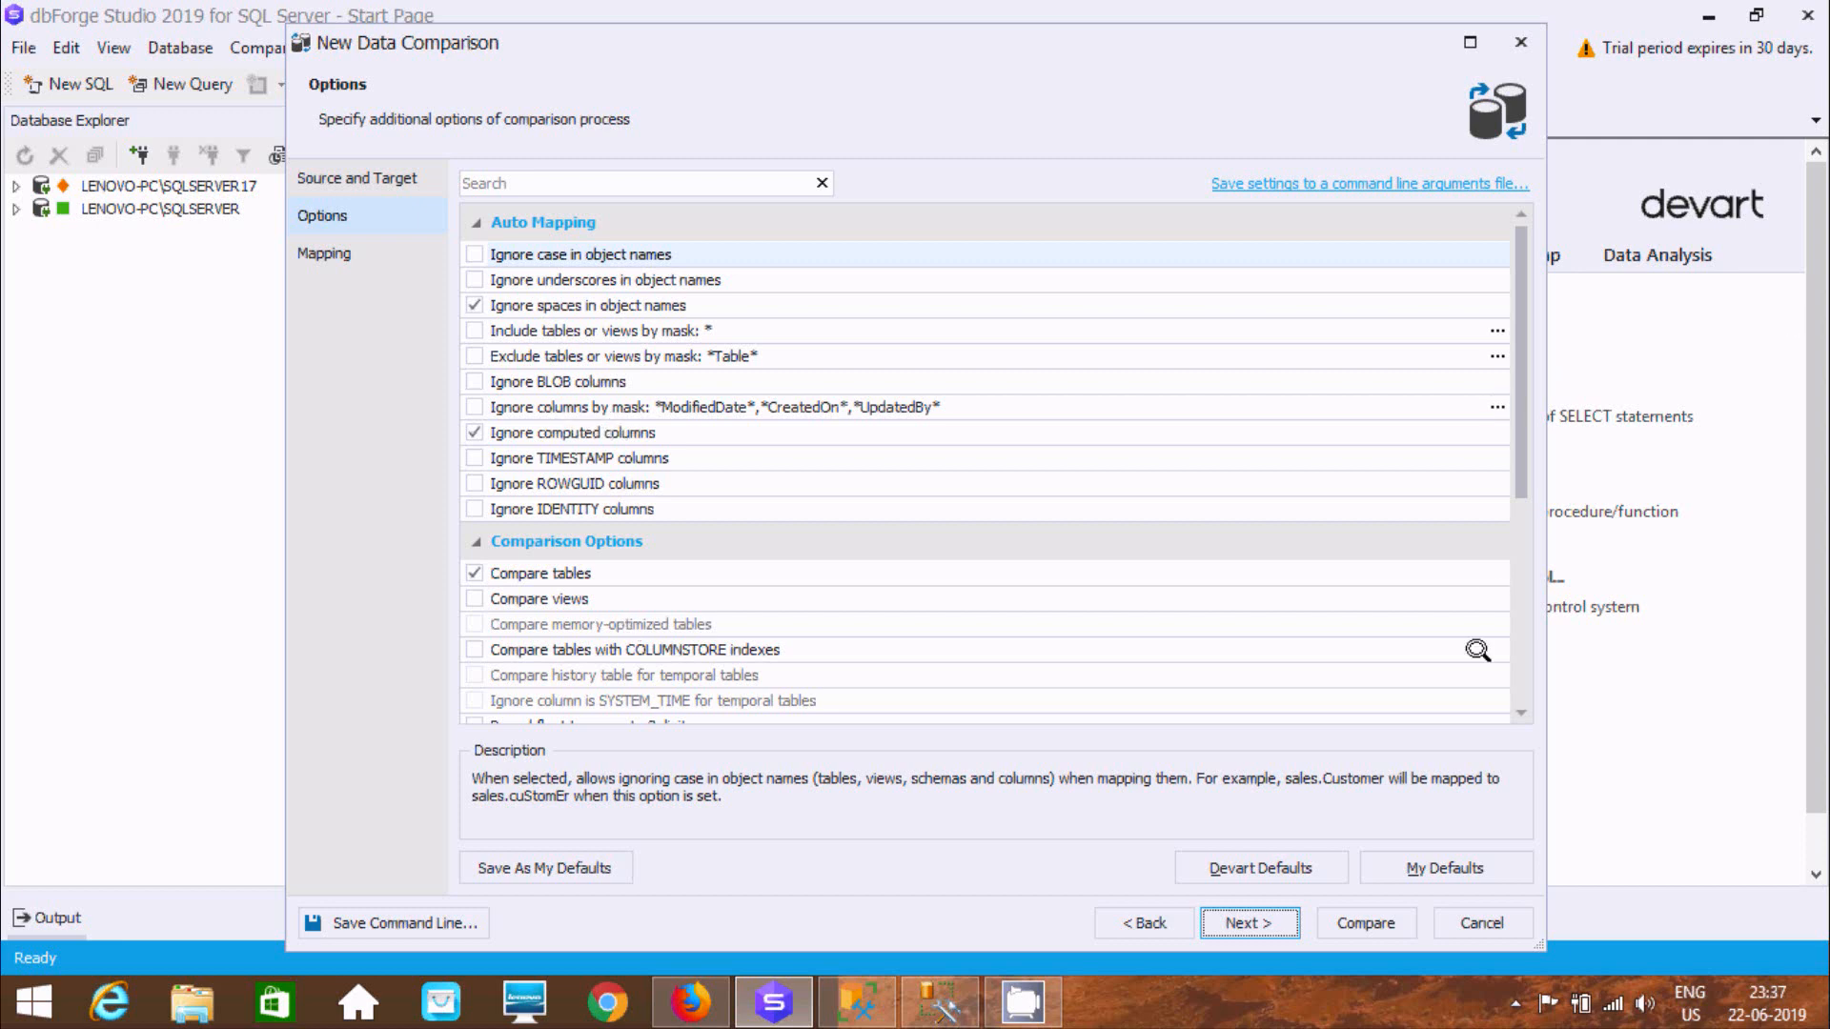
click(1246, 922)
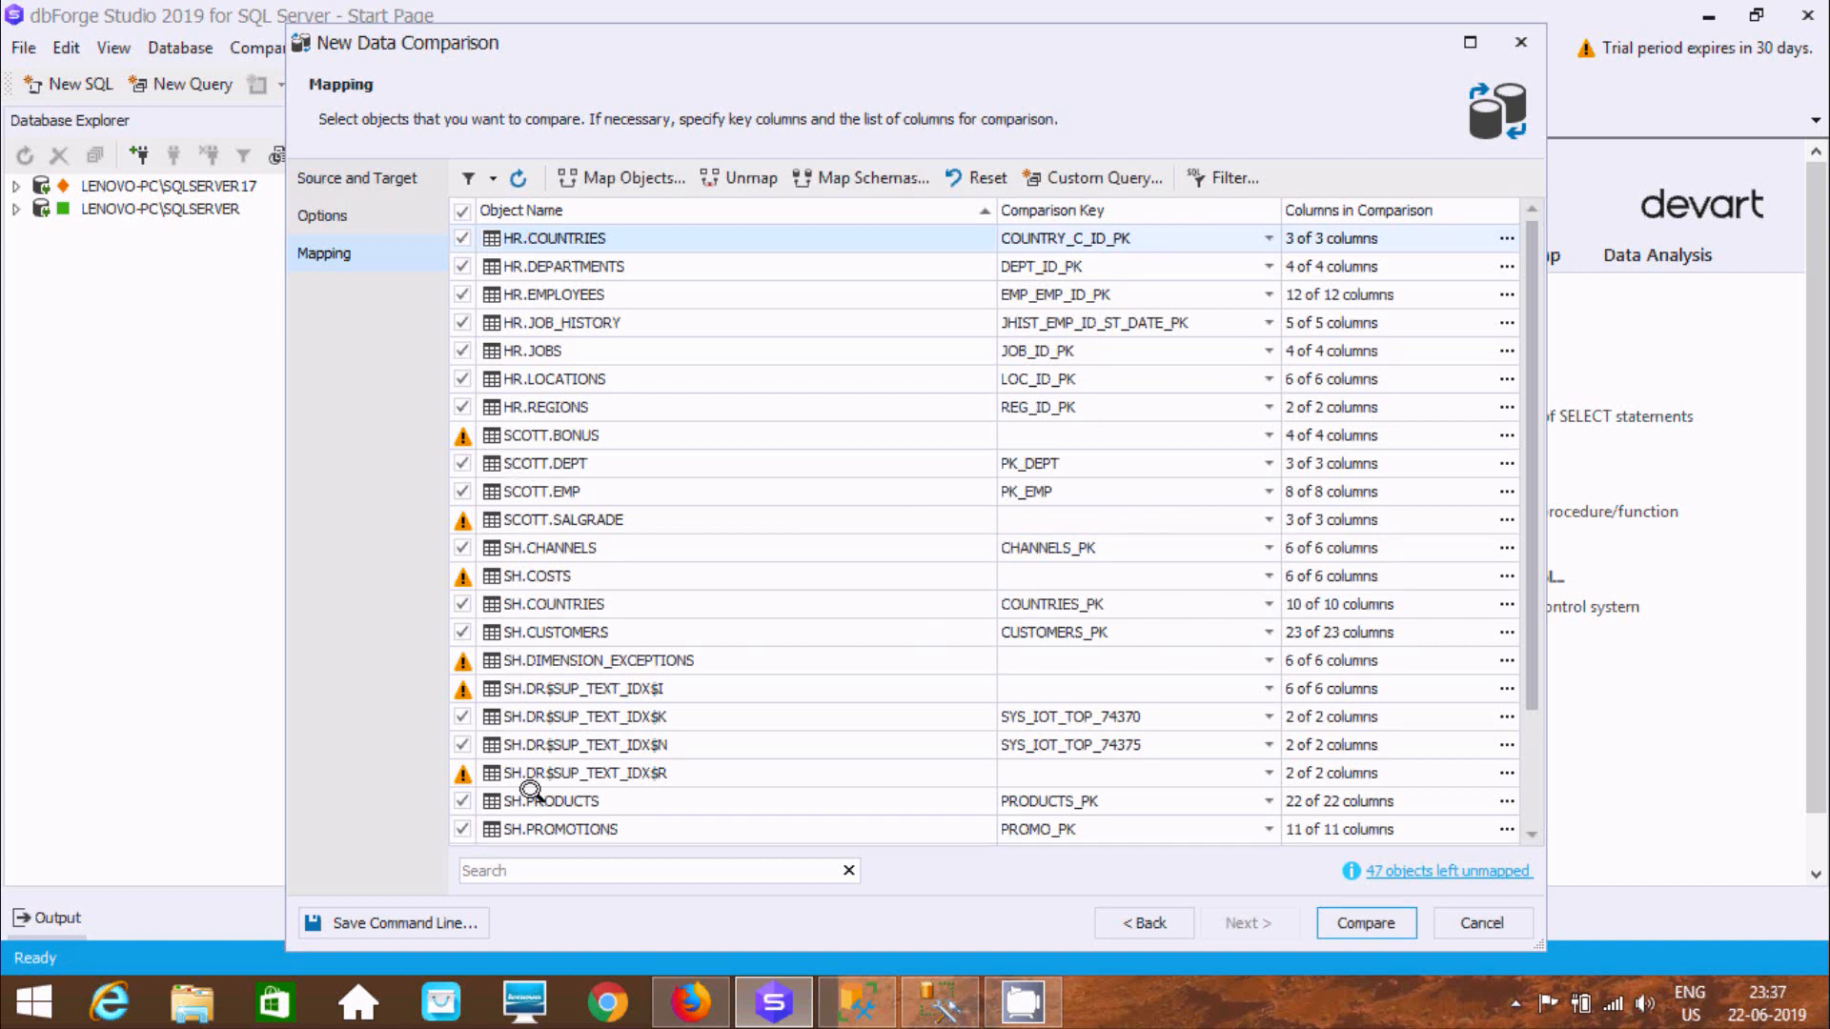
mouse_move(1390, 866)
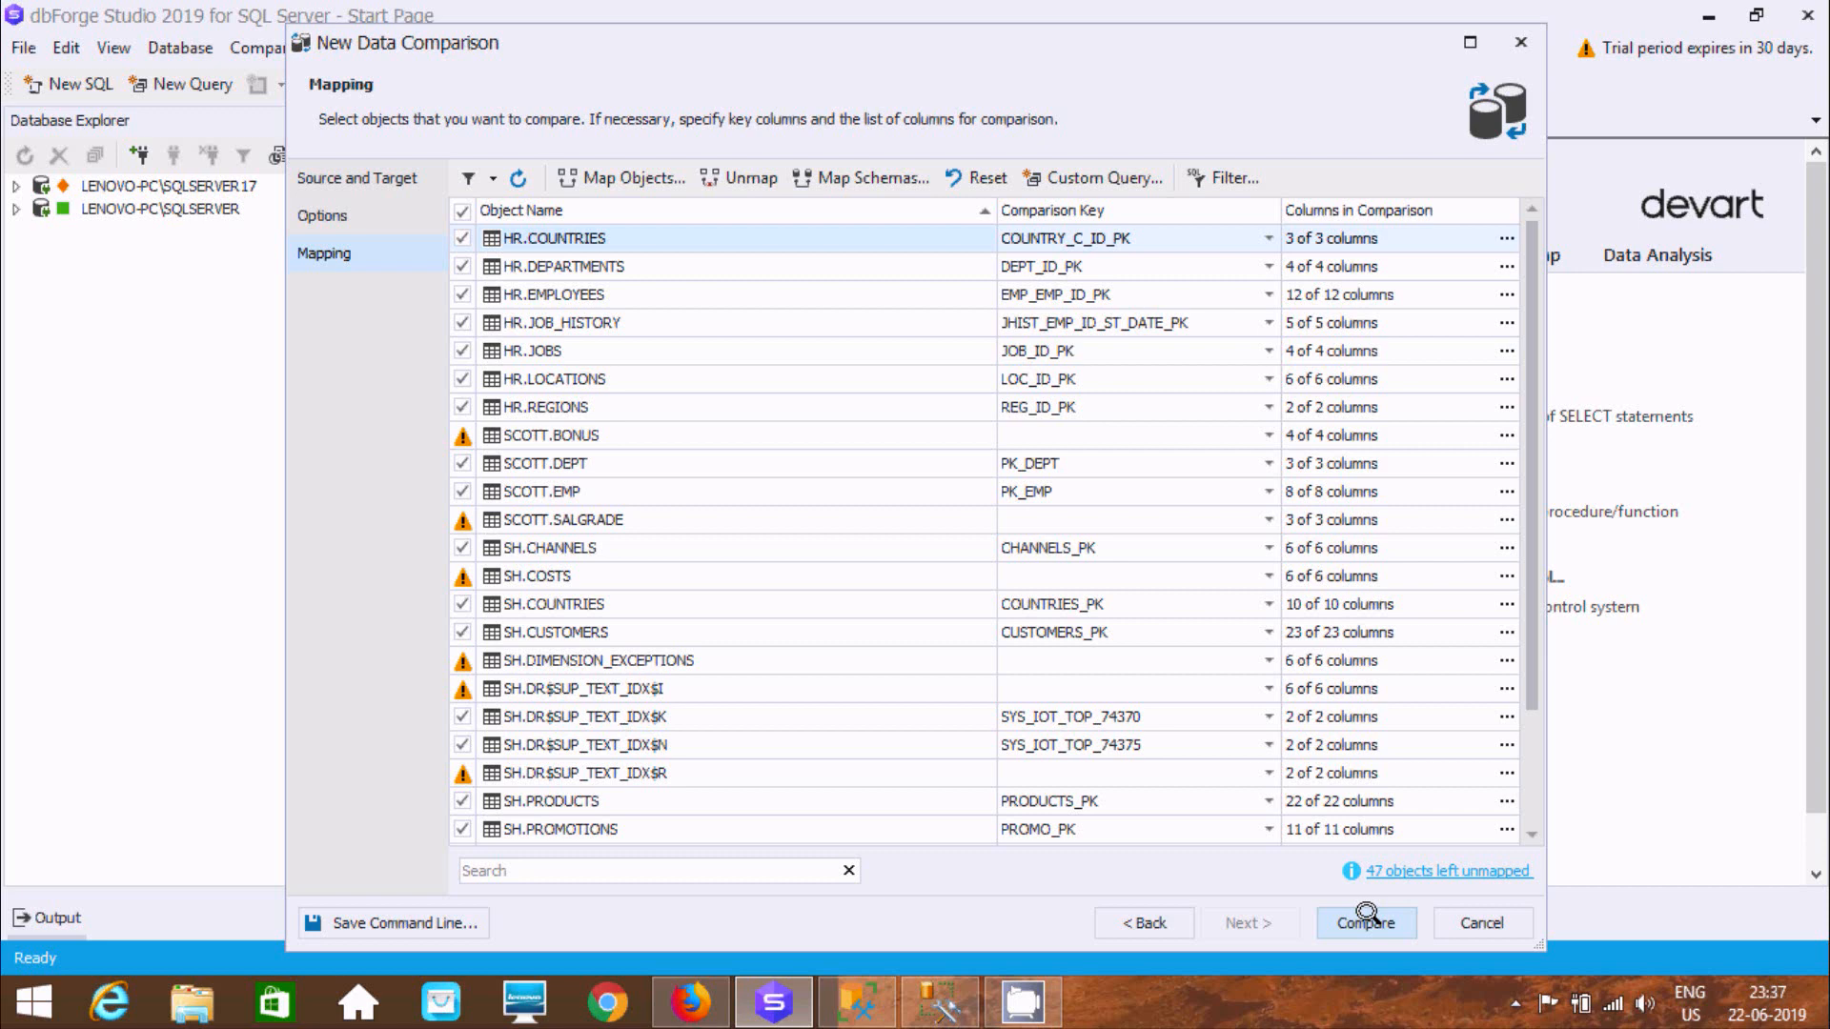
Run the comparison despite unmapped objects and expand the Equal (24) group
click(1364, 923)
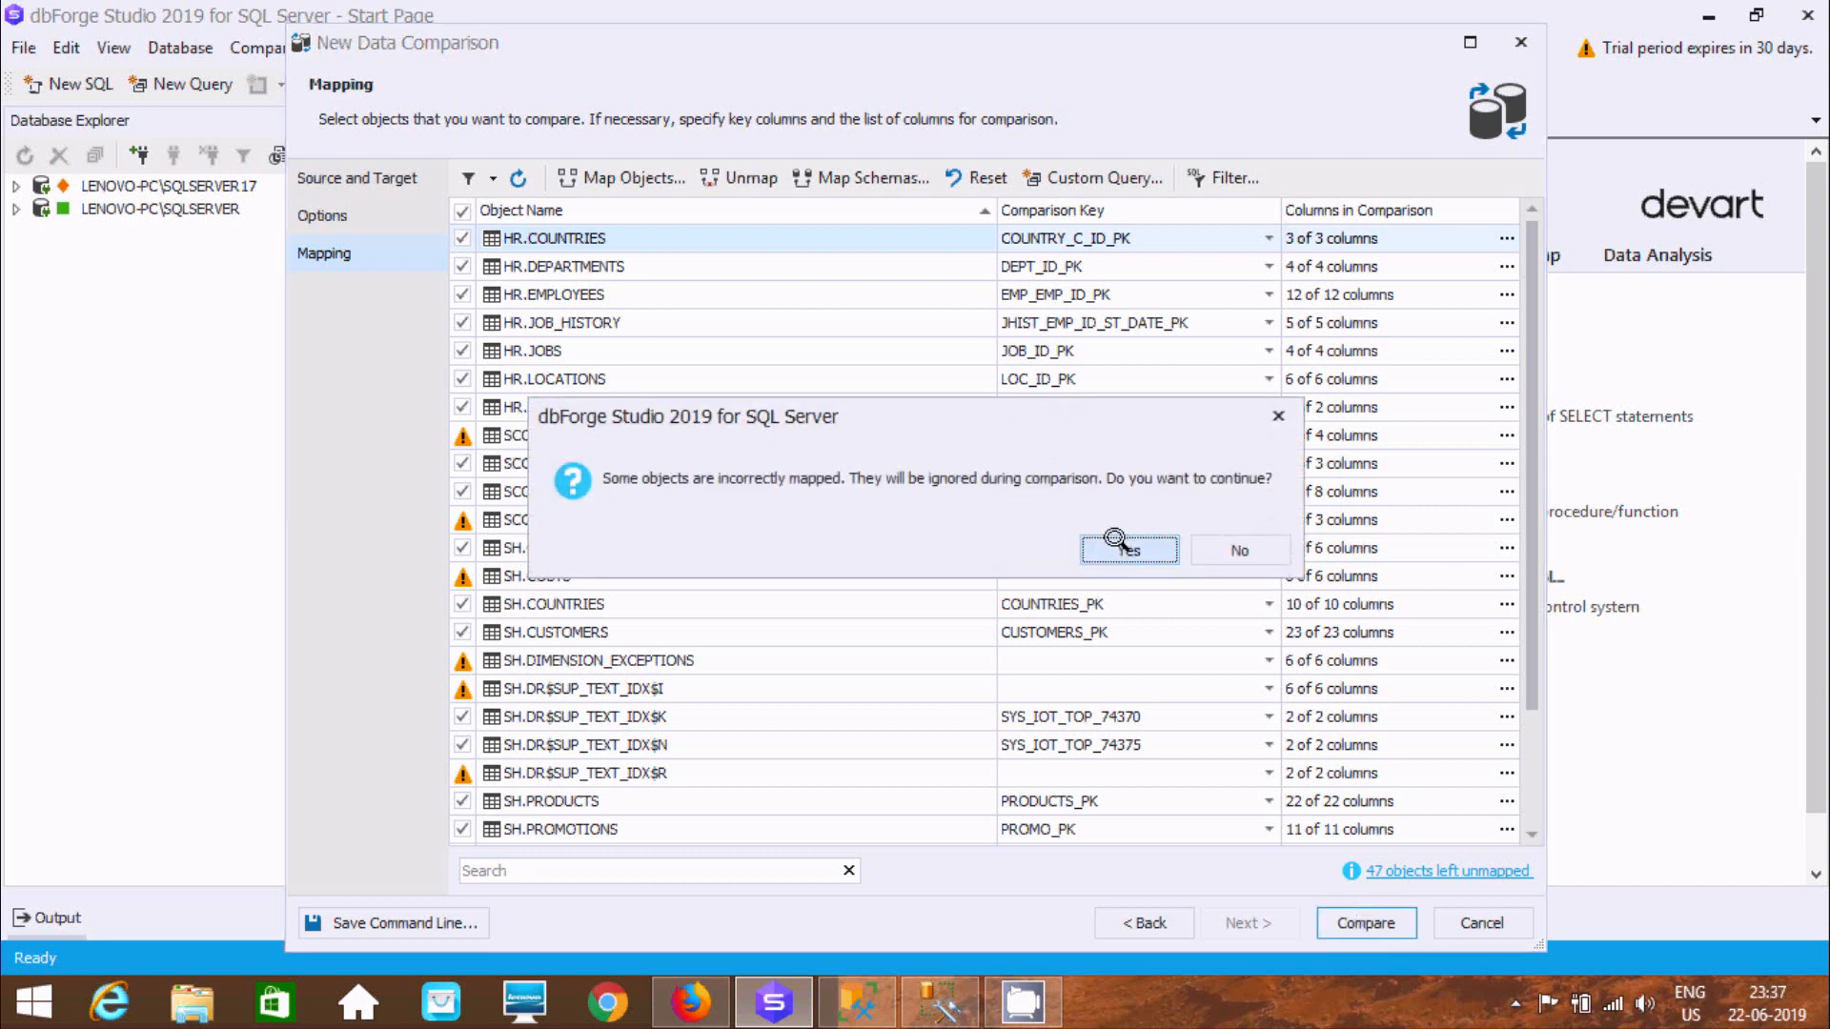
click(1126, 549)
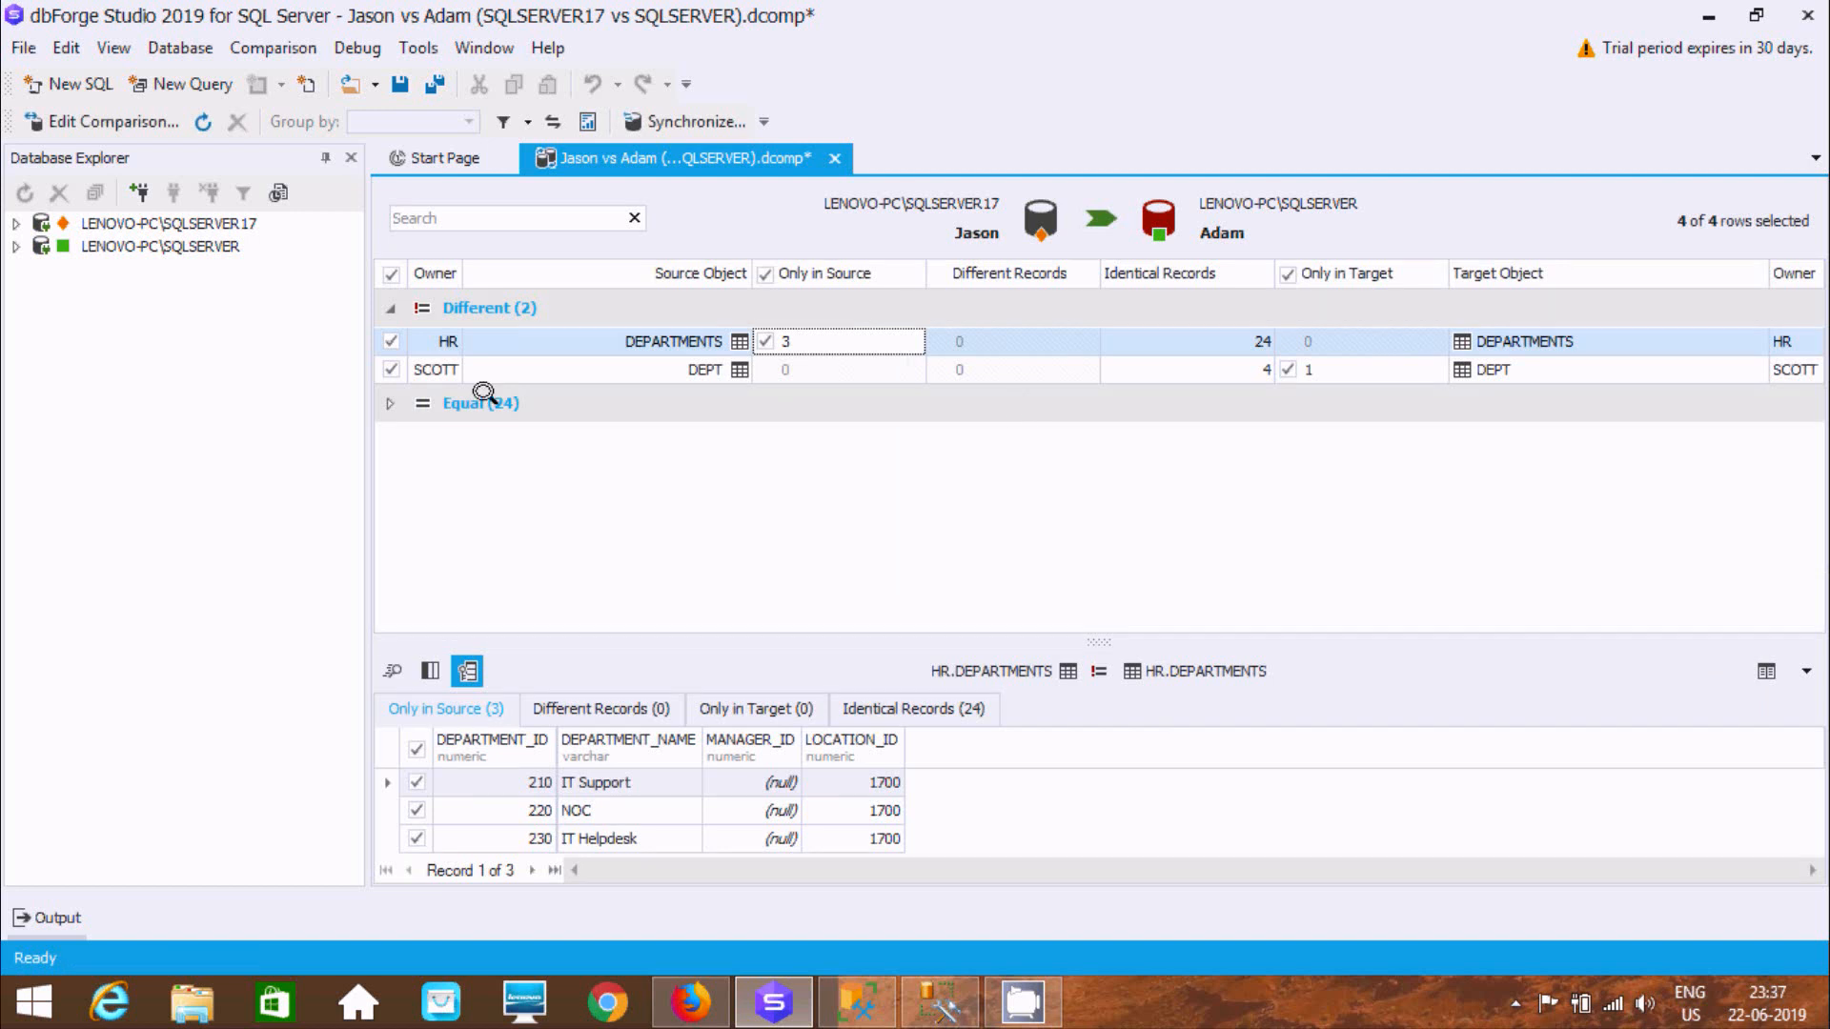
click(388, 402)
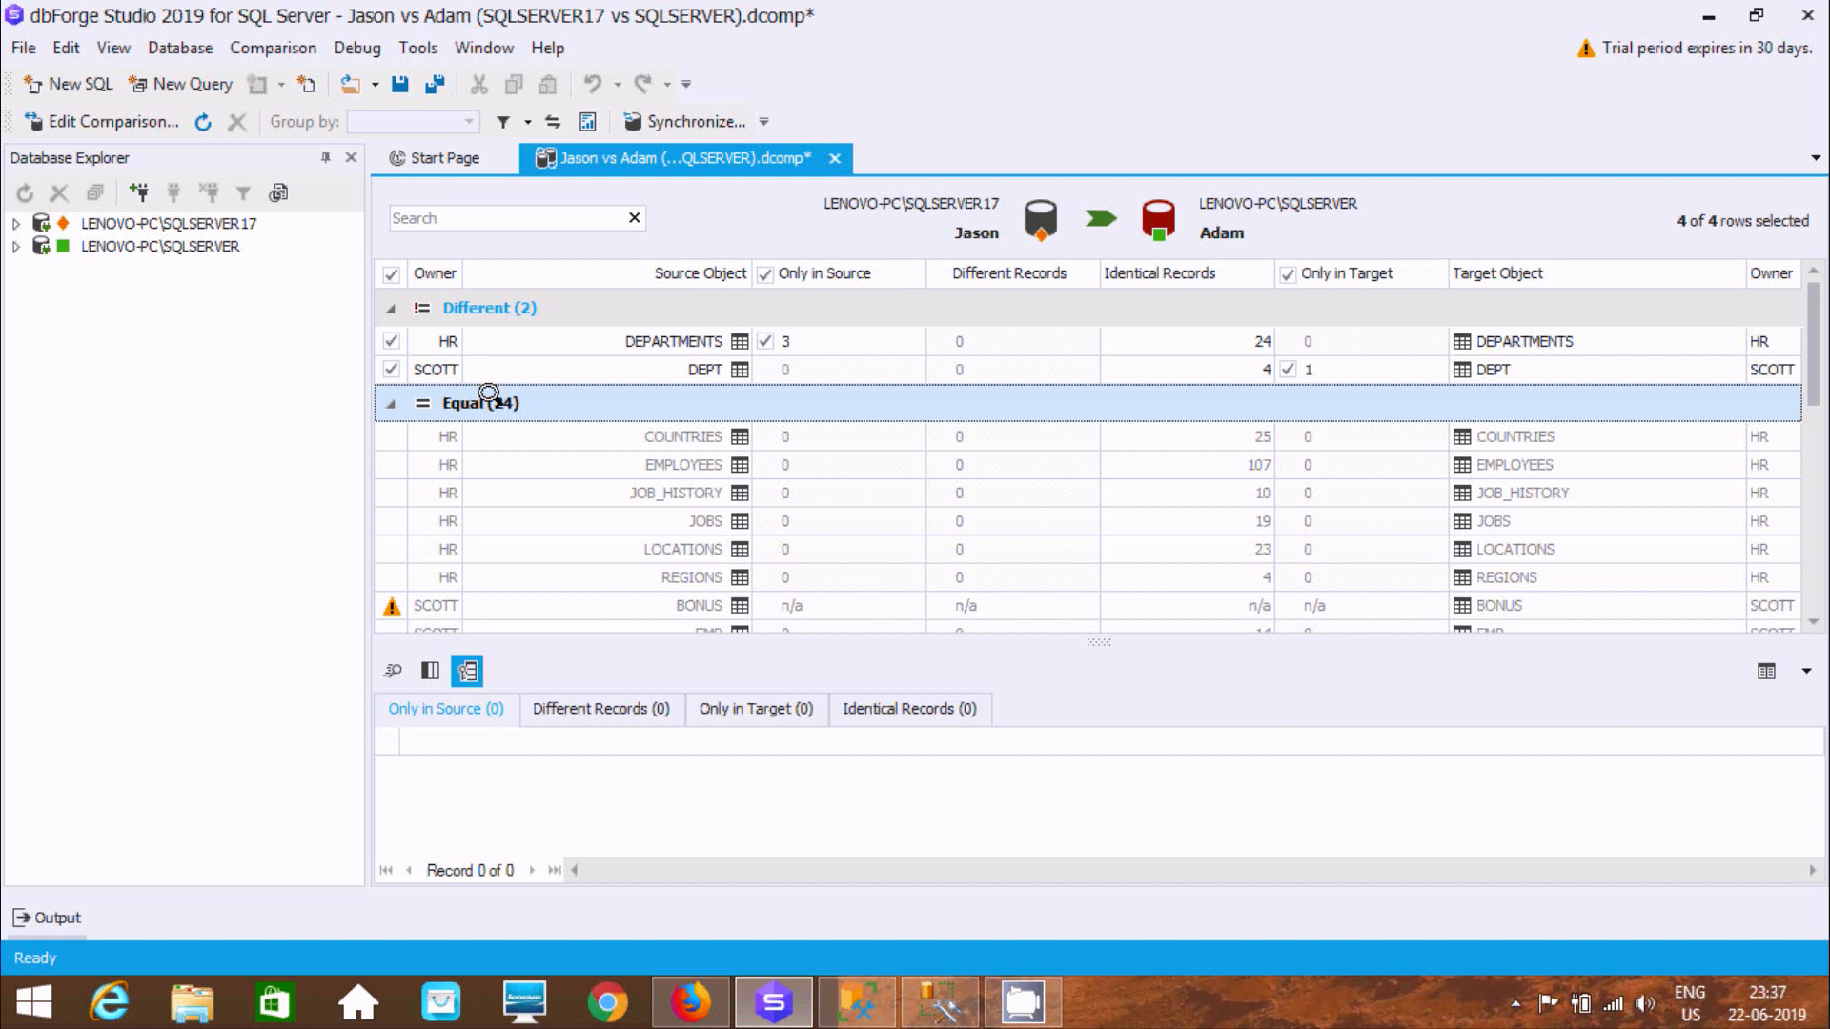
mouse_move(641, 445)
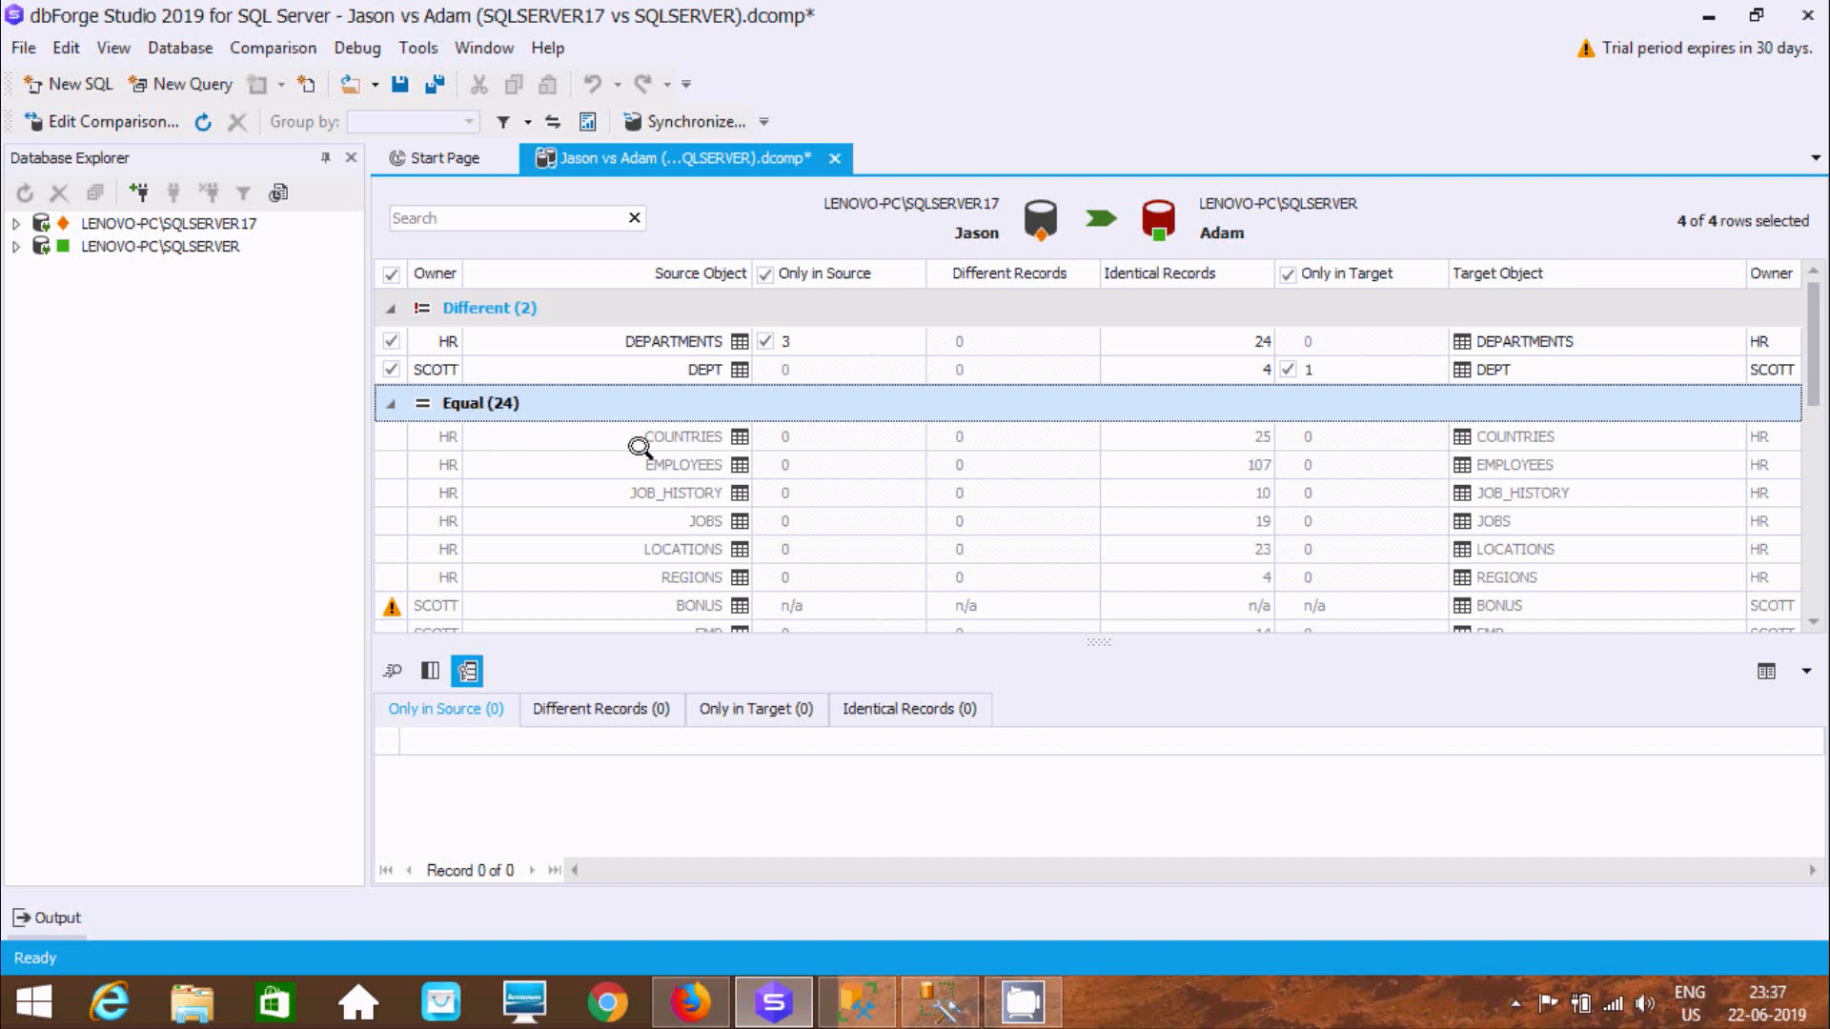
mouse_move(463, 428)
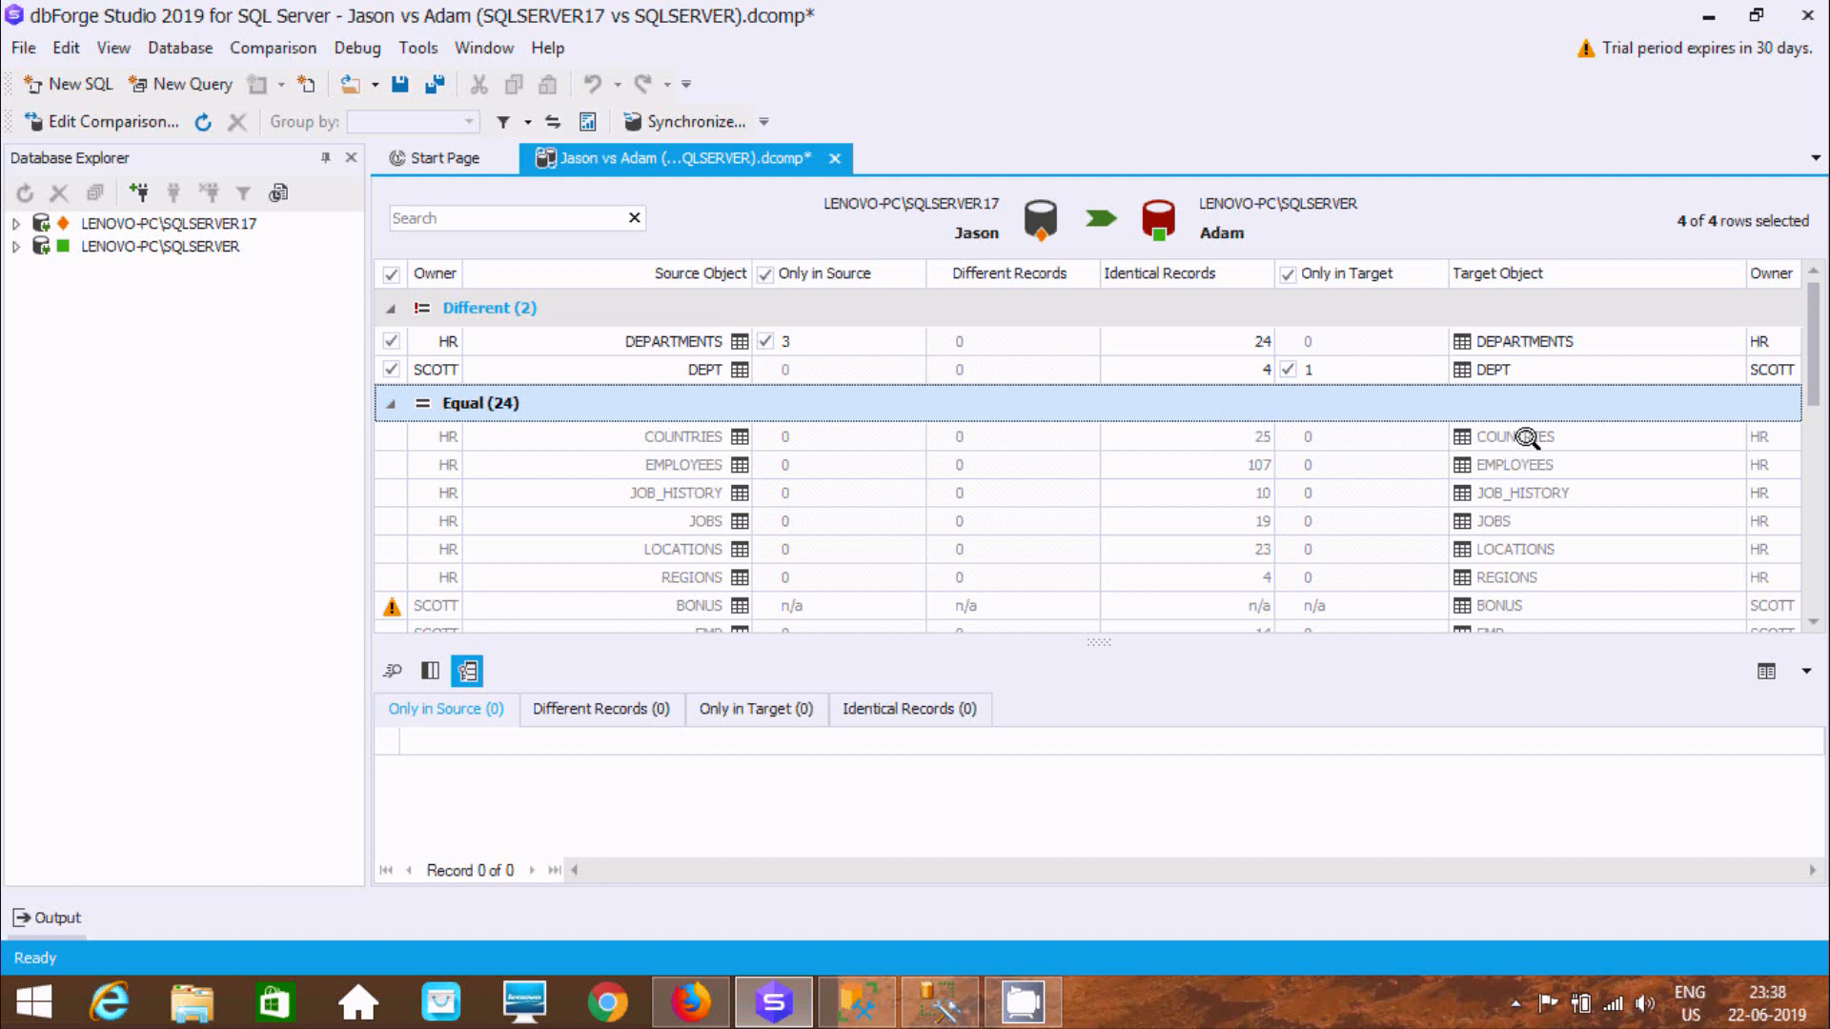
mouse_move(1435, 440)
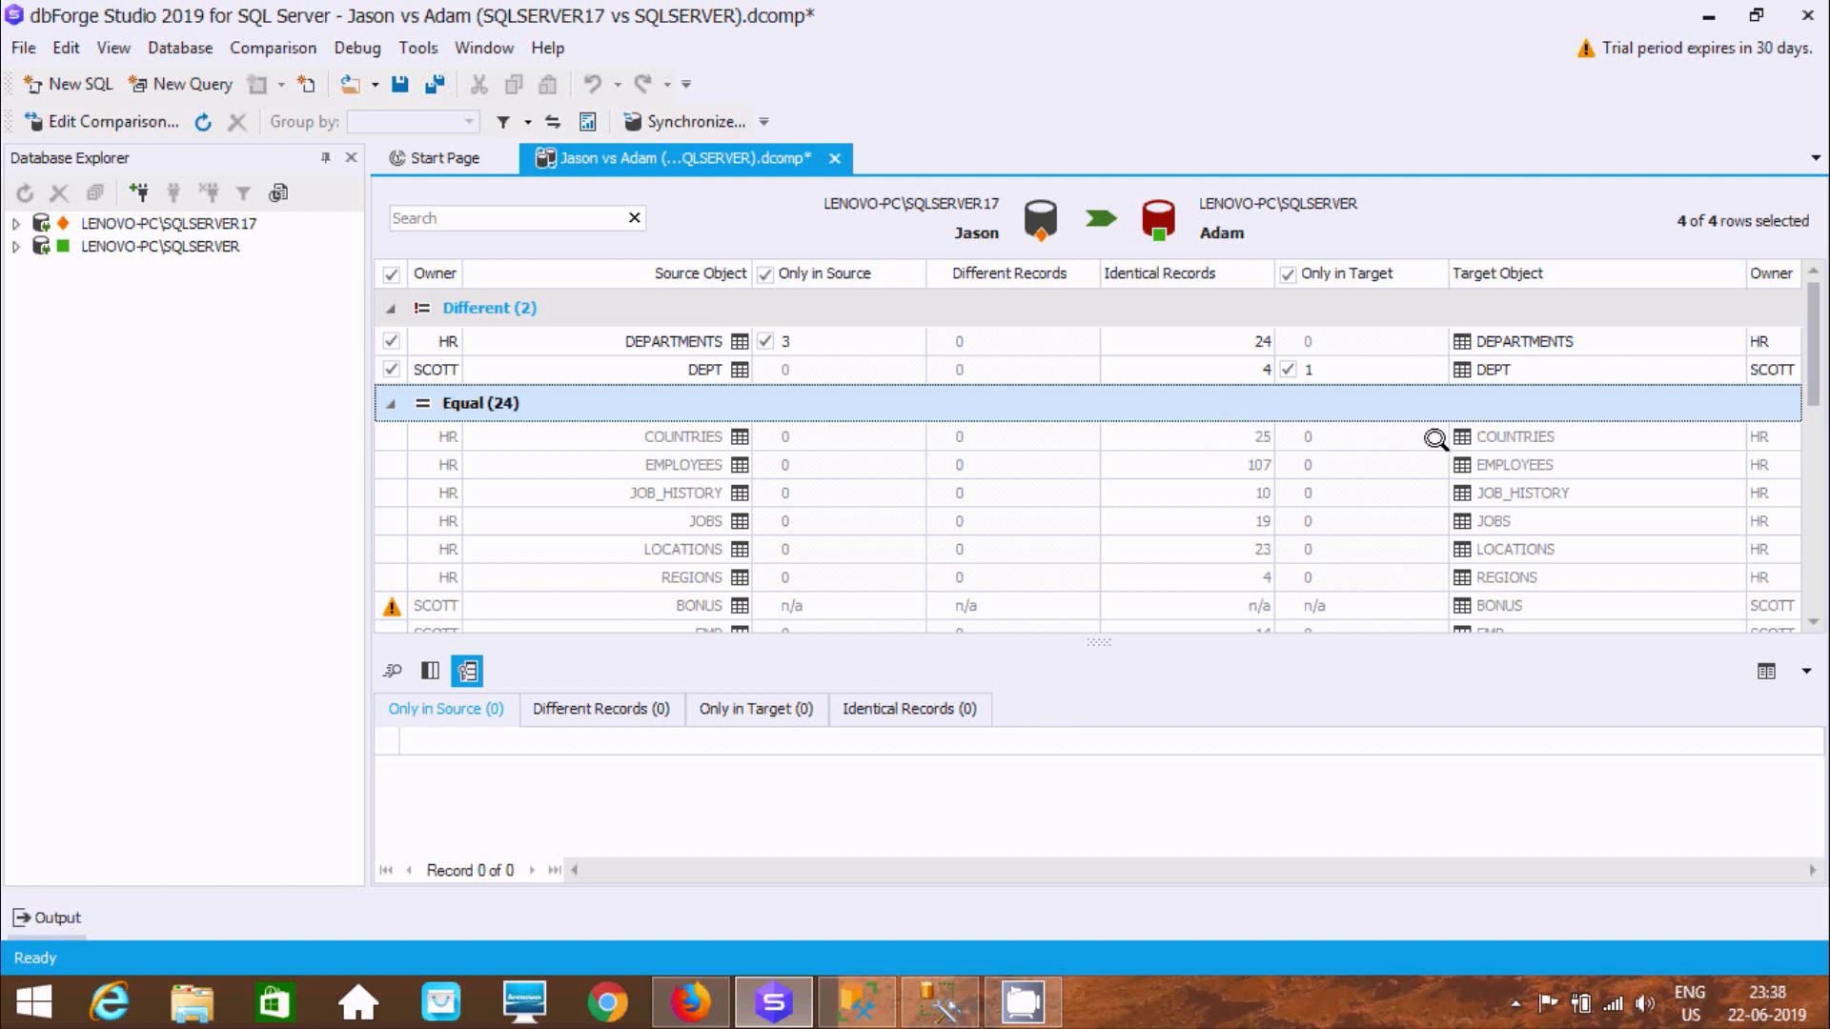
mouse_move(675, 482)
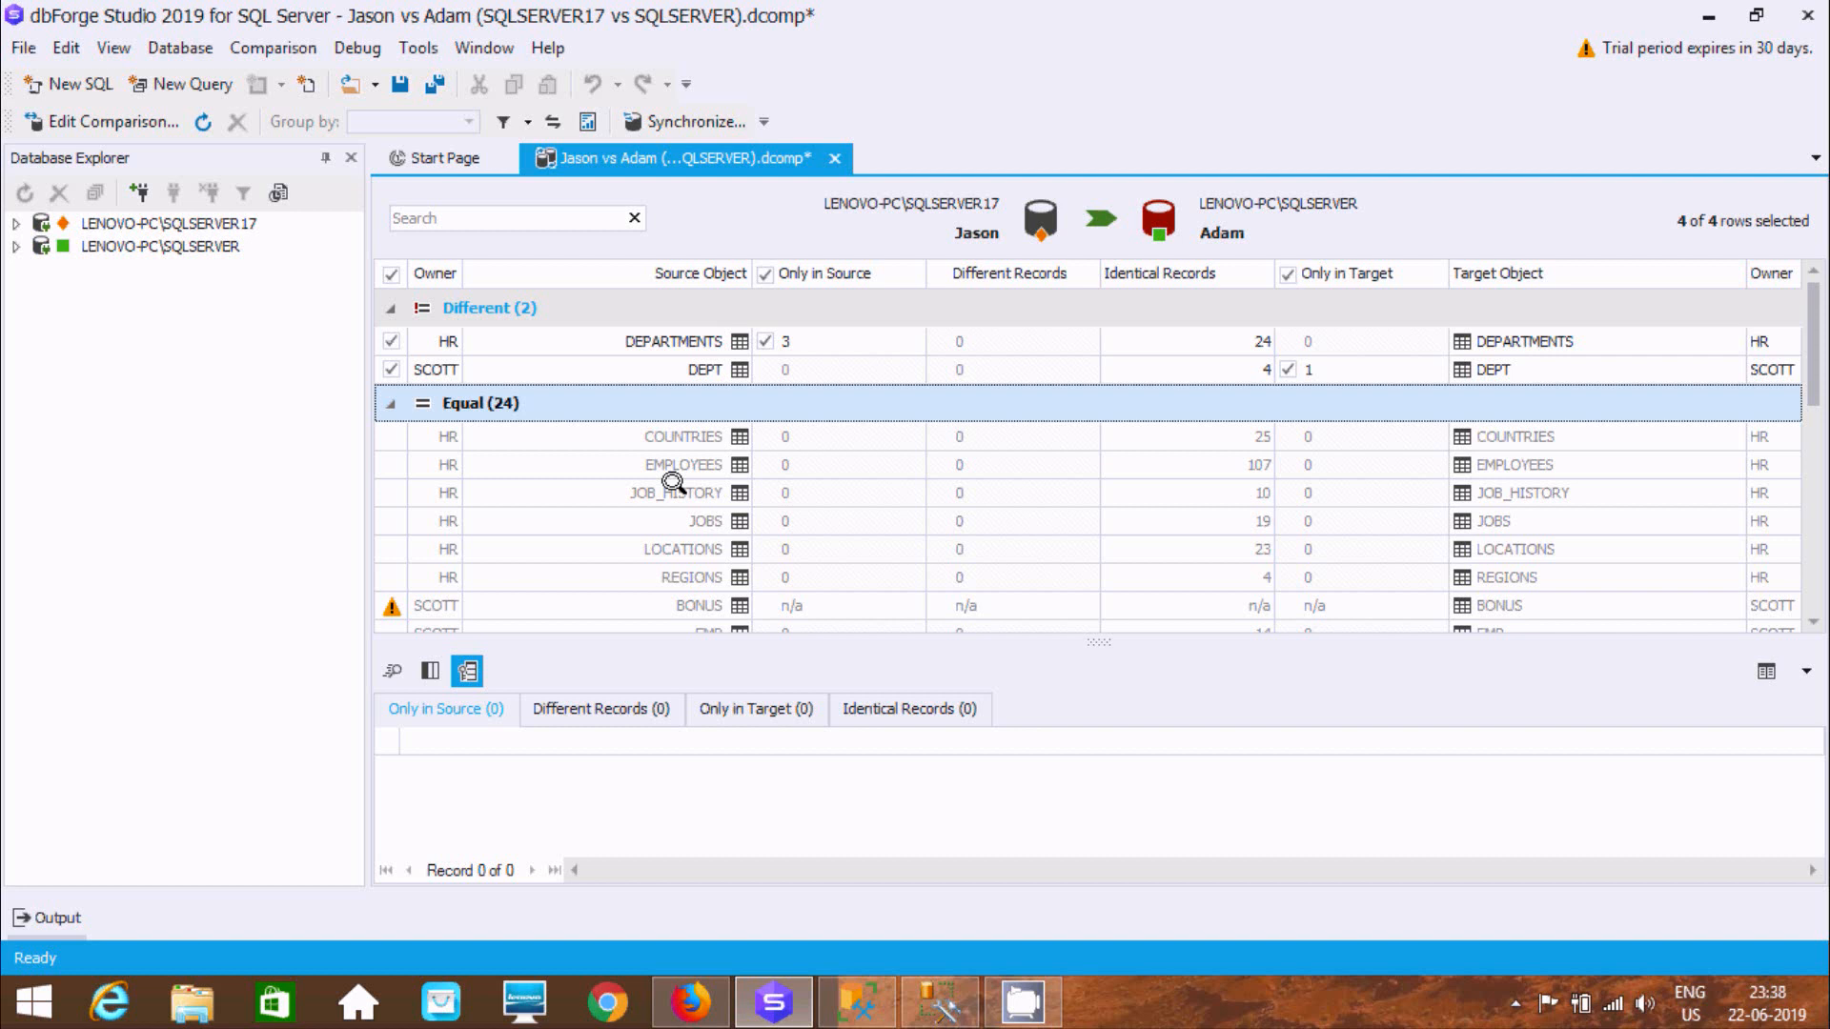
mouse_move(1454, 465)
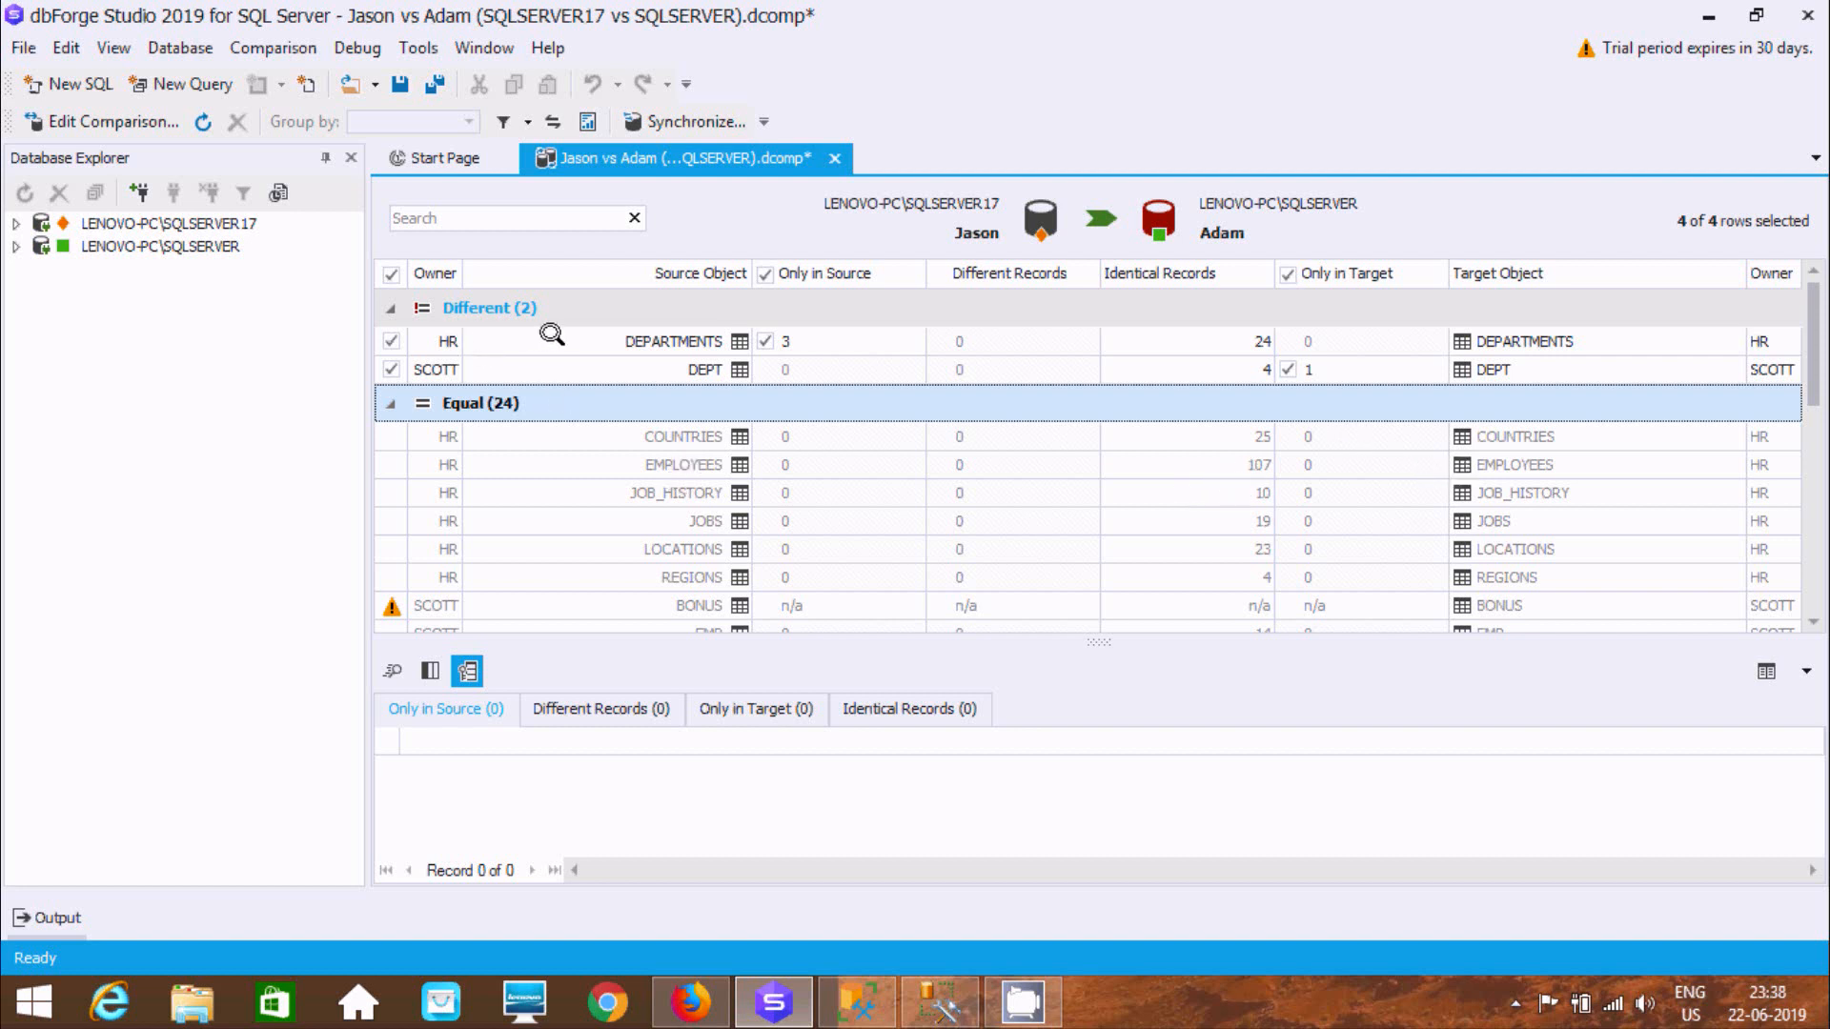
mouse_move(667, 329)
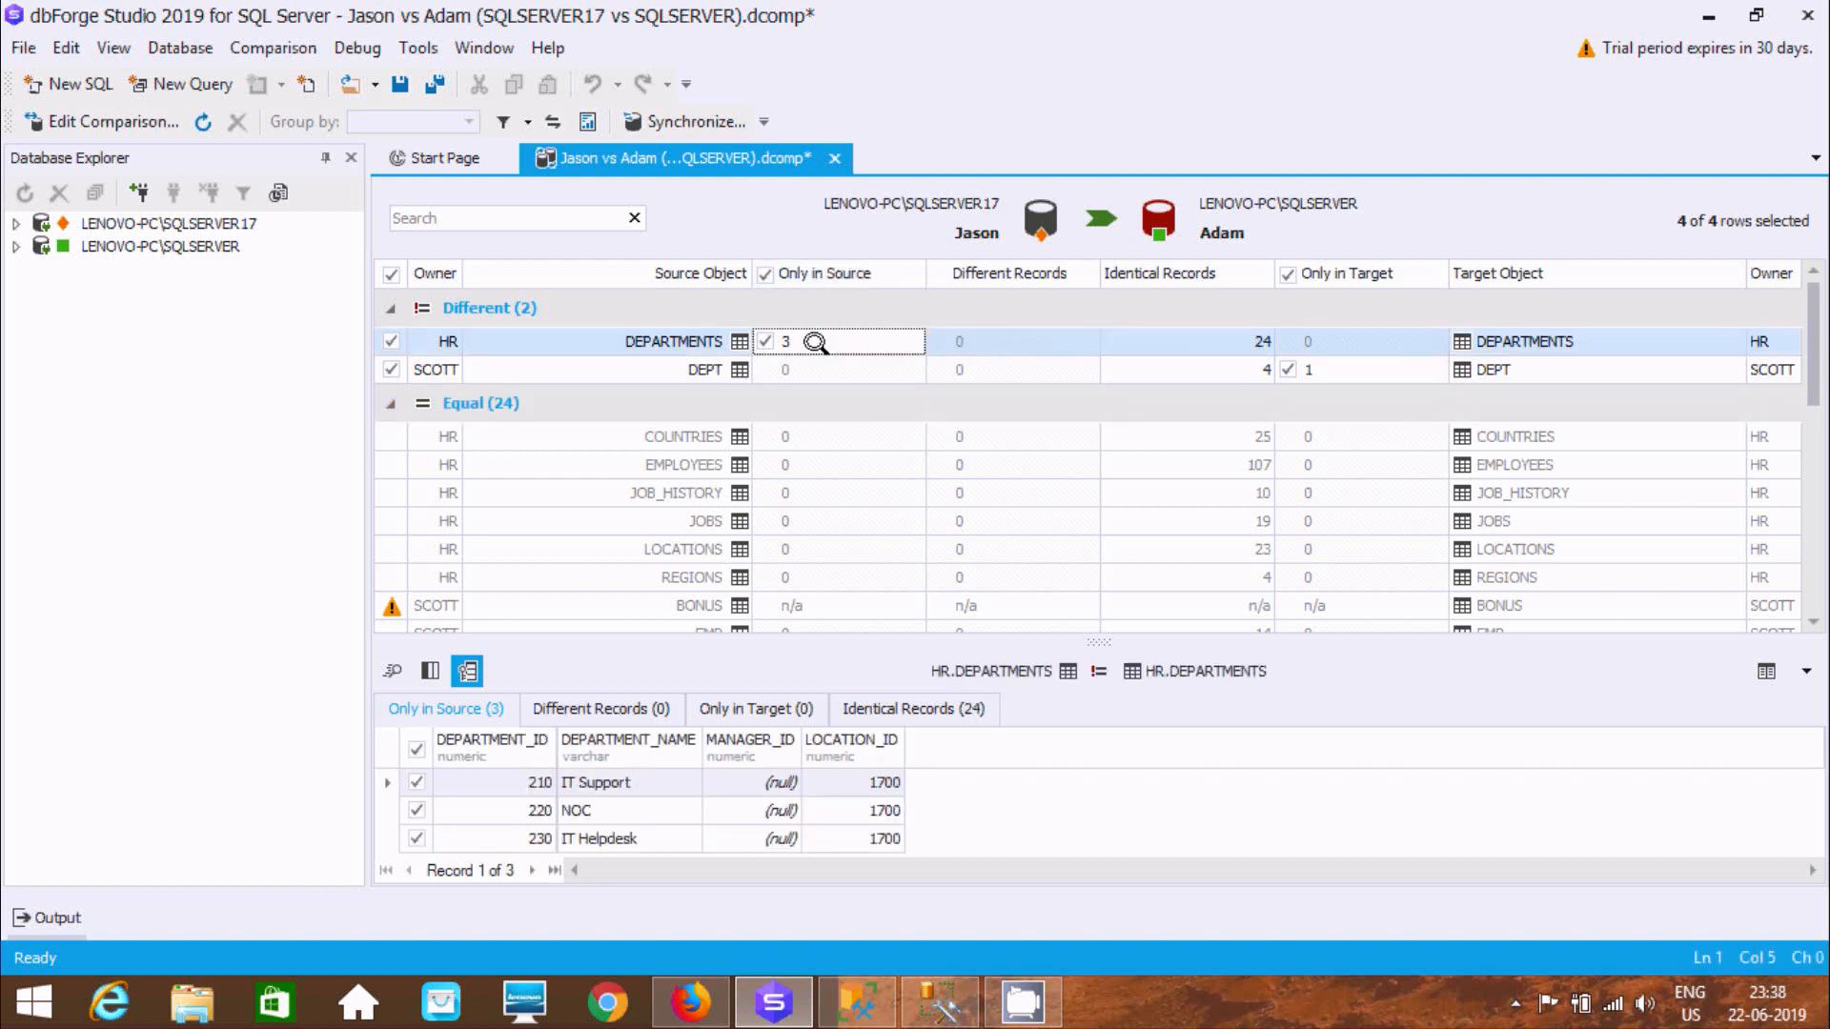
mouse_move(625, 651)
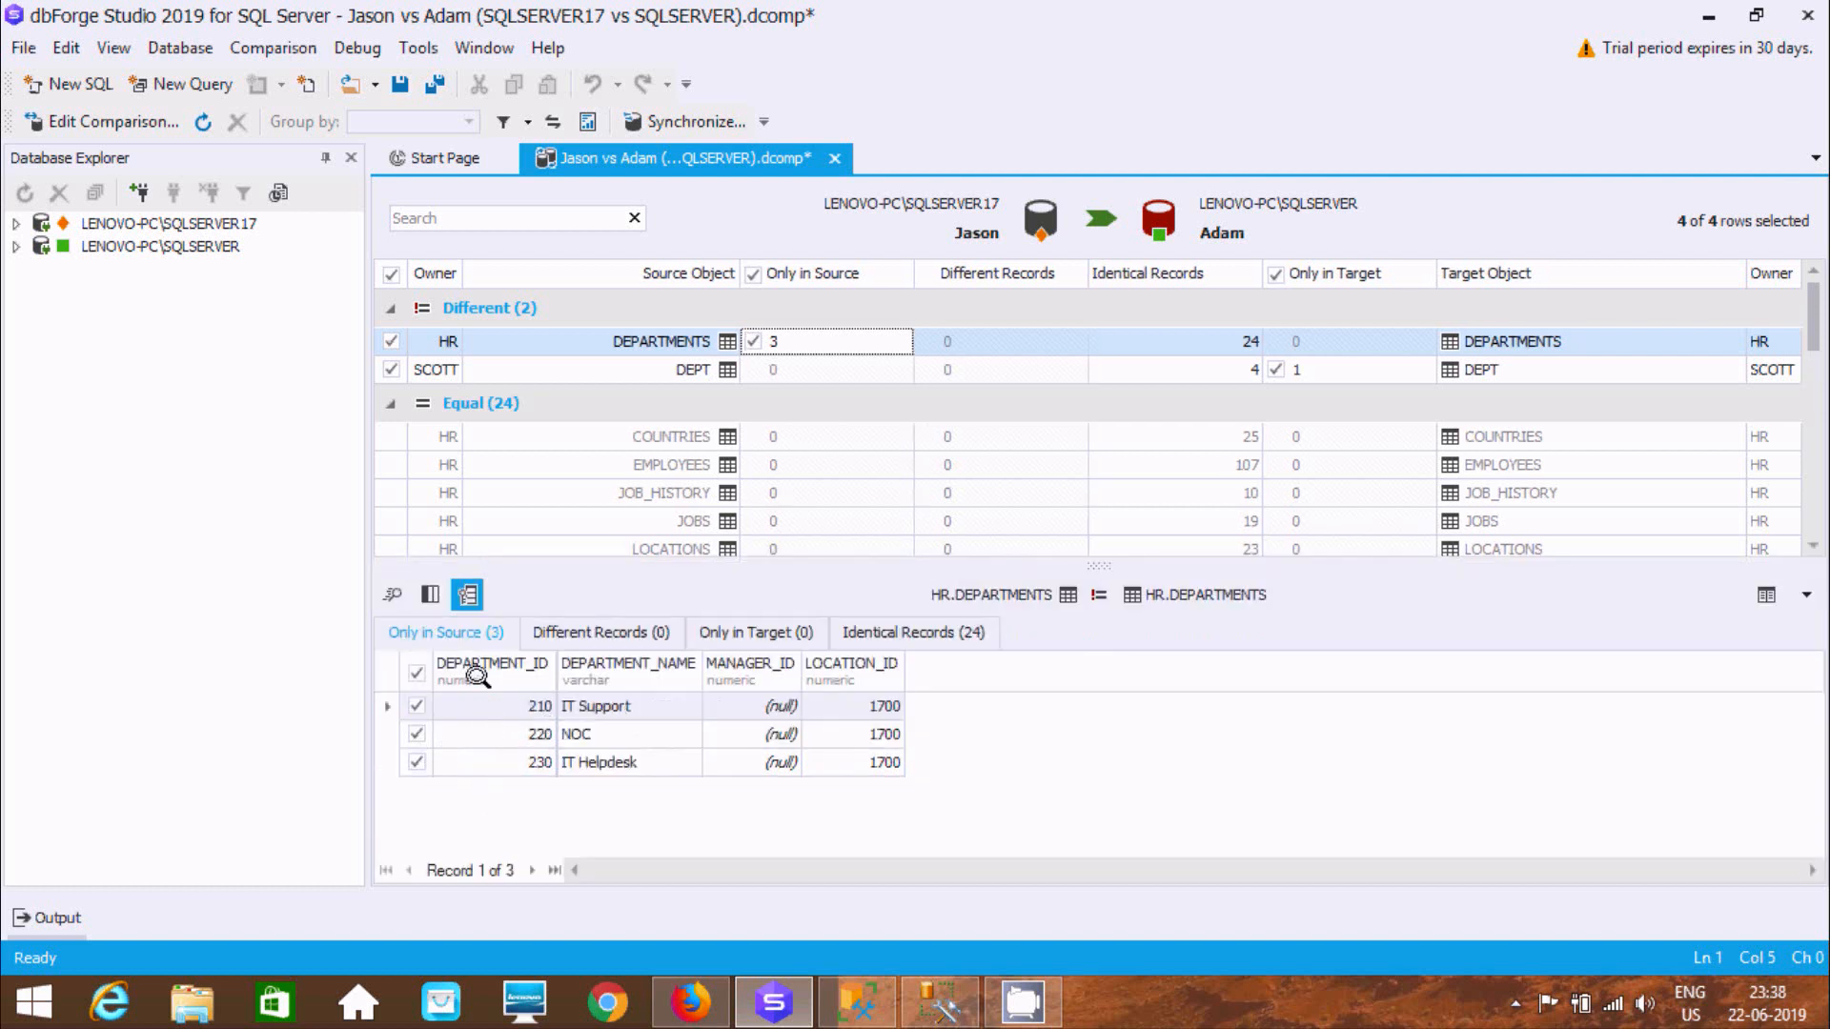
mouse_move(526, 700)
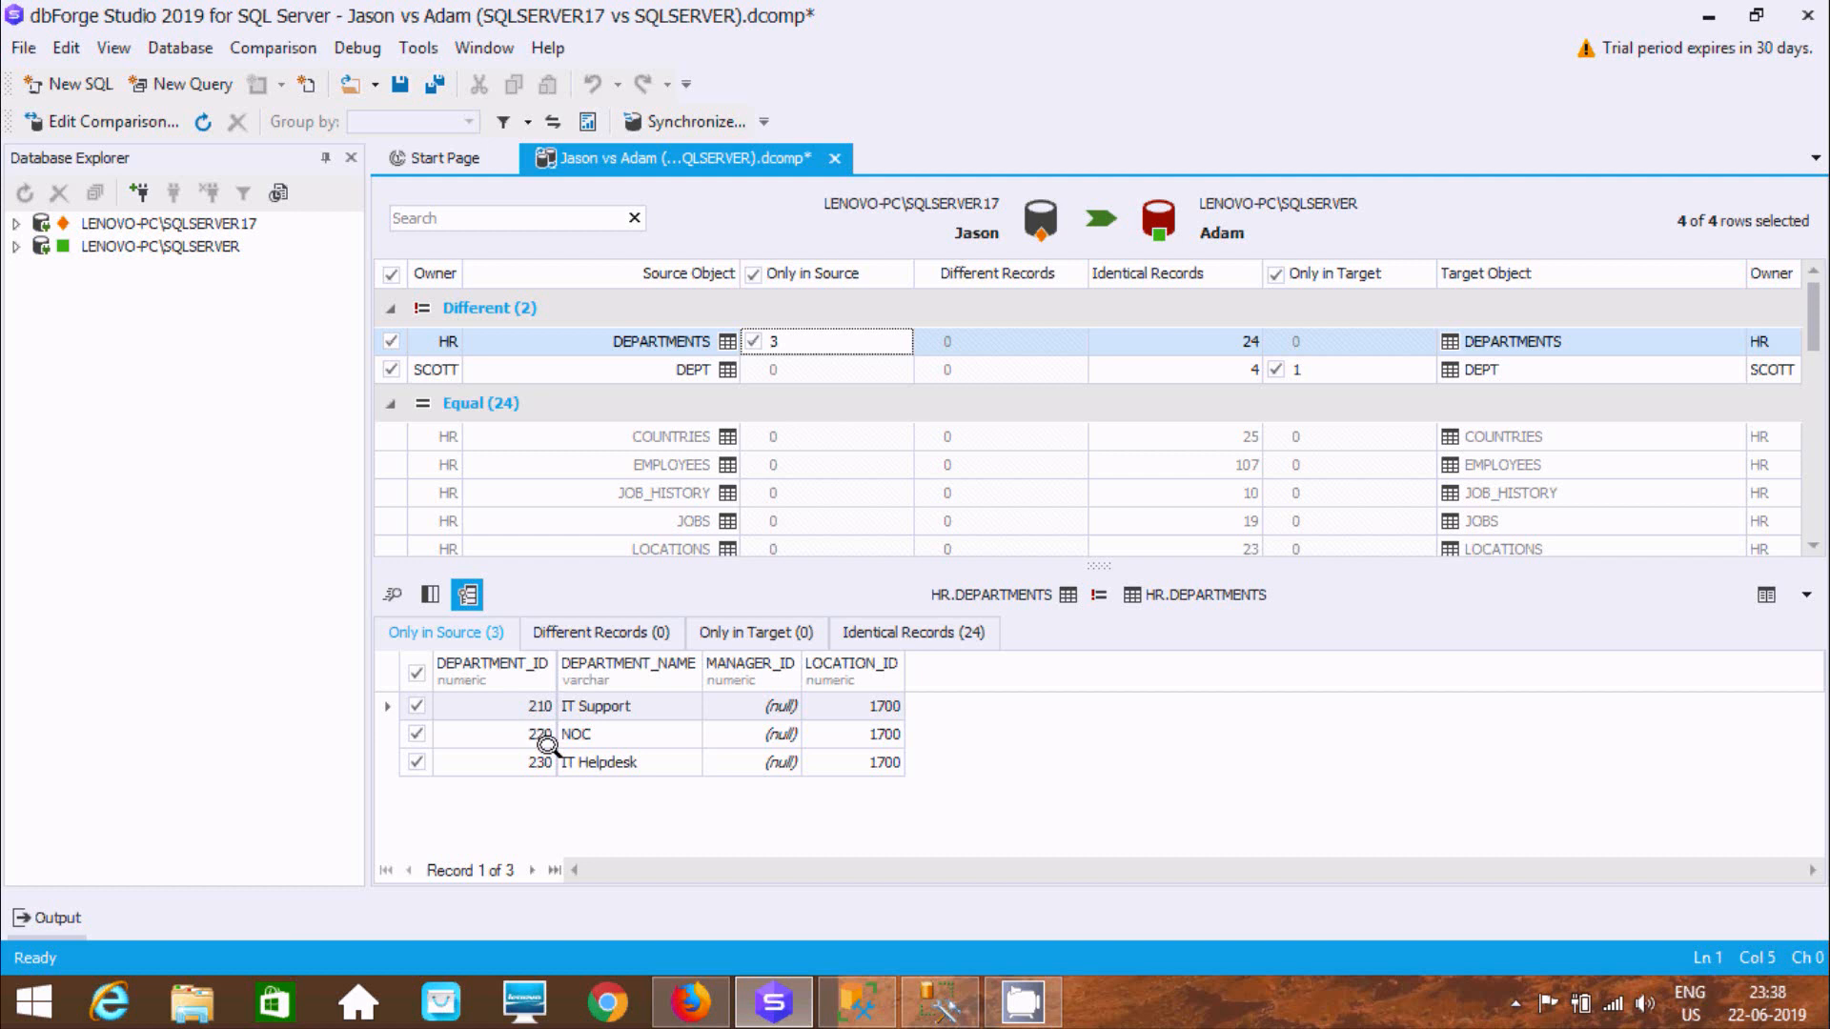
mouse_move(913, 633)
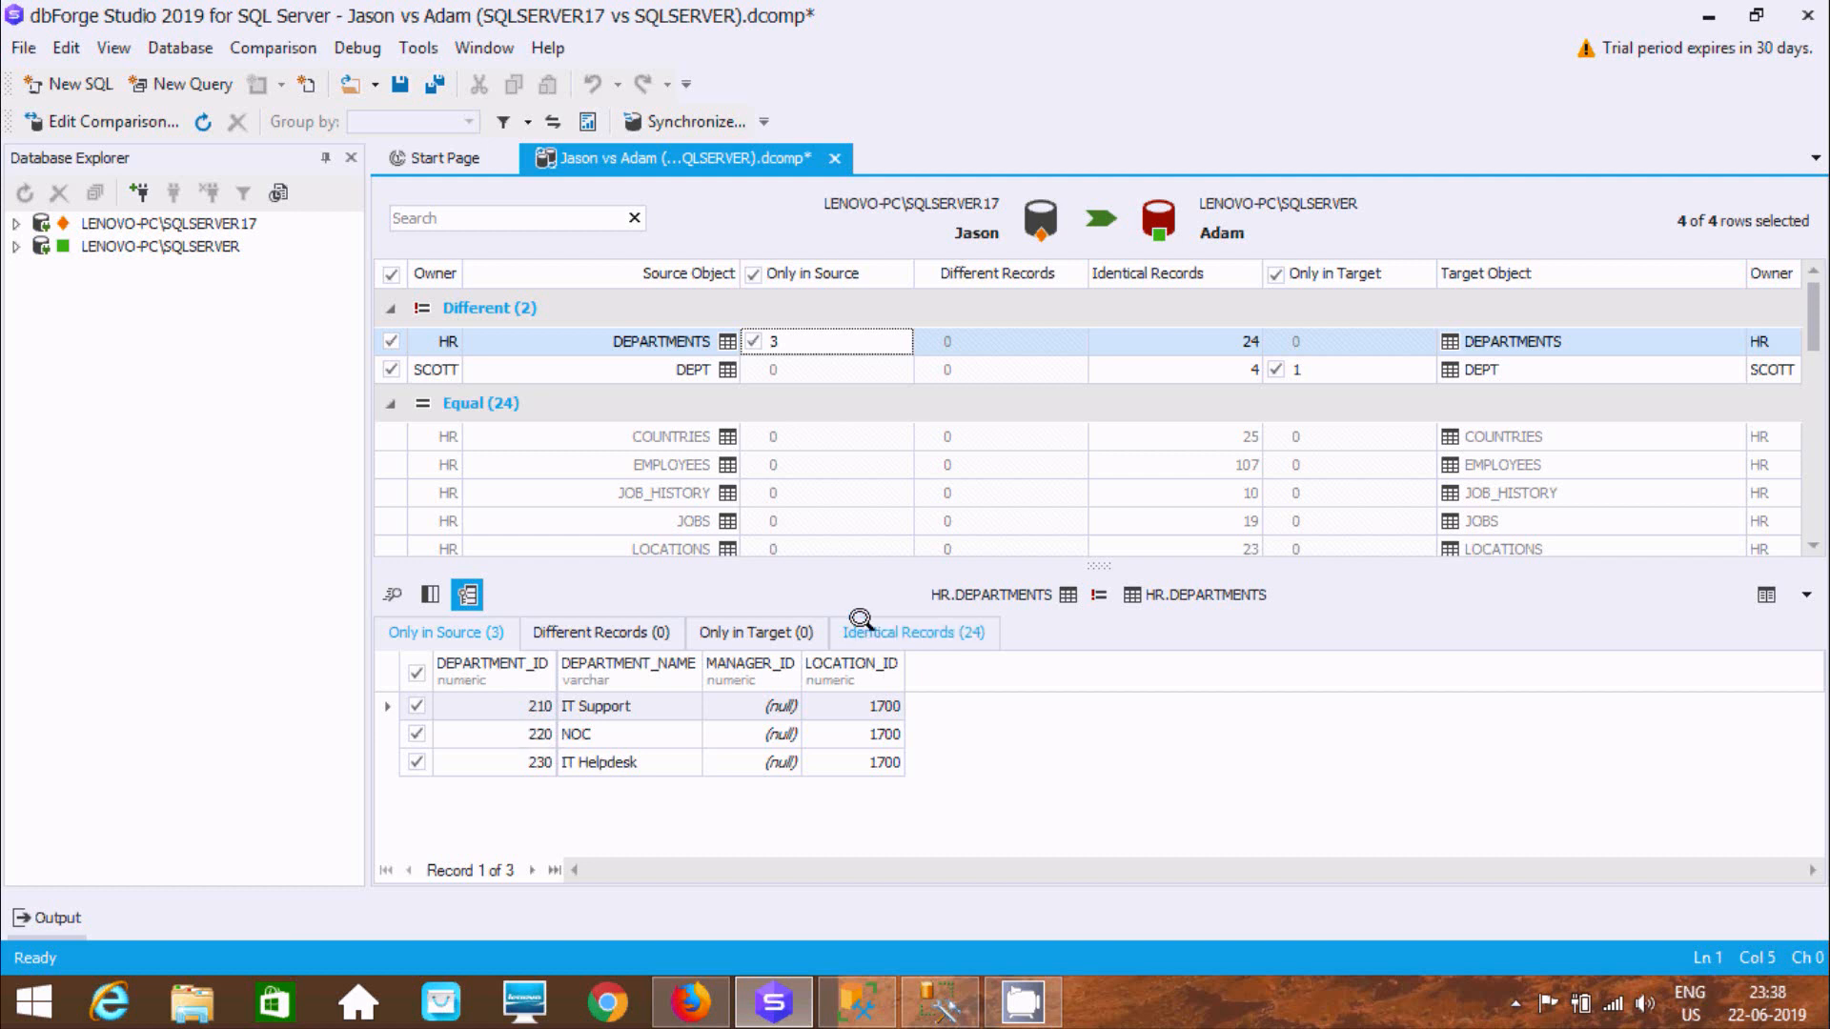
click(912, 633)
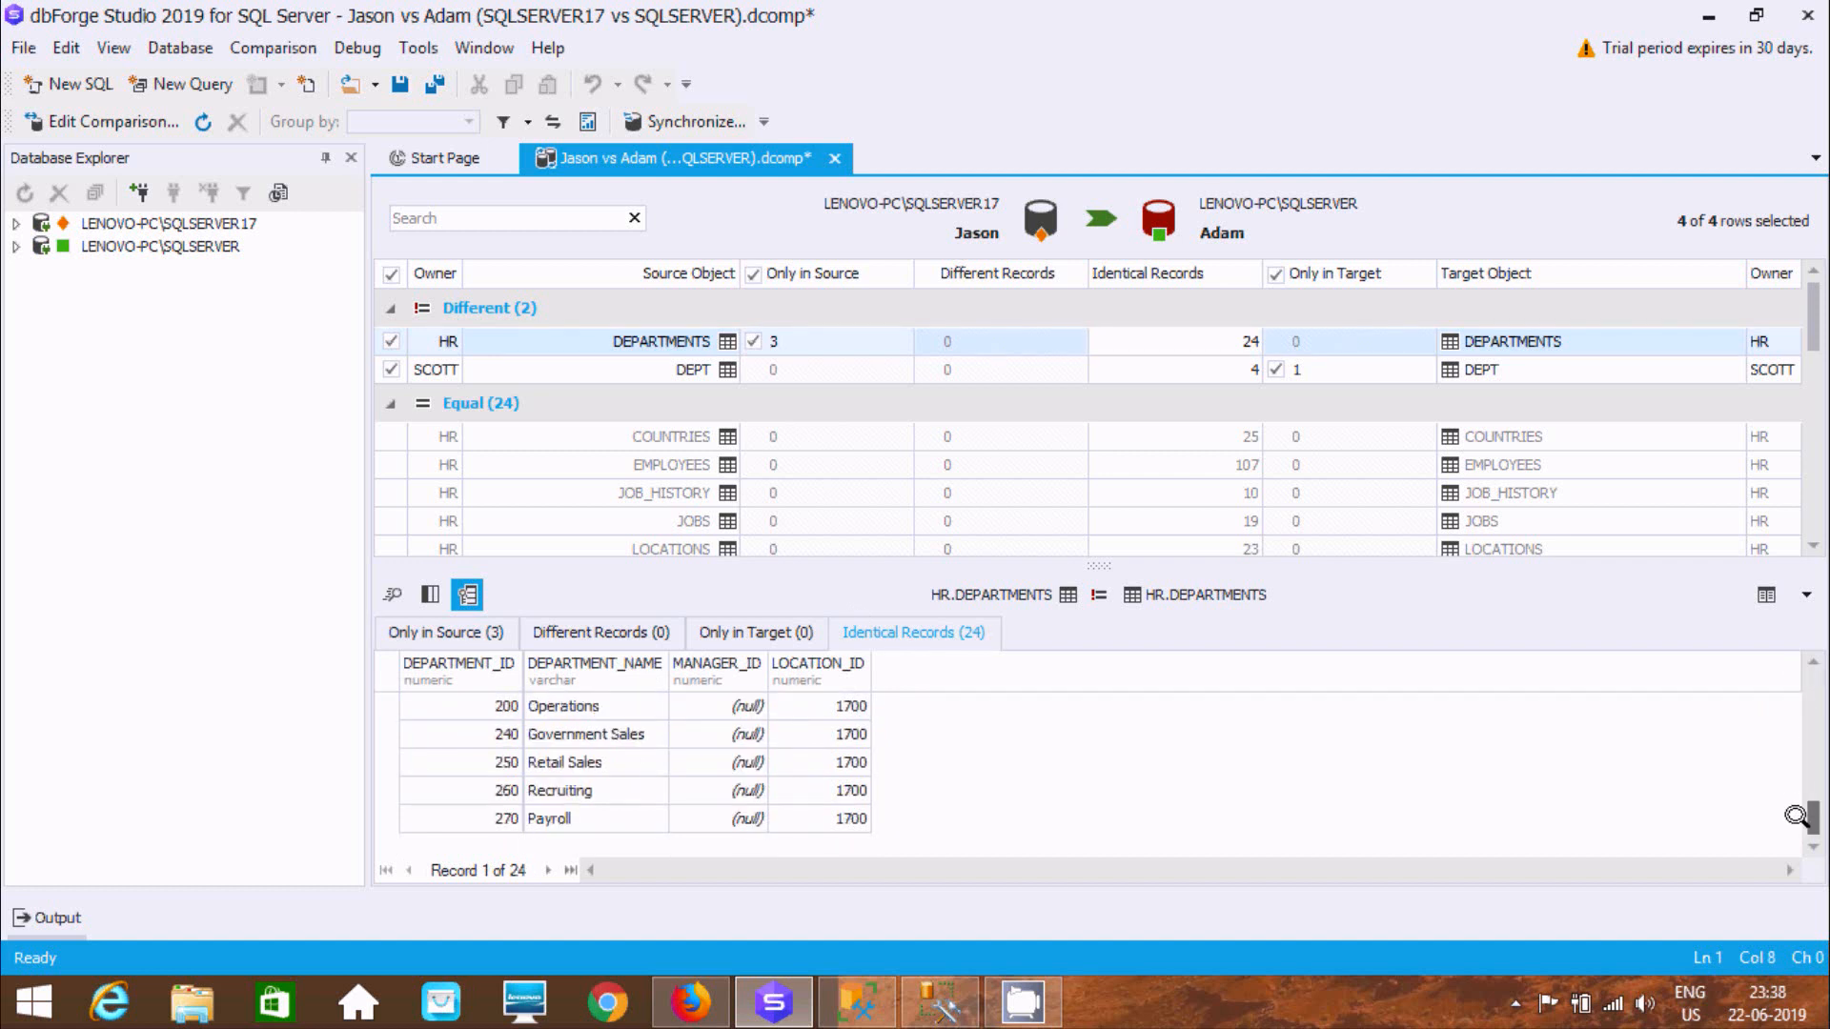
mouse_move(438, 682)
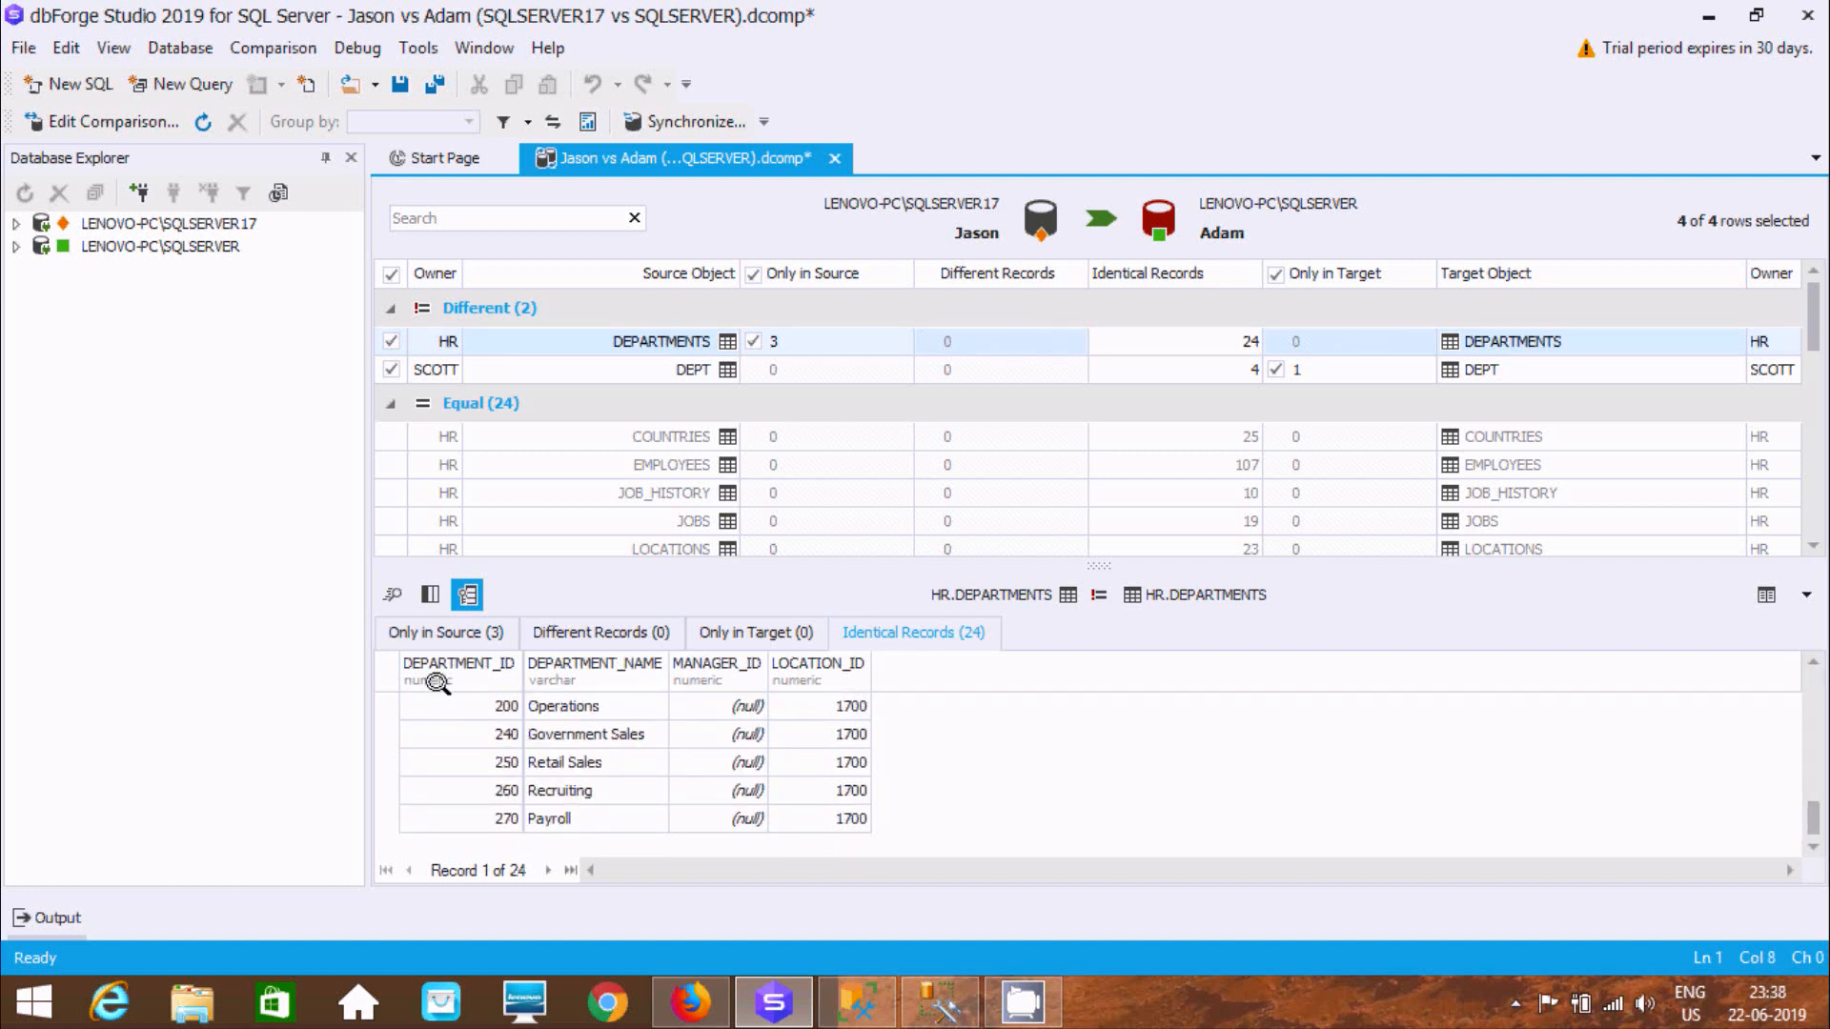
click(444, 631)
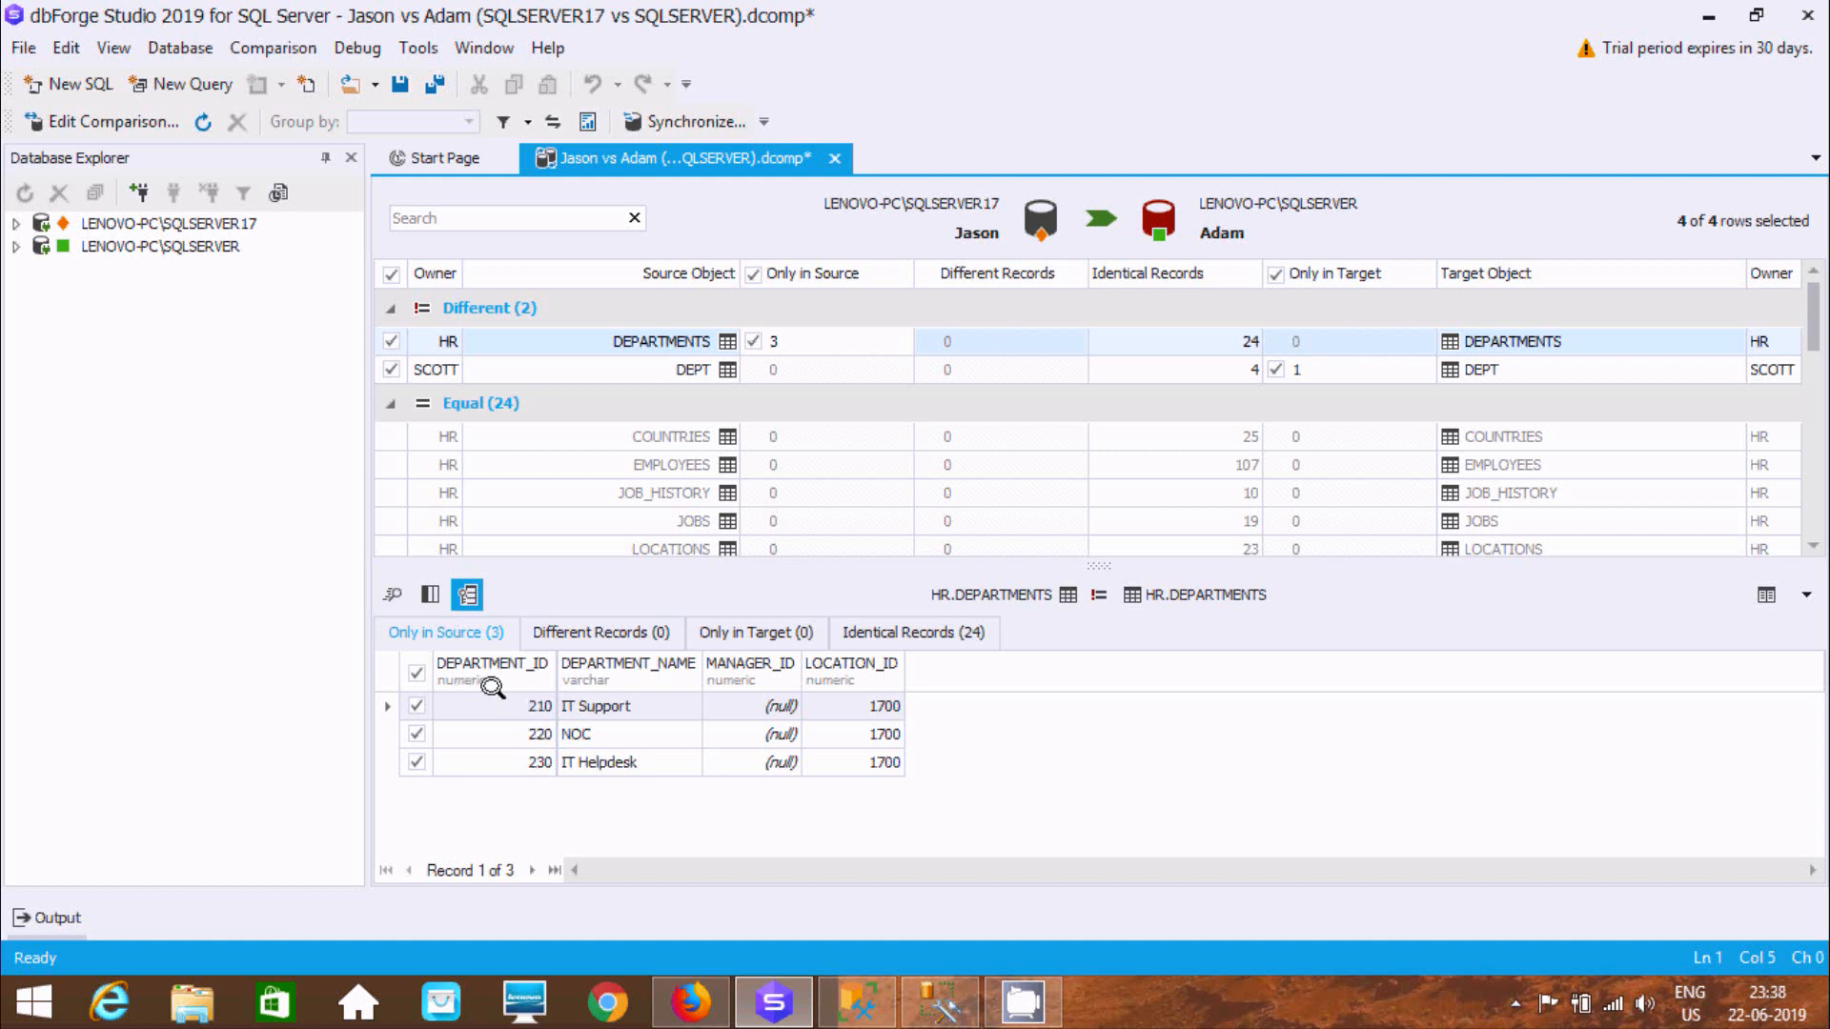
mouse_move(1147, 694)
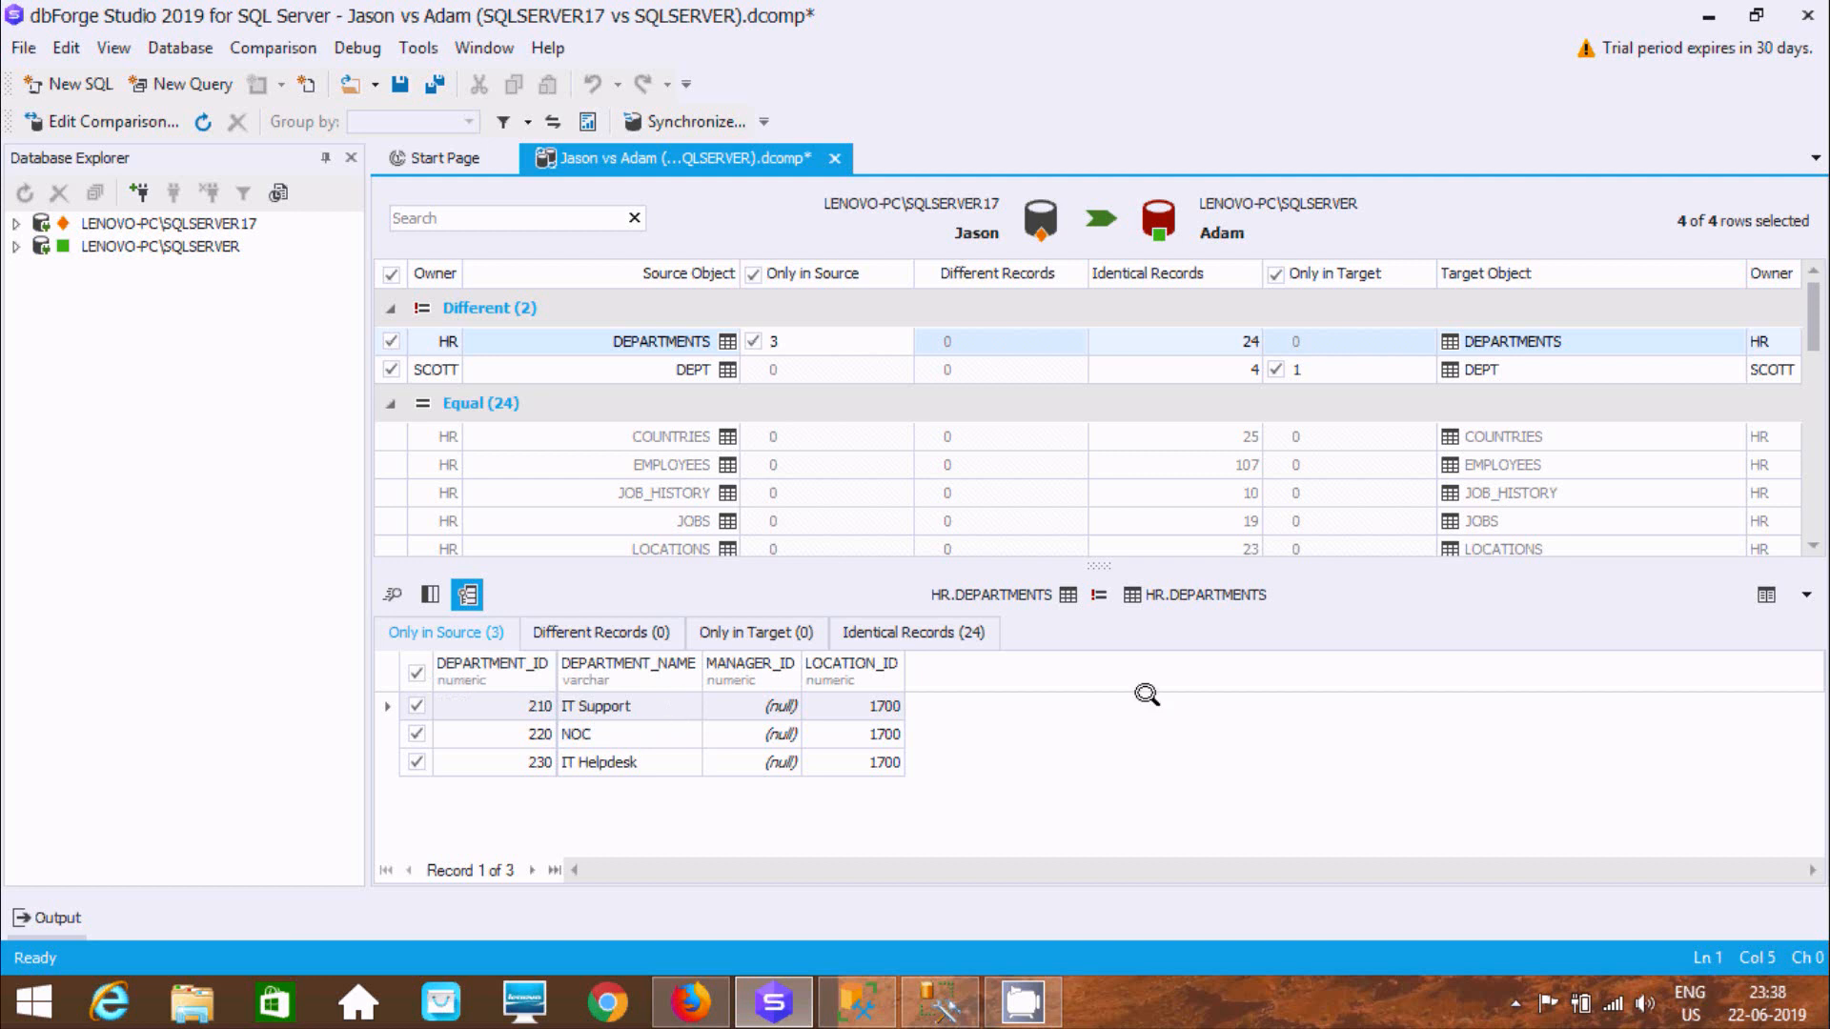
mouse_move(478, 309)
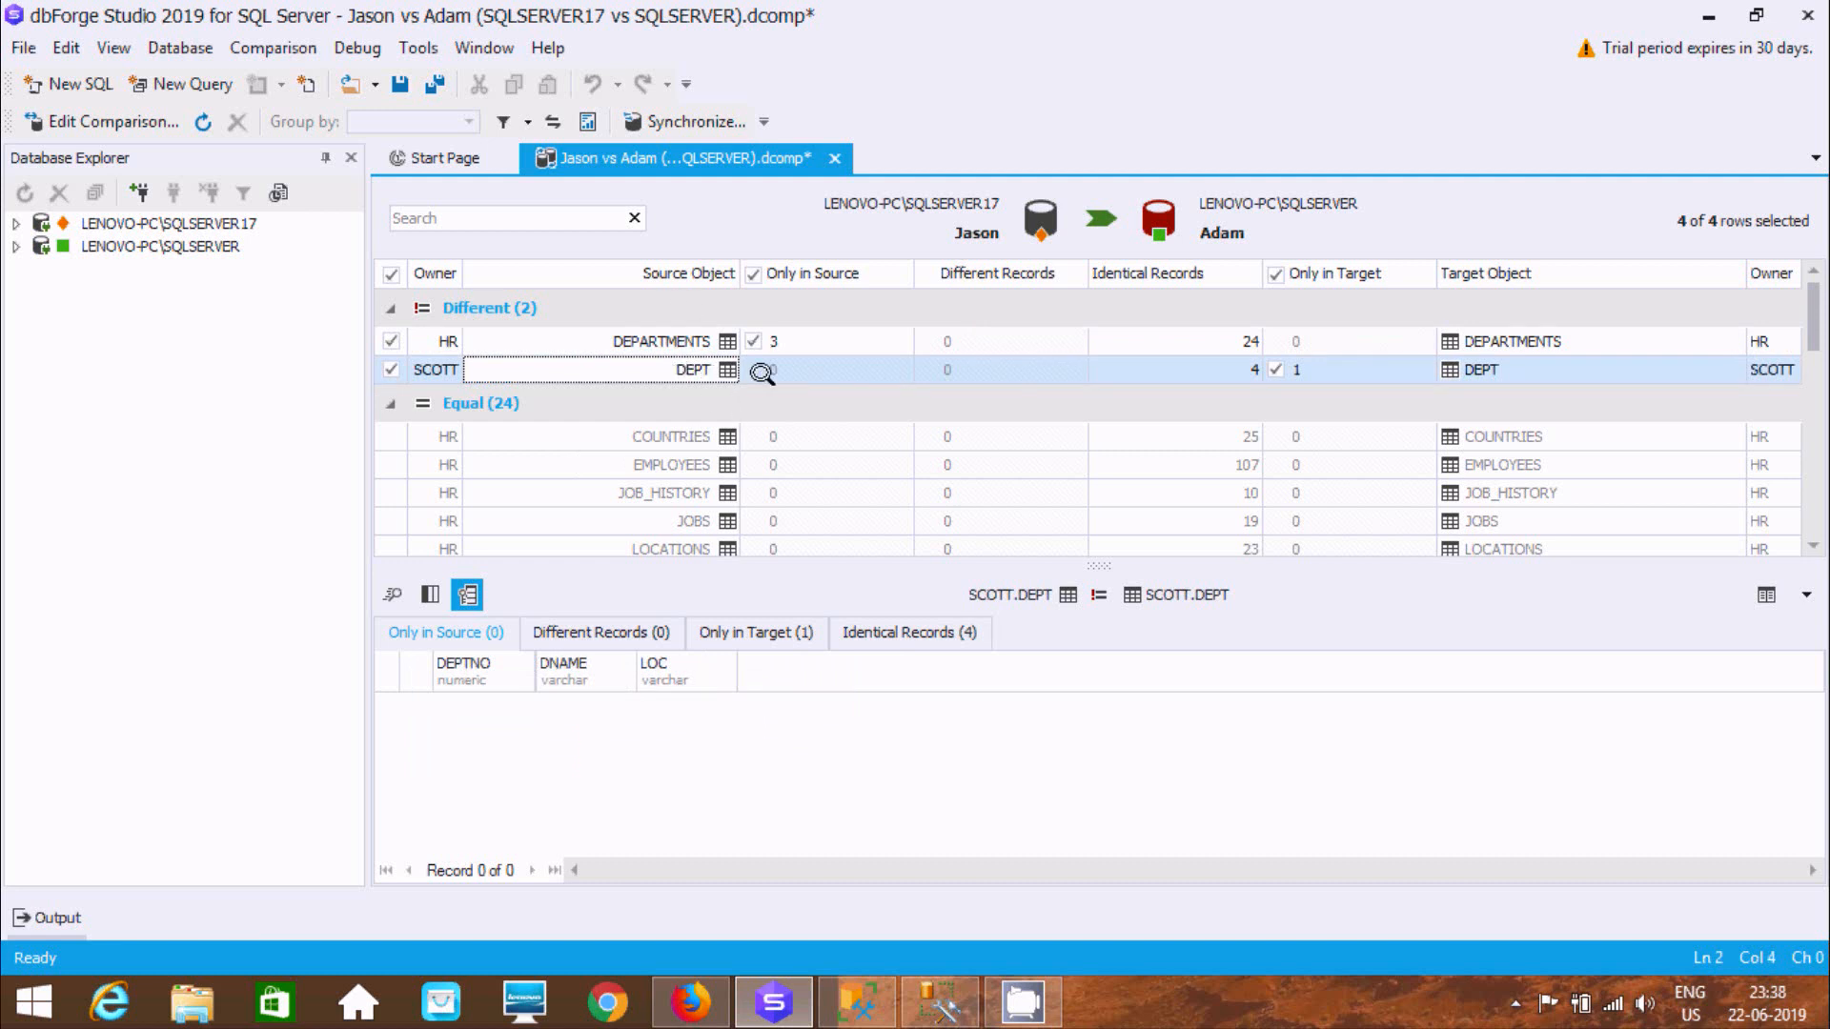
mouse_move(1317, 301)
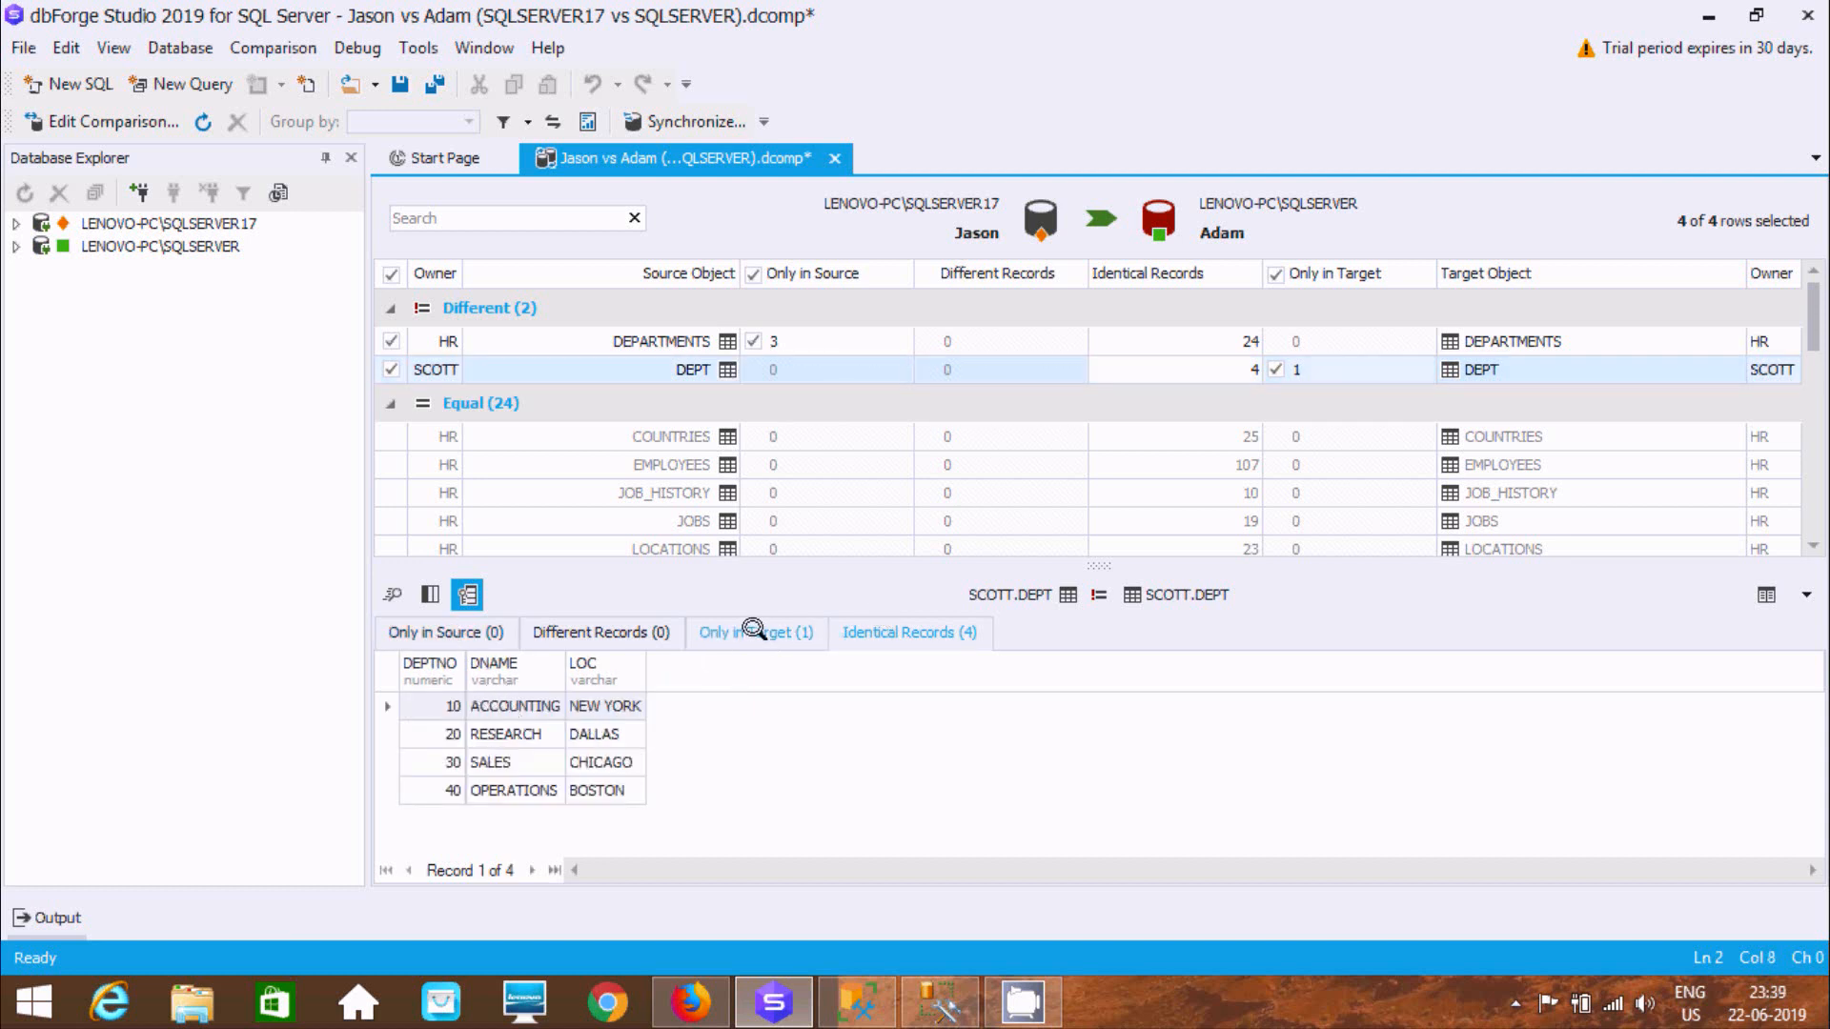
Show the SCOTT.DEPT record 50 HR LA existing only in the target
click(755, 633)
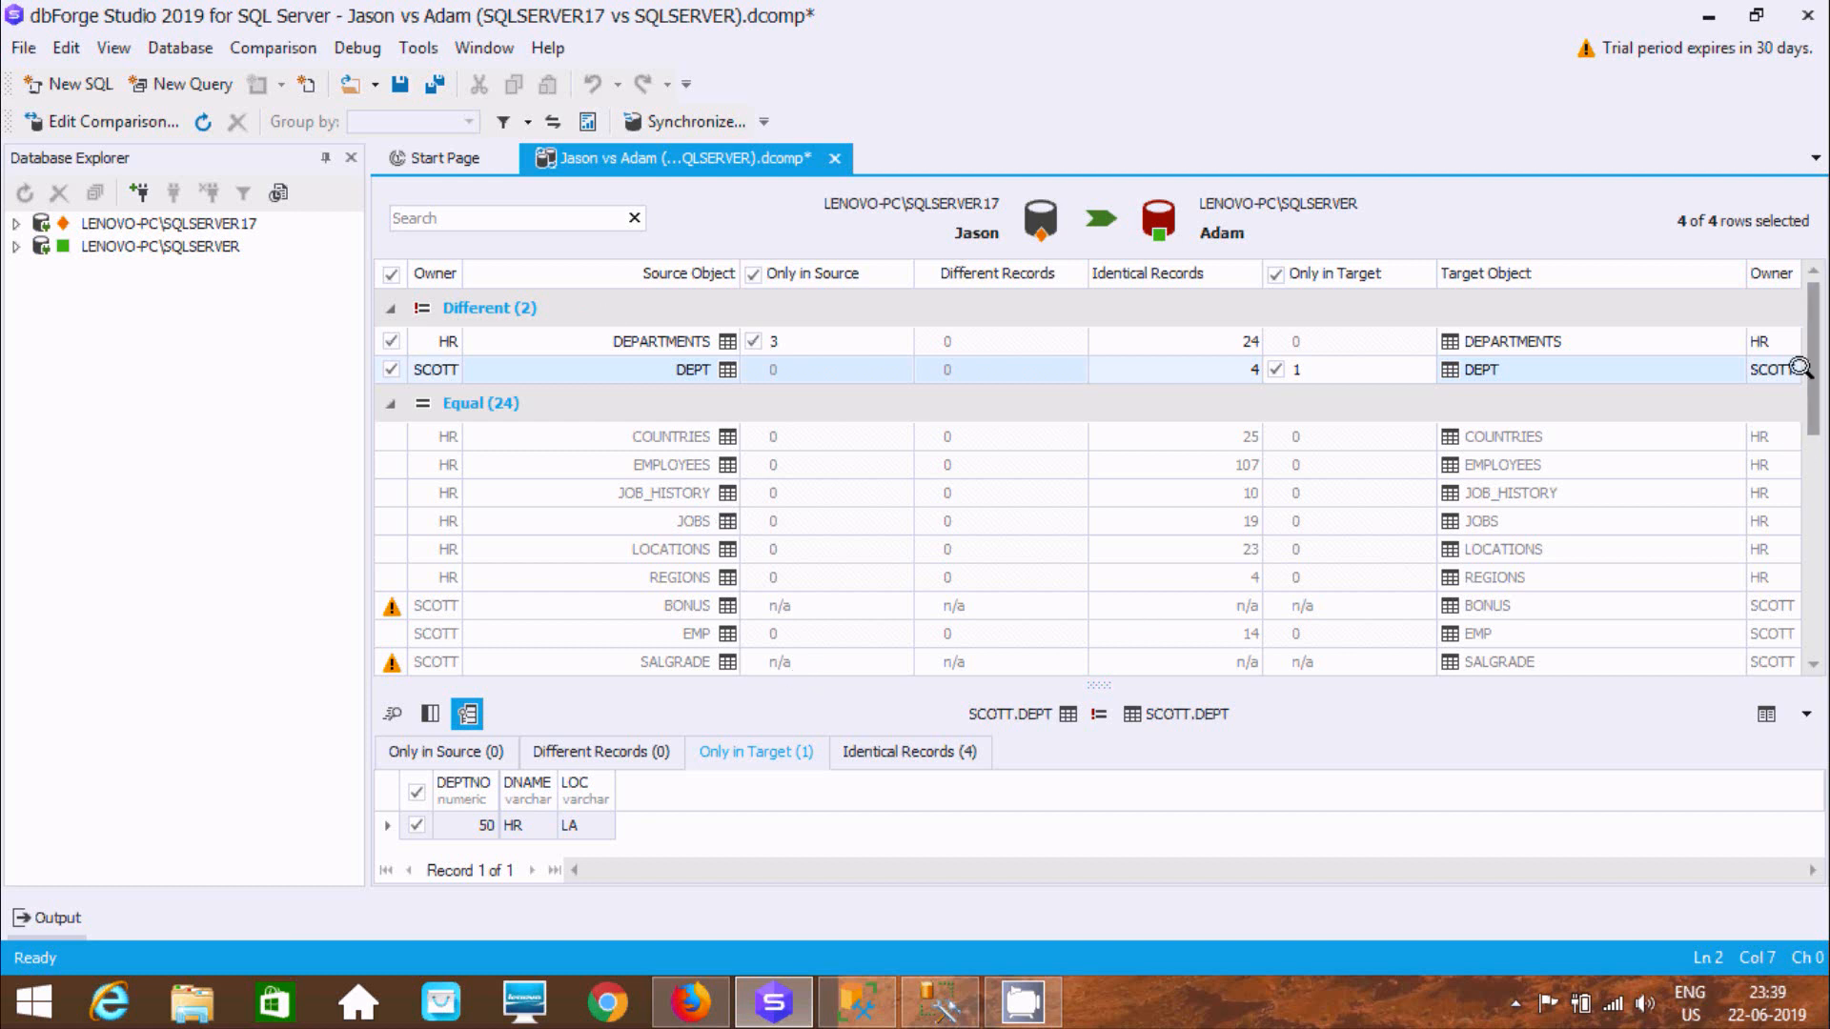
scroll(down, 3)
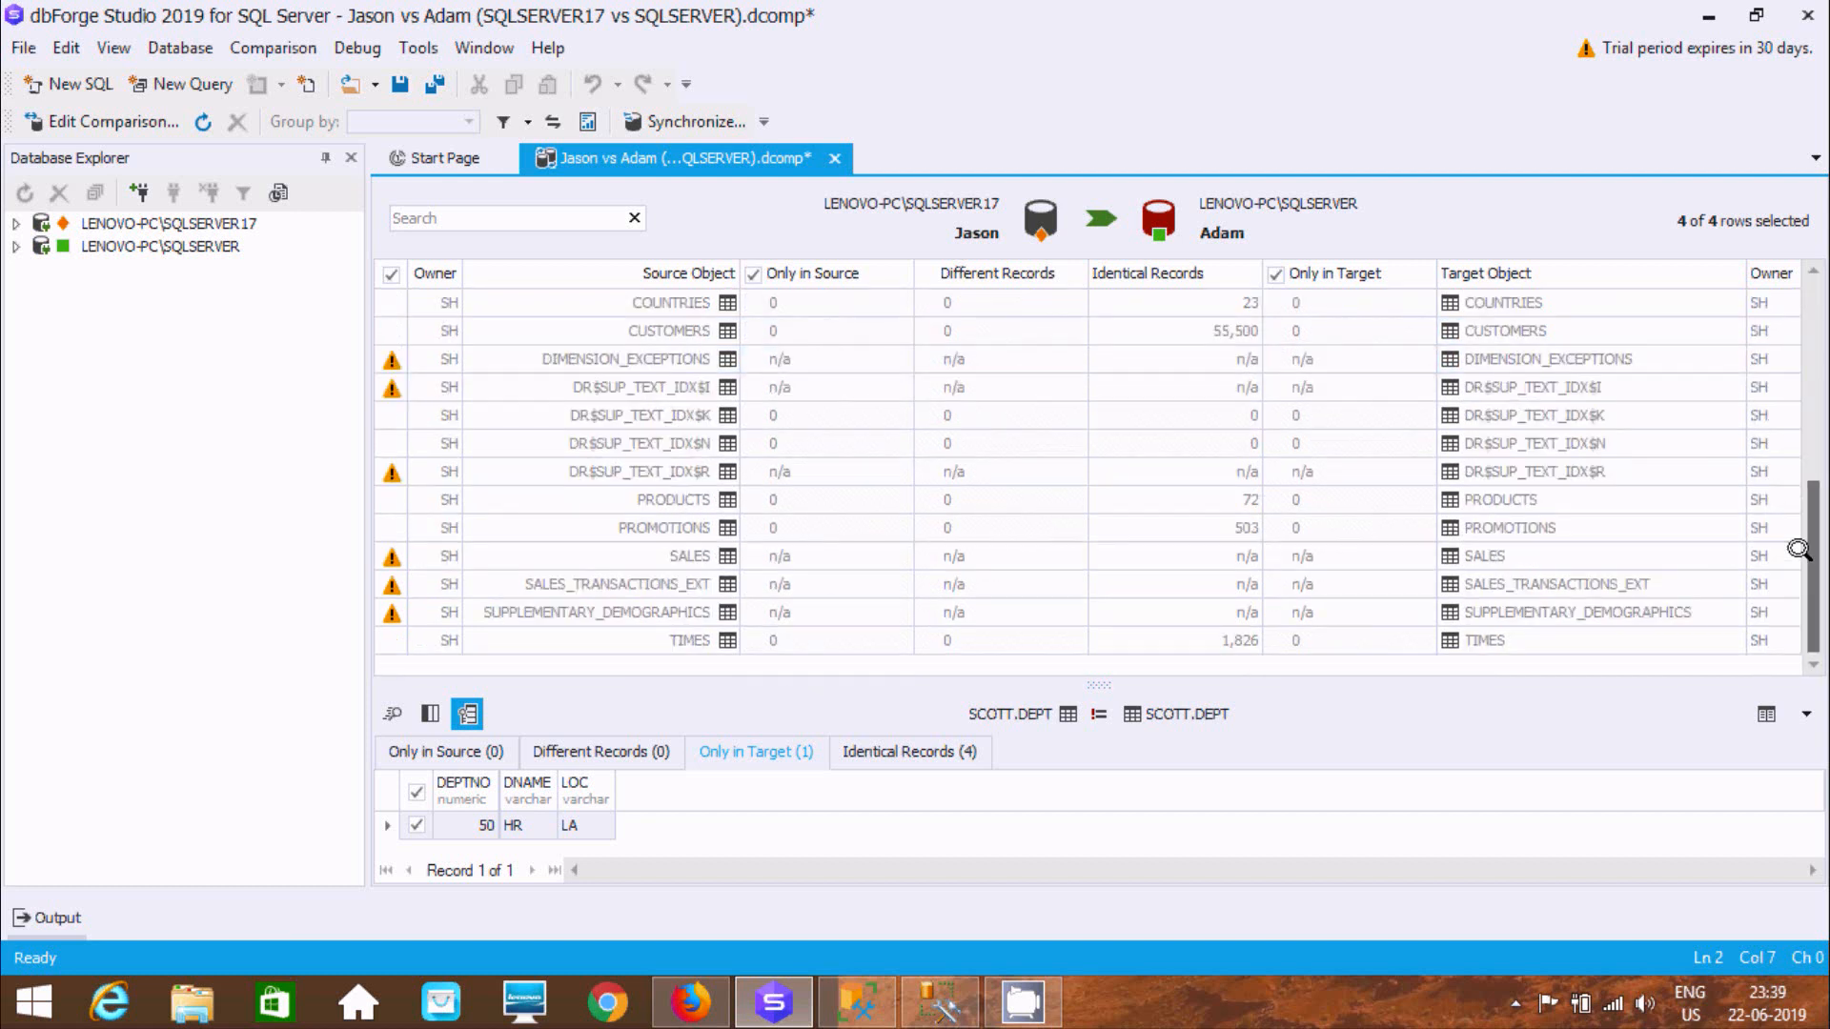
scroll(up, 3)
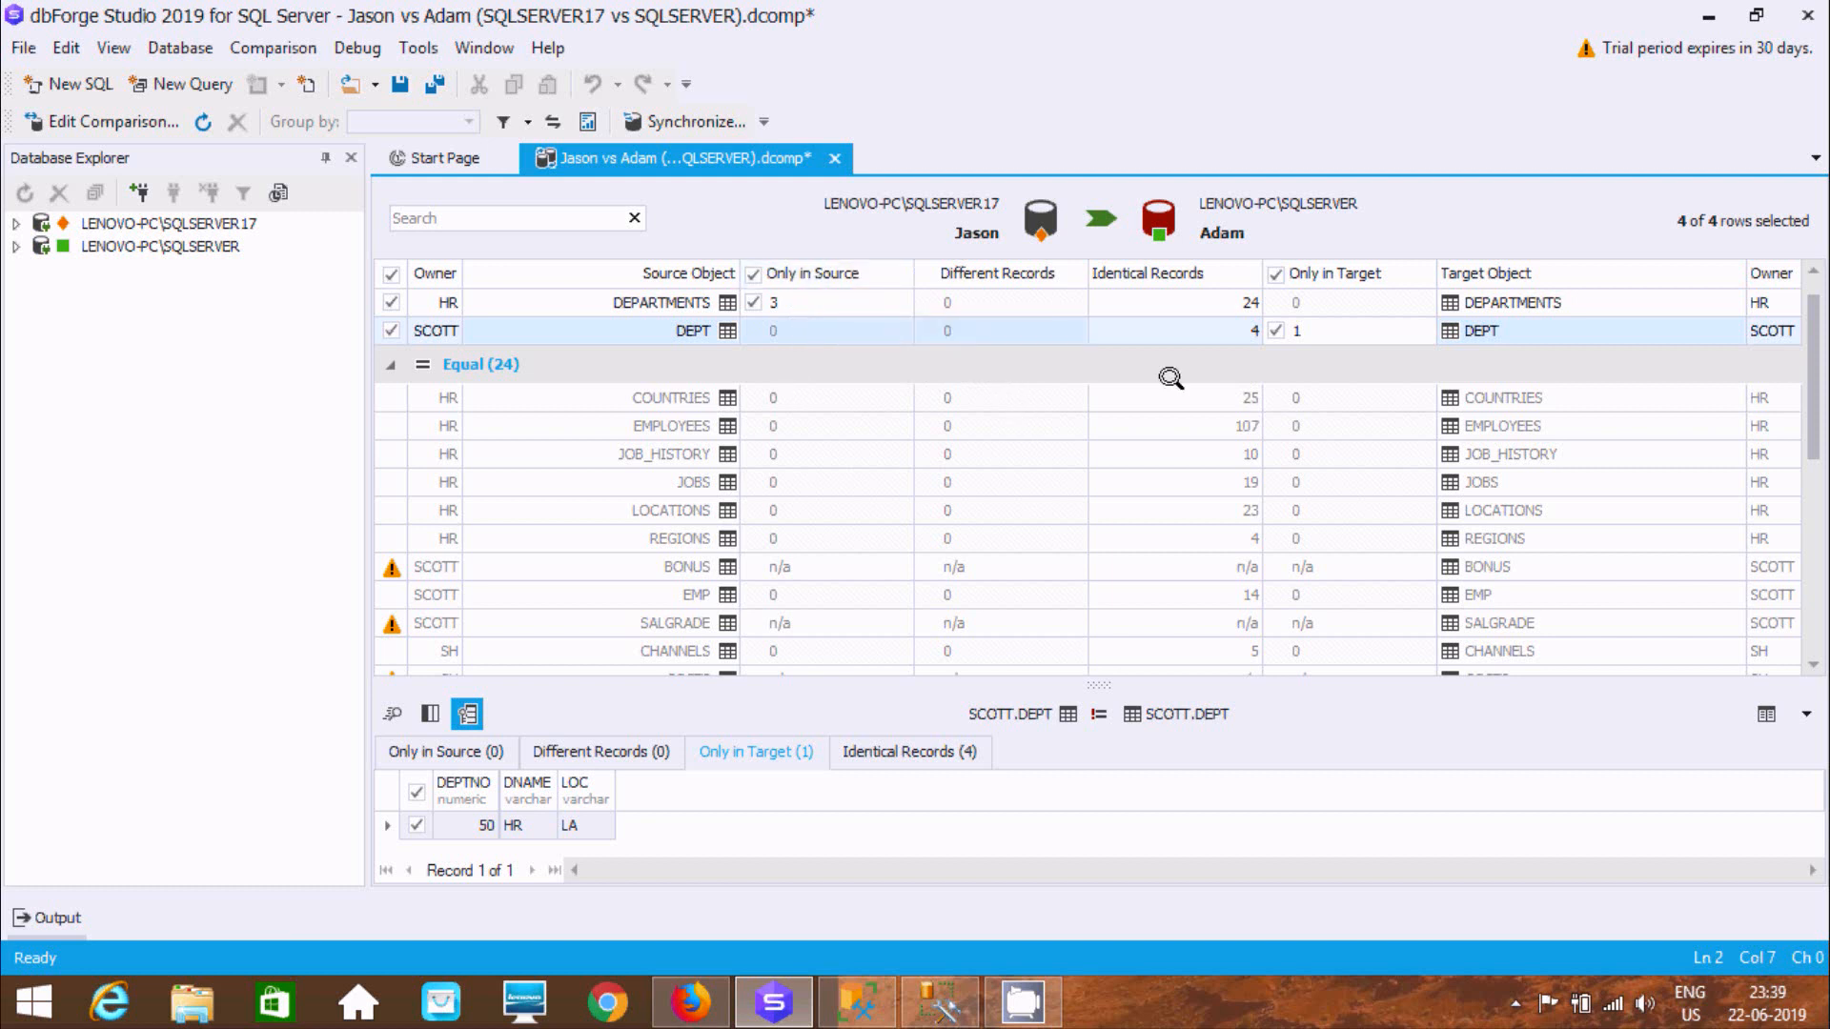
mouse_move(1269, 383)
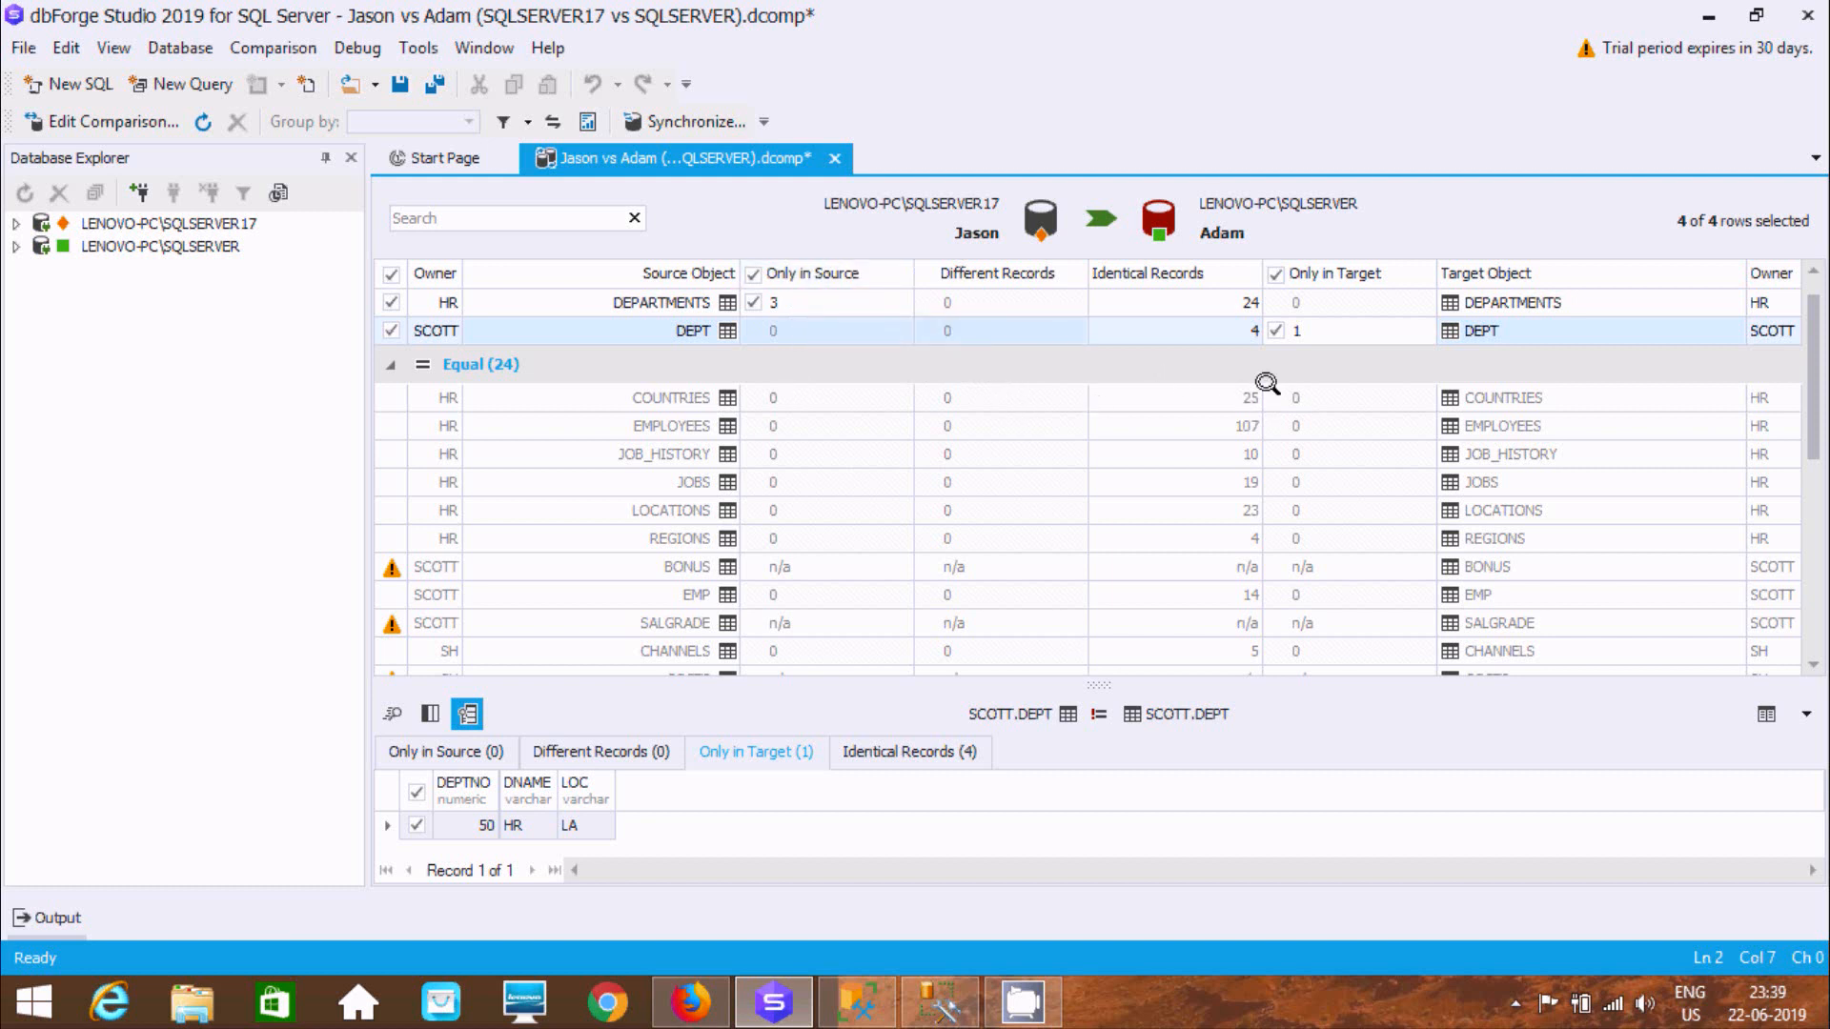
mouse_move(1242, 471)
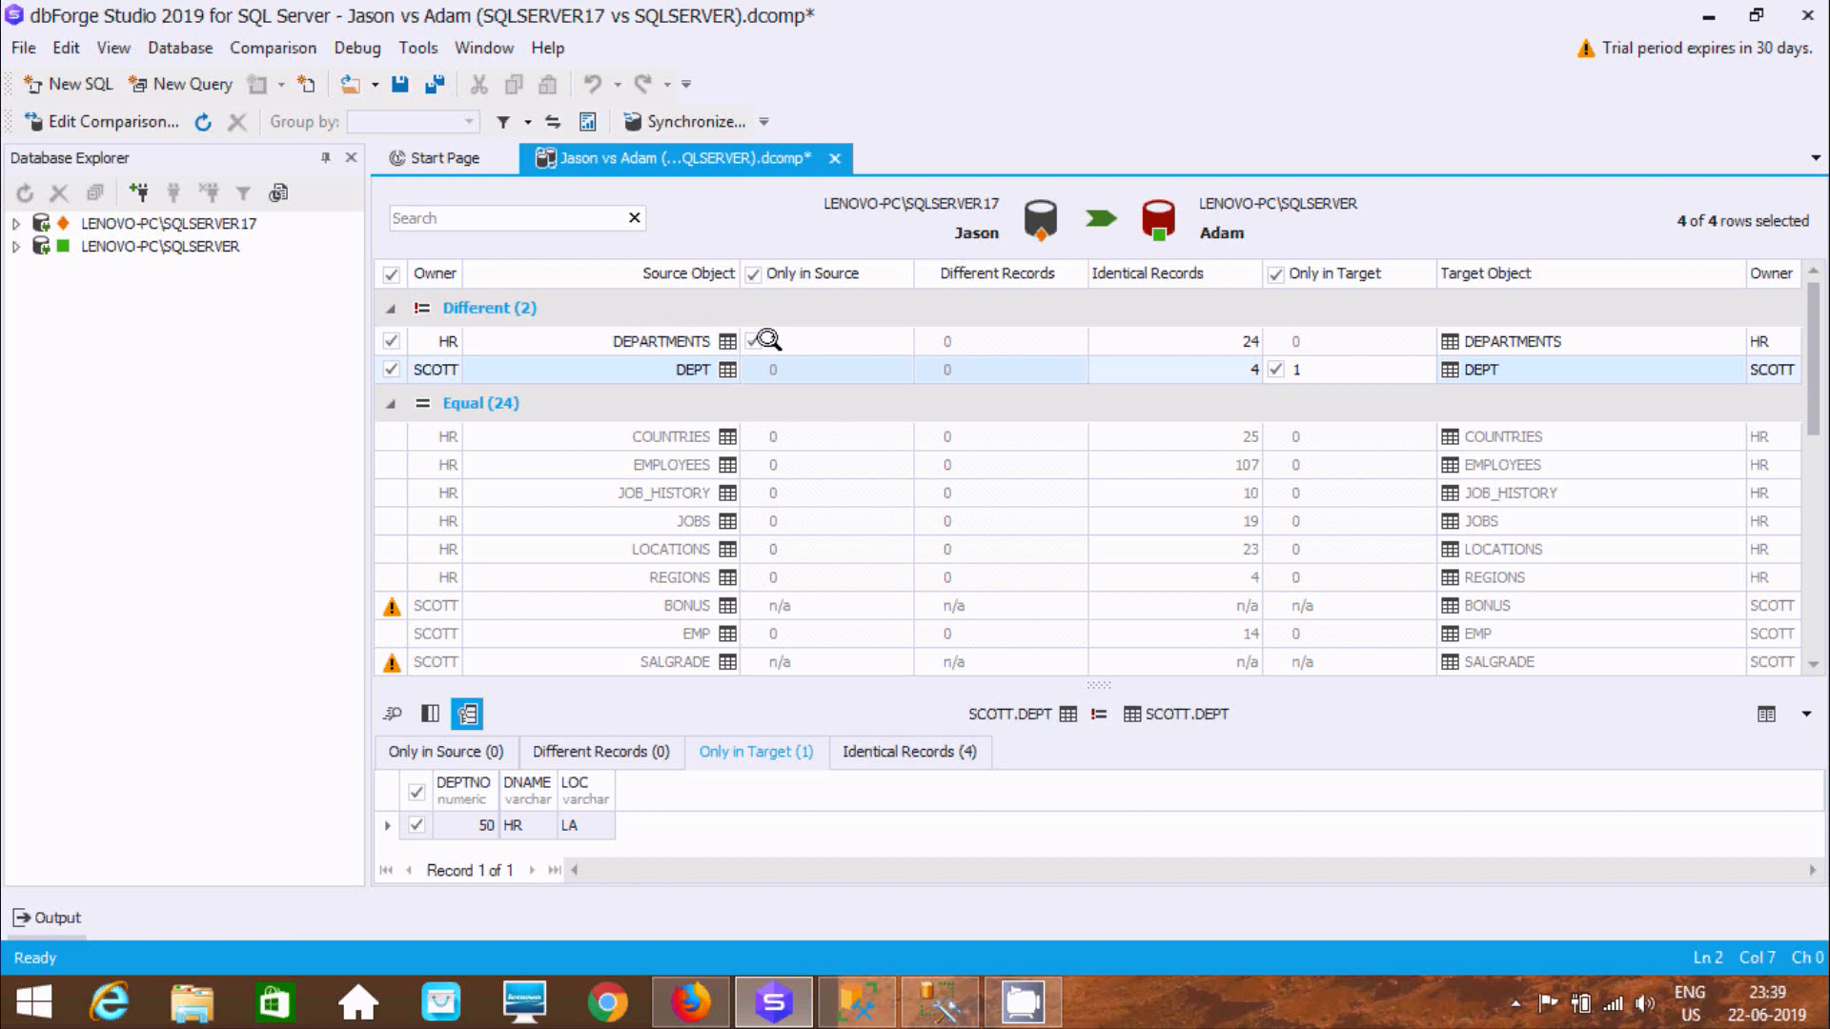
Reload DEPARTMENTS and DEPT differences, show DEPT's target-only record, then reach the Comparison commands
click(661, 341)
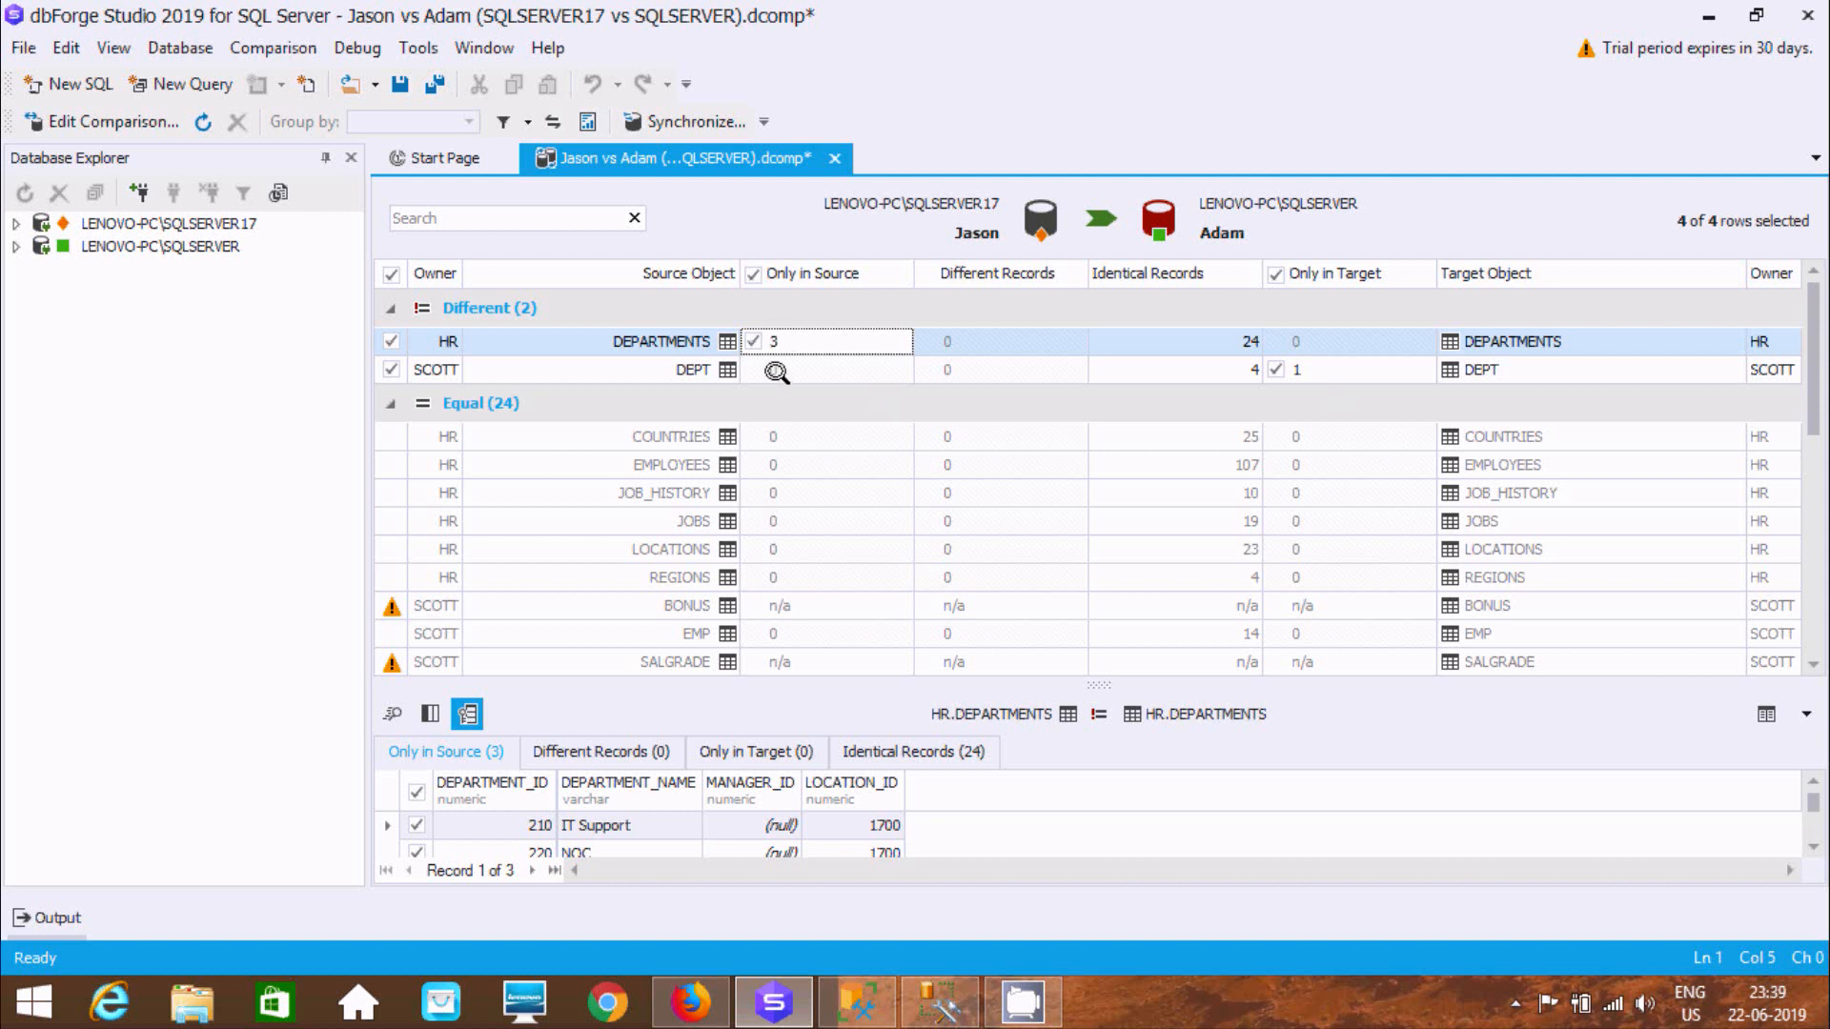
click(692, 368)
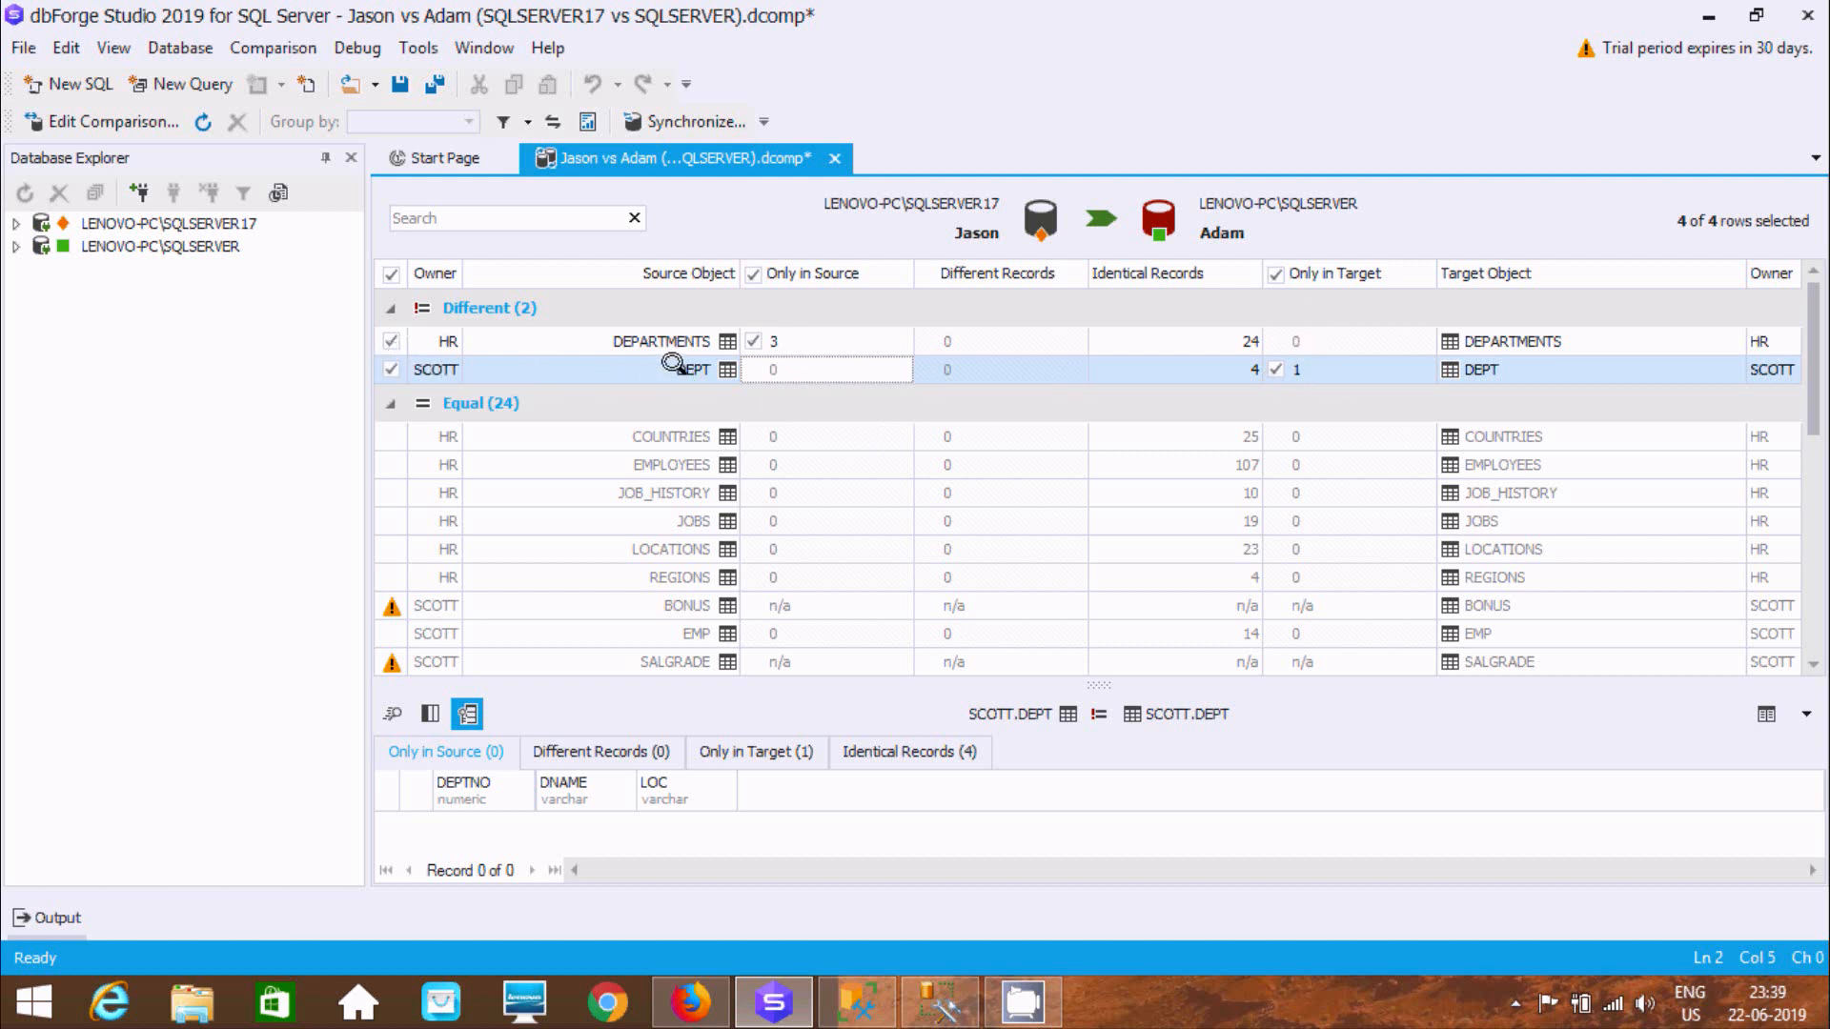
mouse_move(1175, 356)
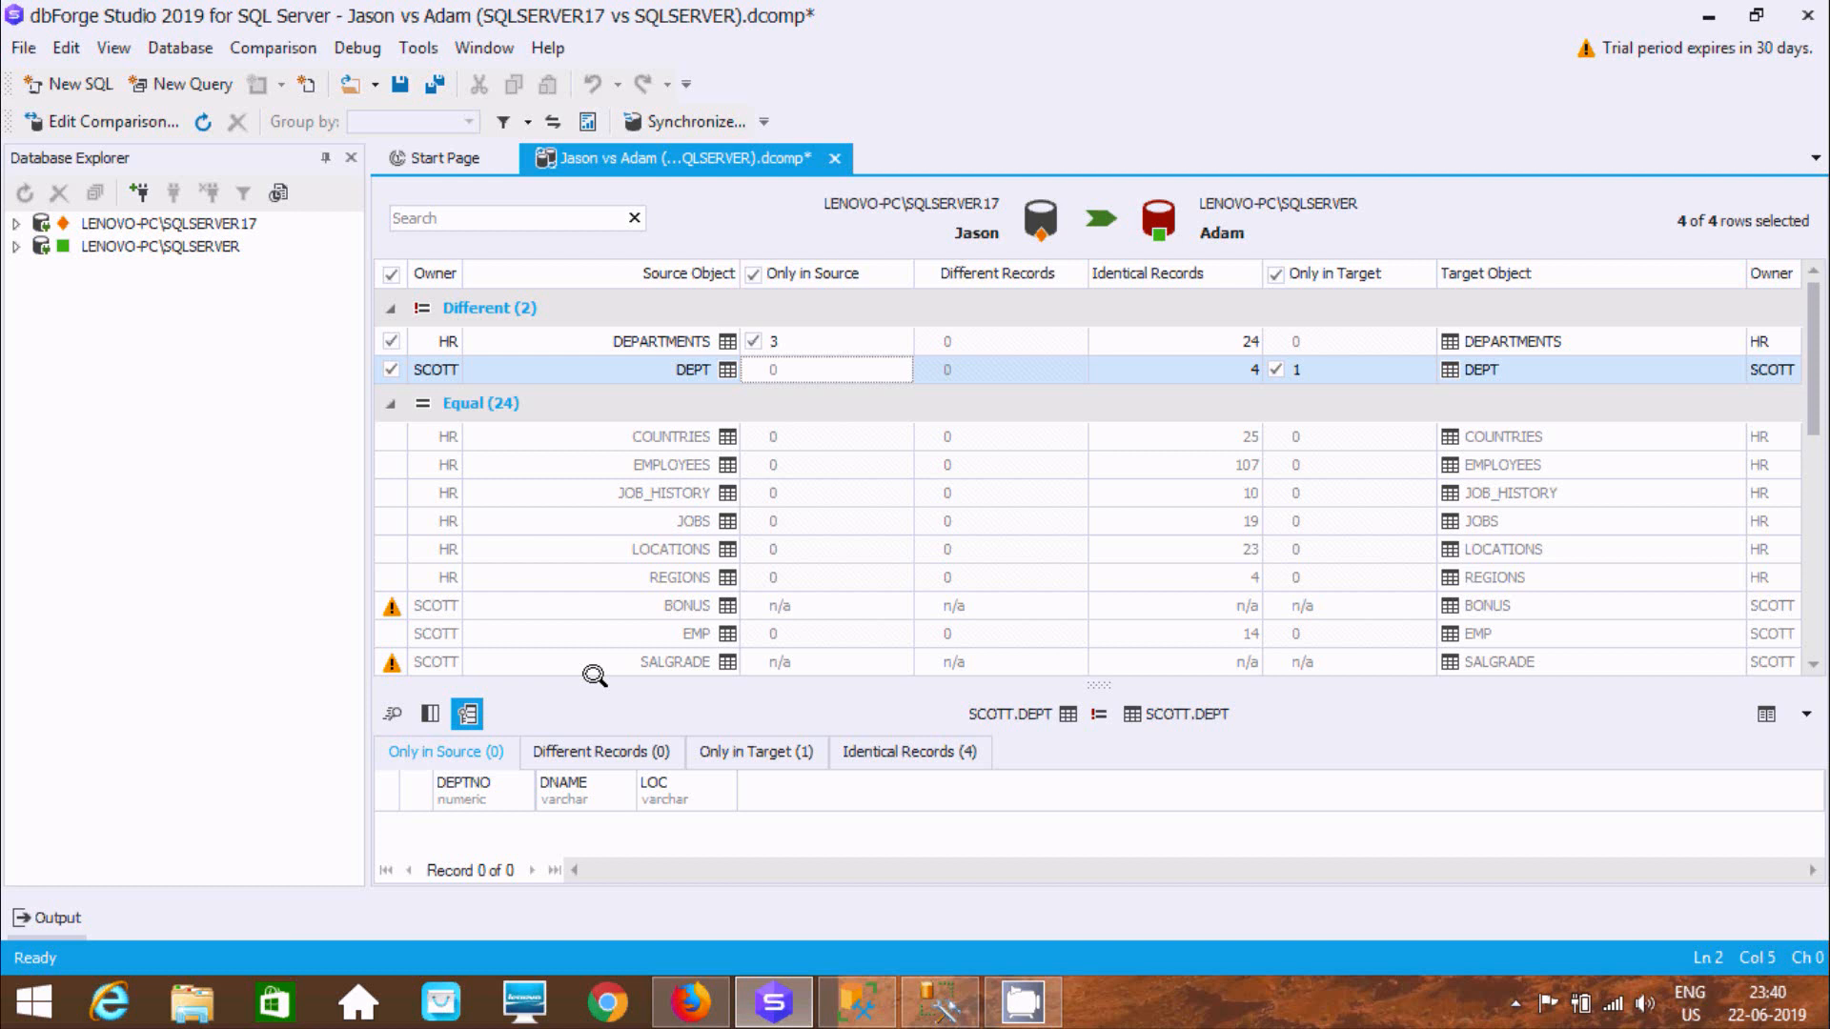
click(755, 751)
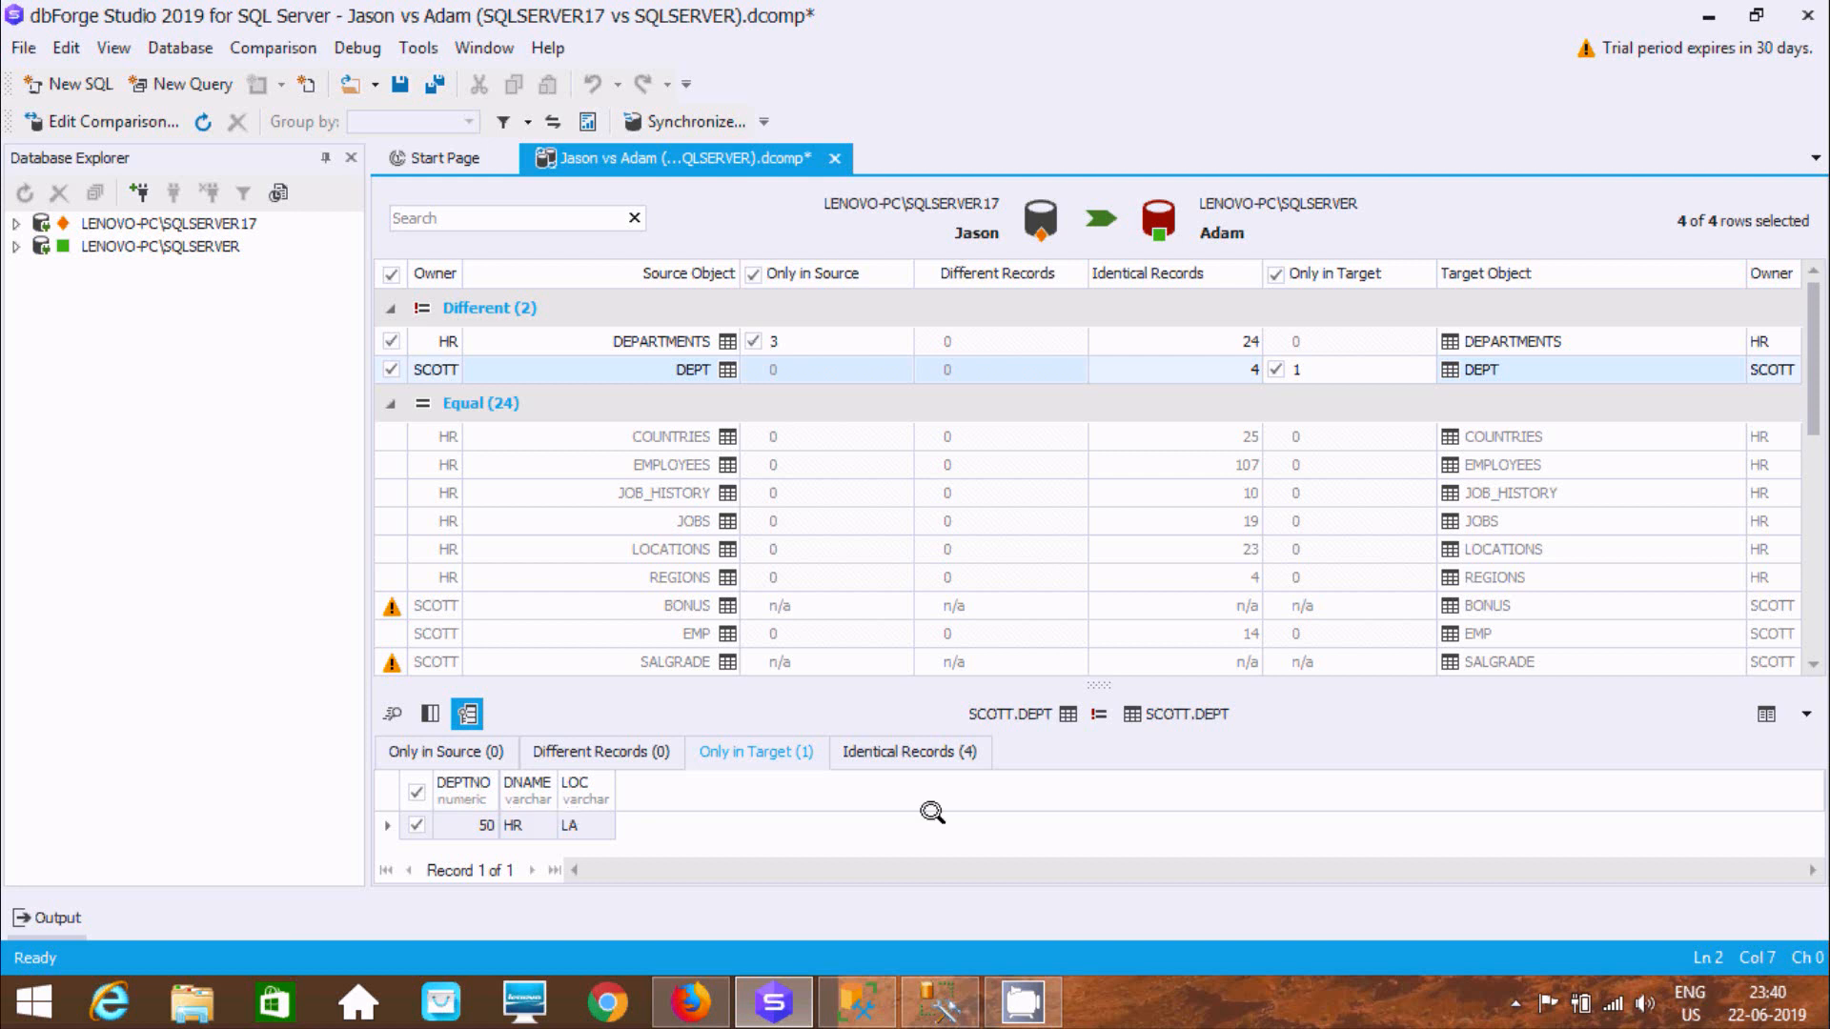
mouse_move(762, 210)
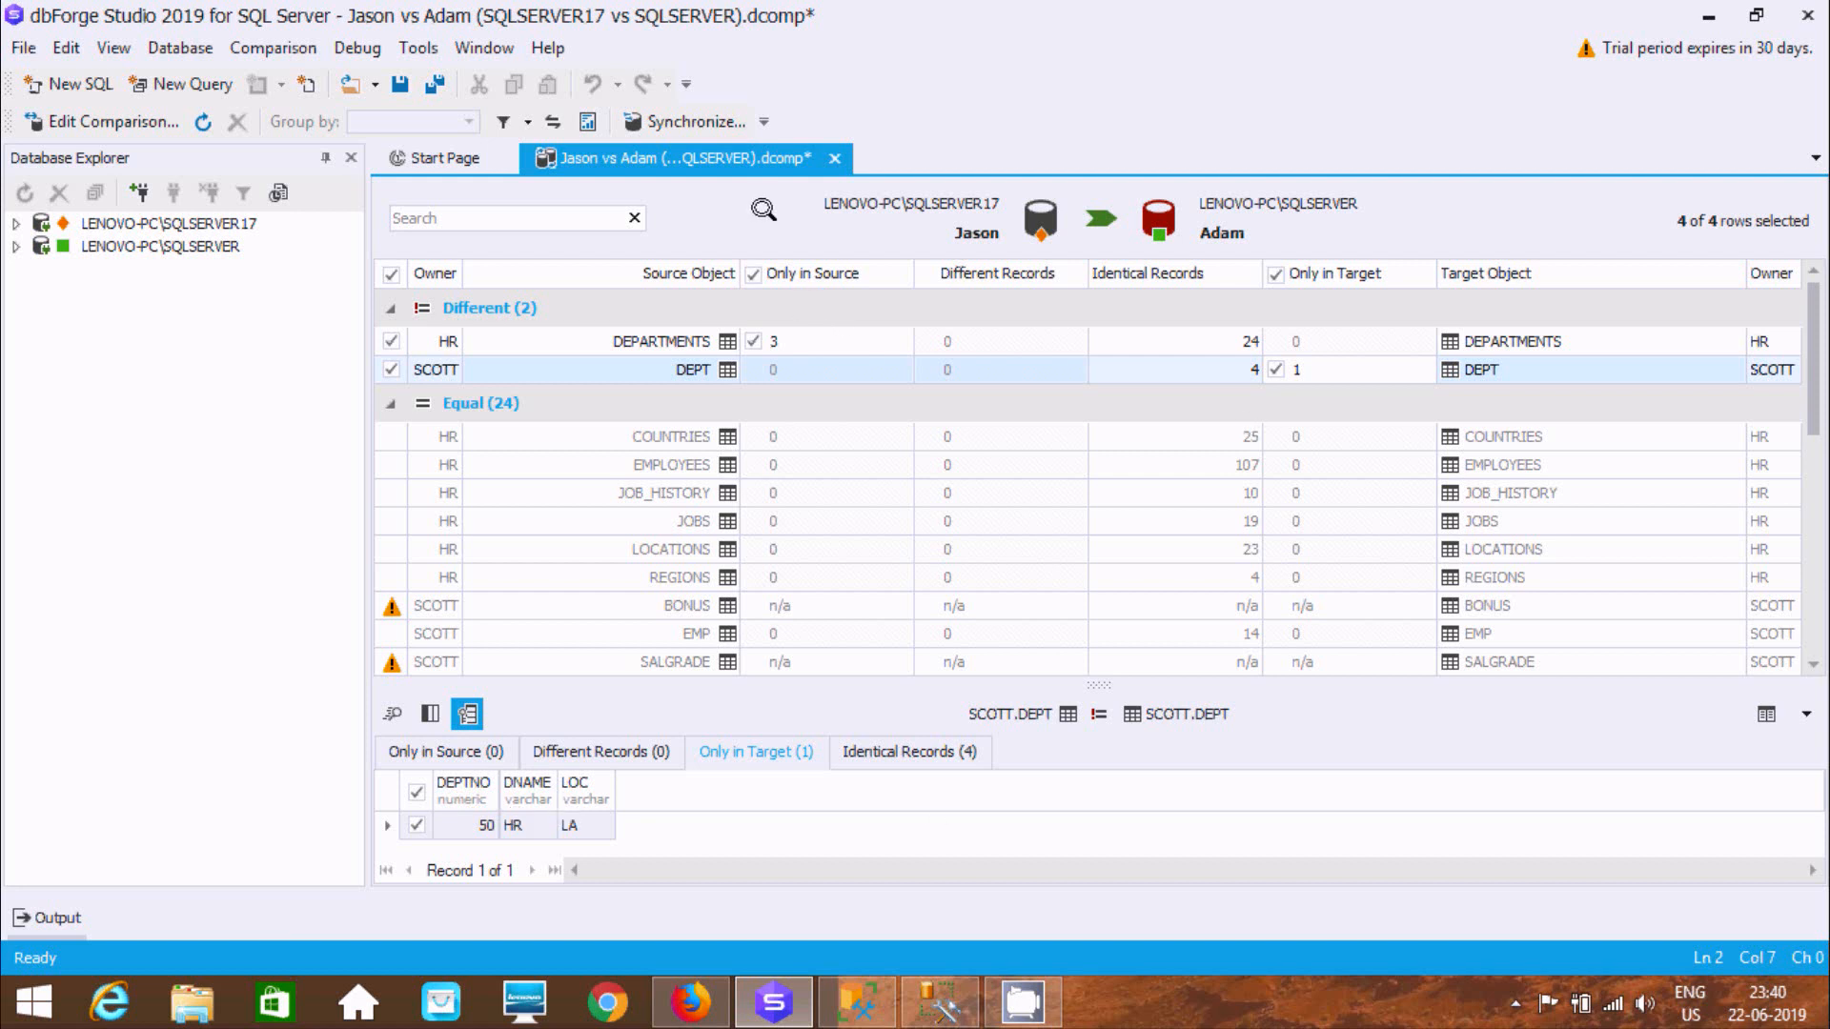
click(272, 48)
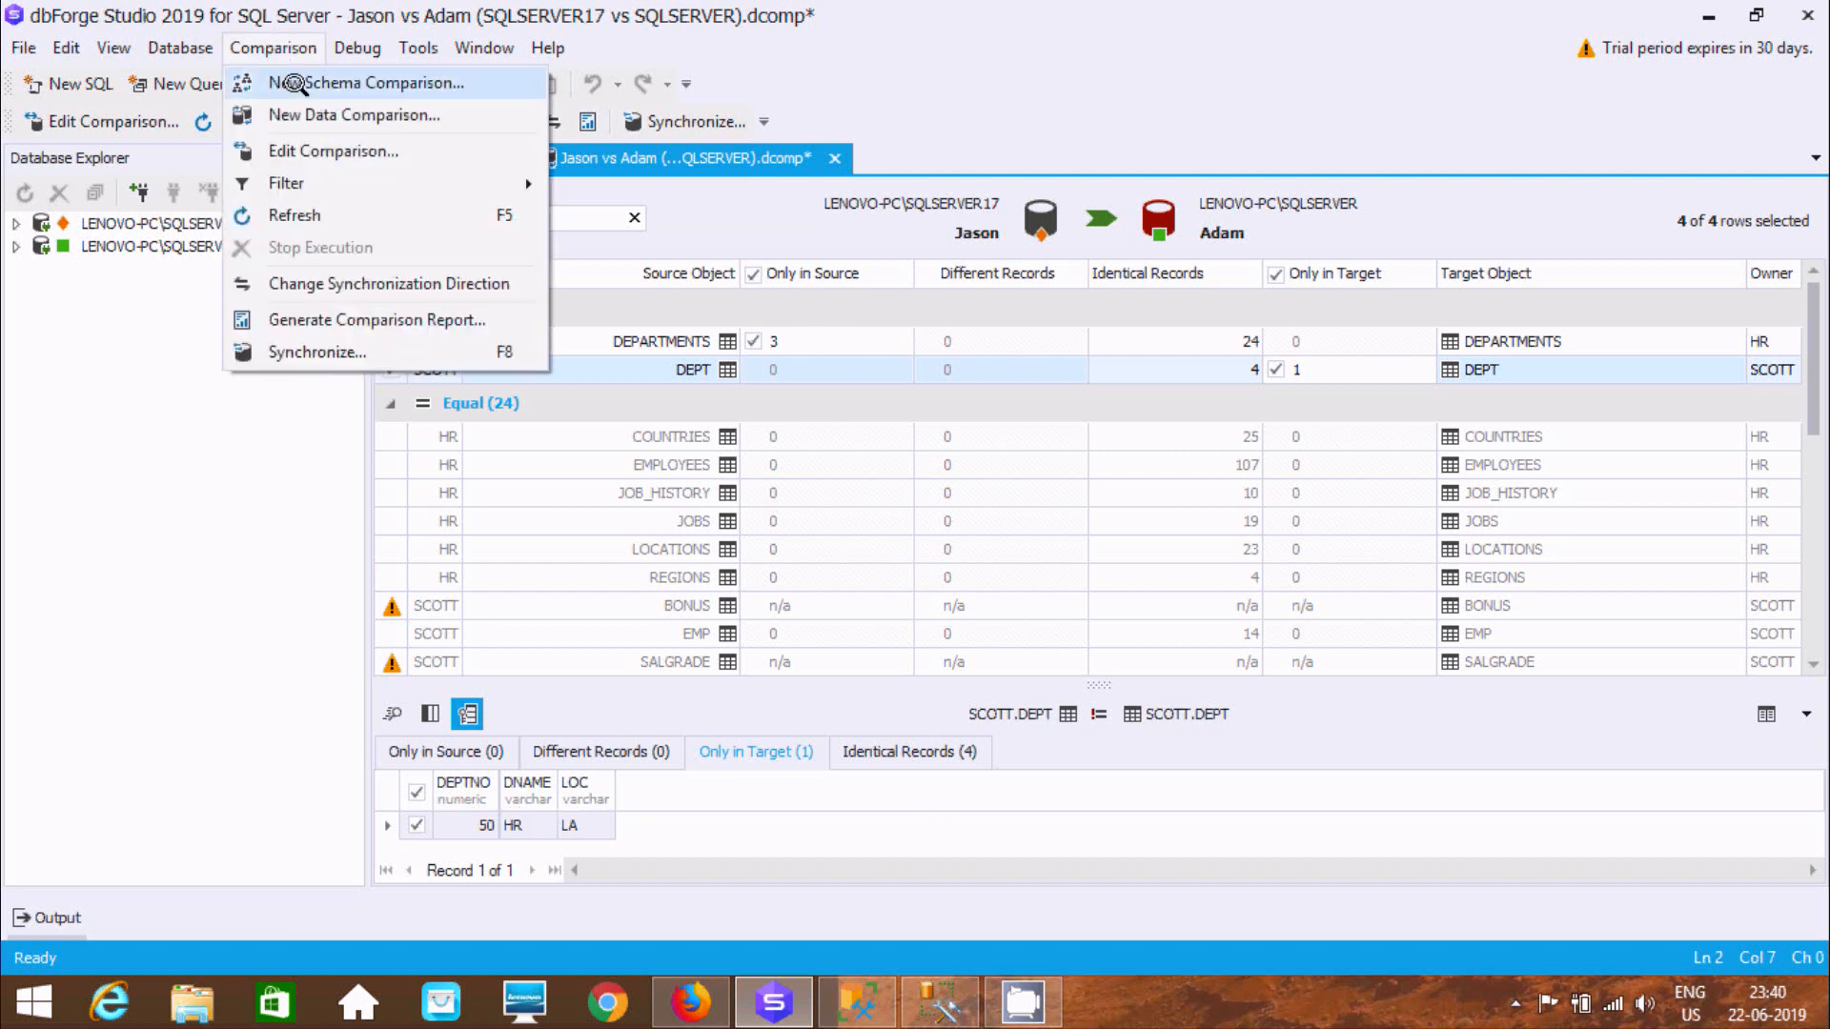
mouse_move(354, 114)
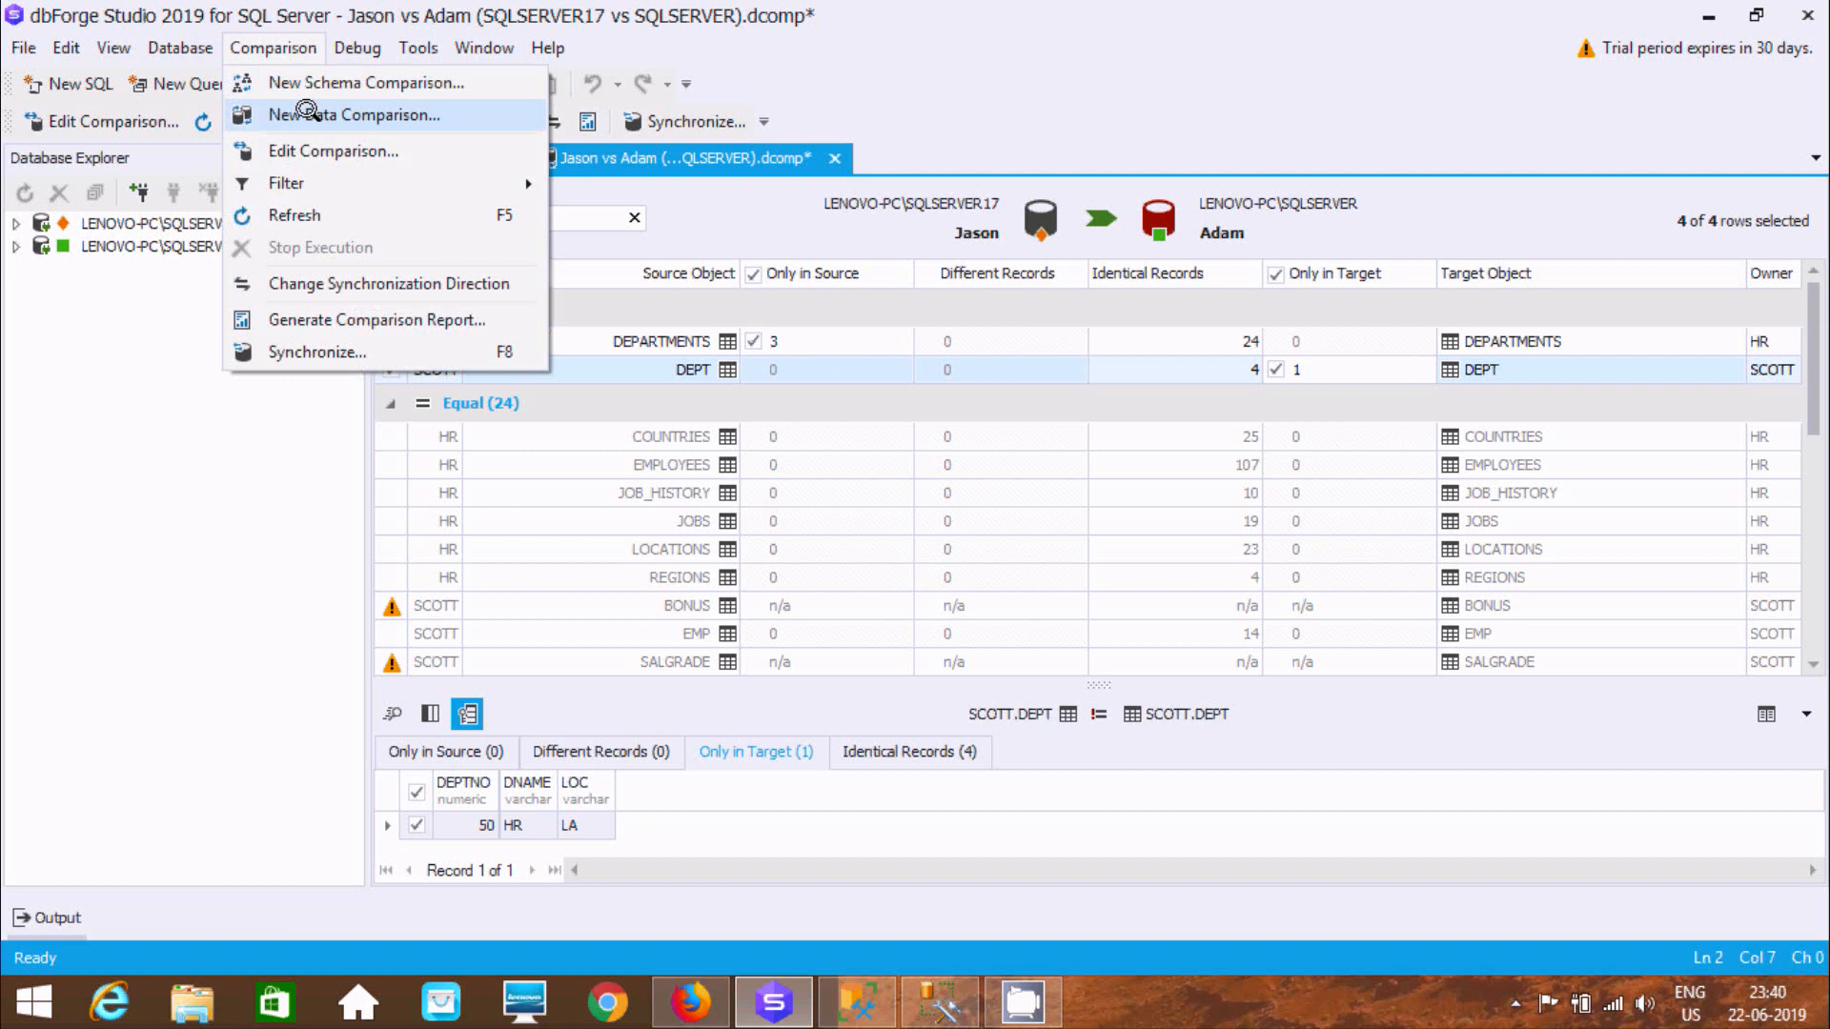